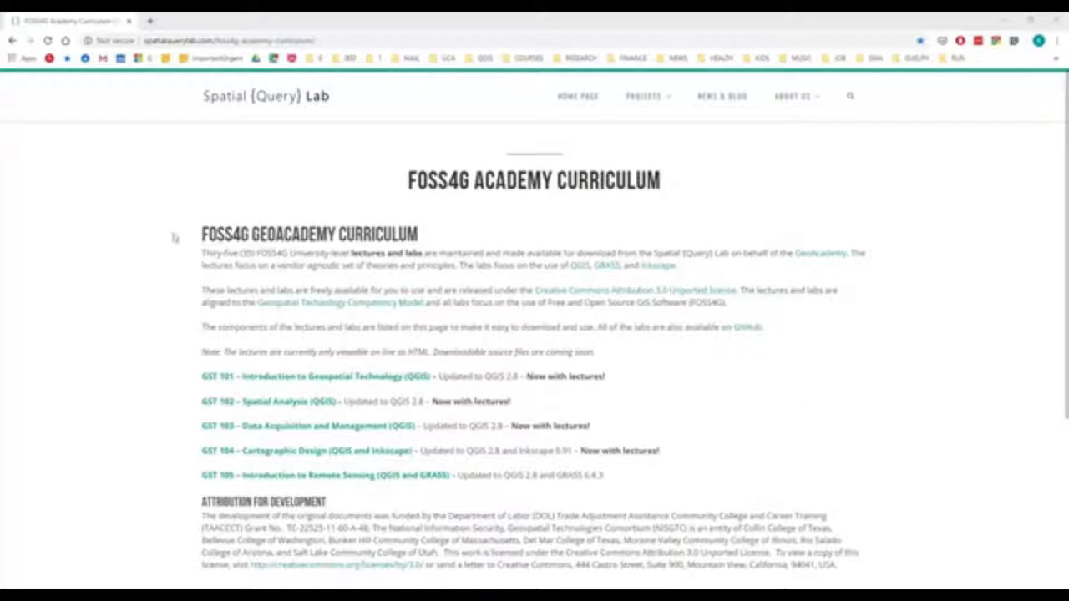
mouse_move(174, 237)
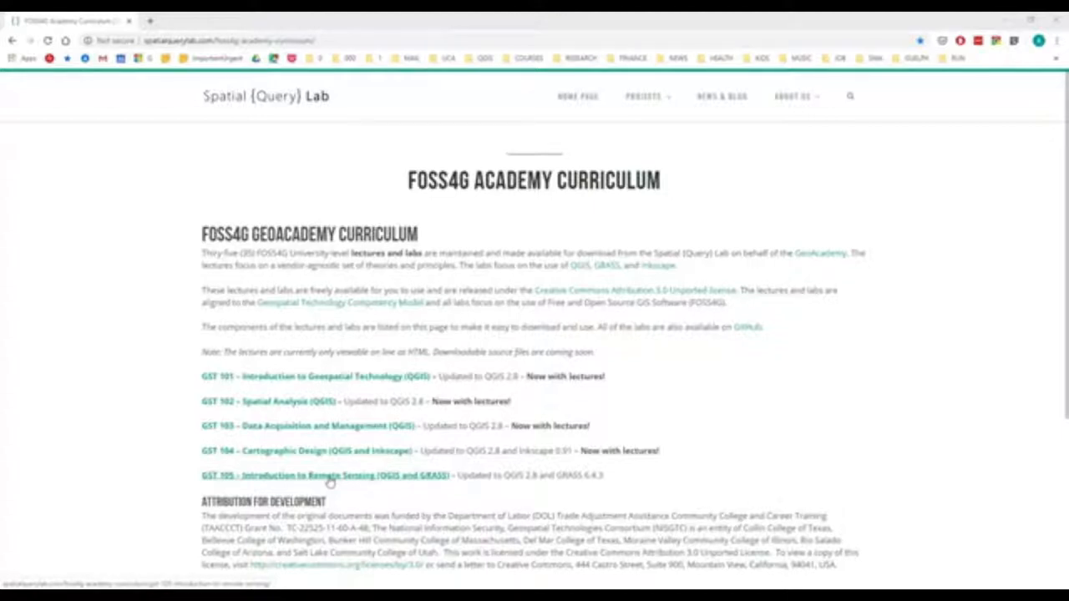
mouse_move(331, 401)
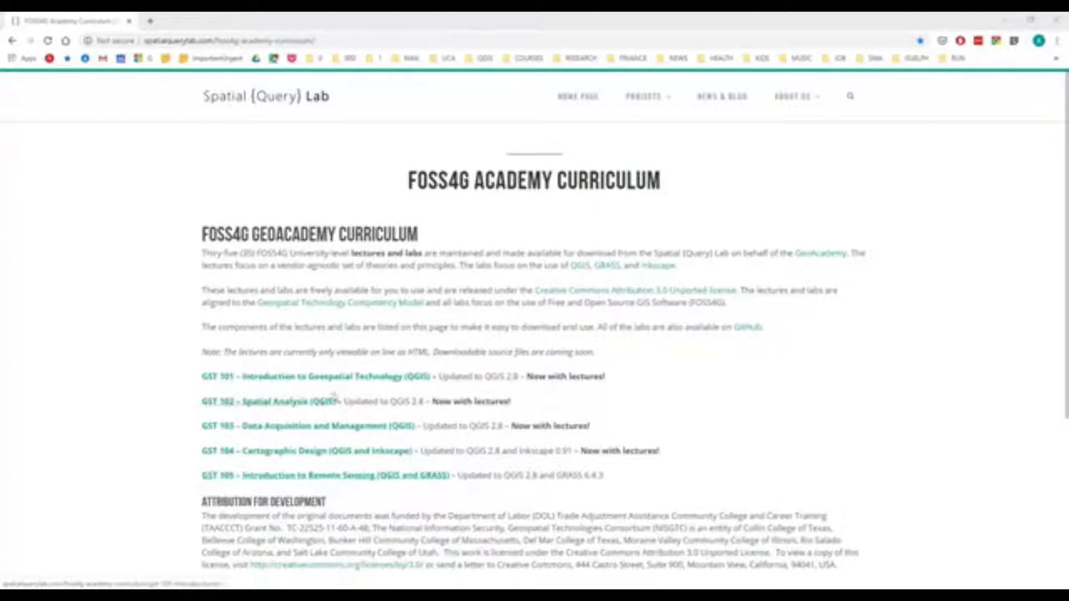
mouse_move(342, 377)
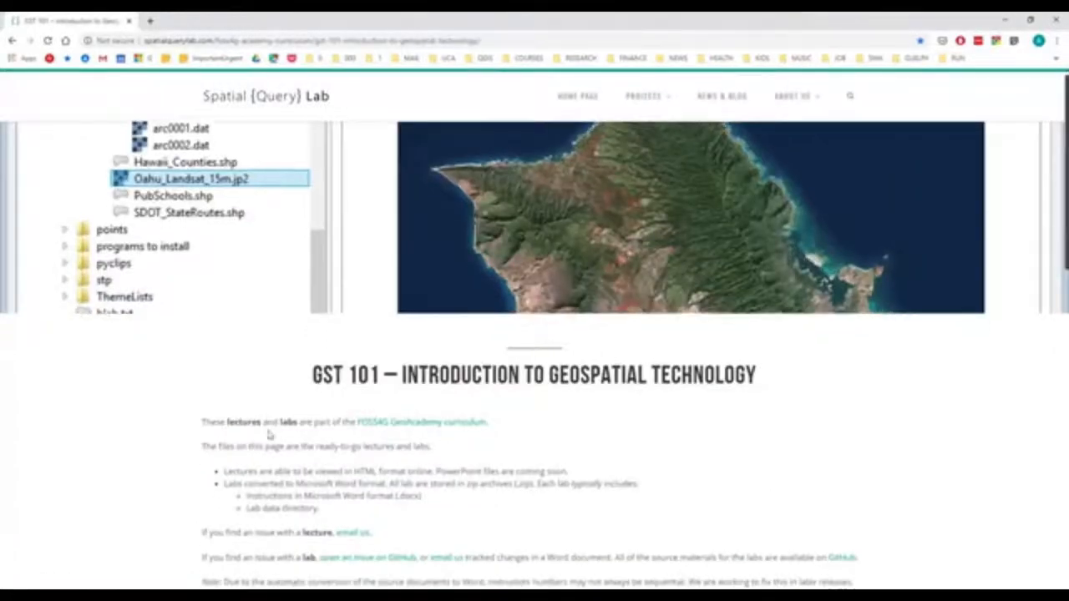
Step: Scroll to Module 6 and open its lecture 'View online (HTML)'
scroll("down", 3)
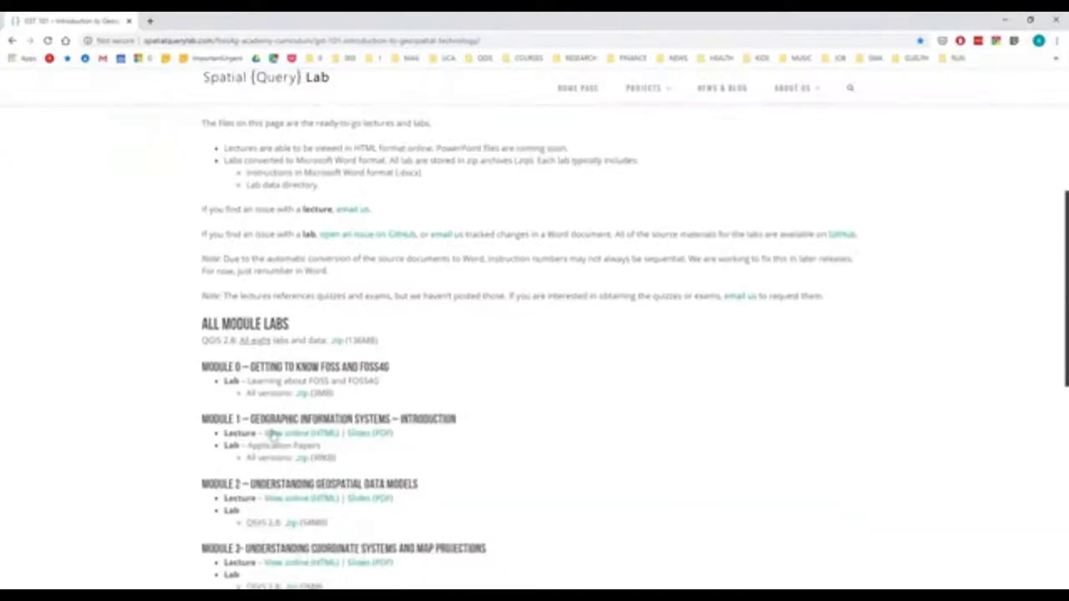
scroll("down", 3)
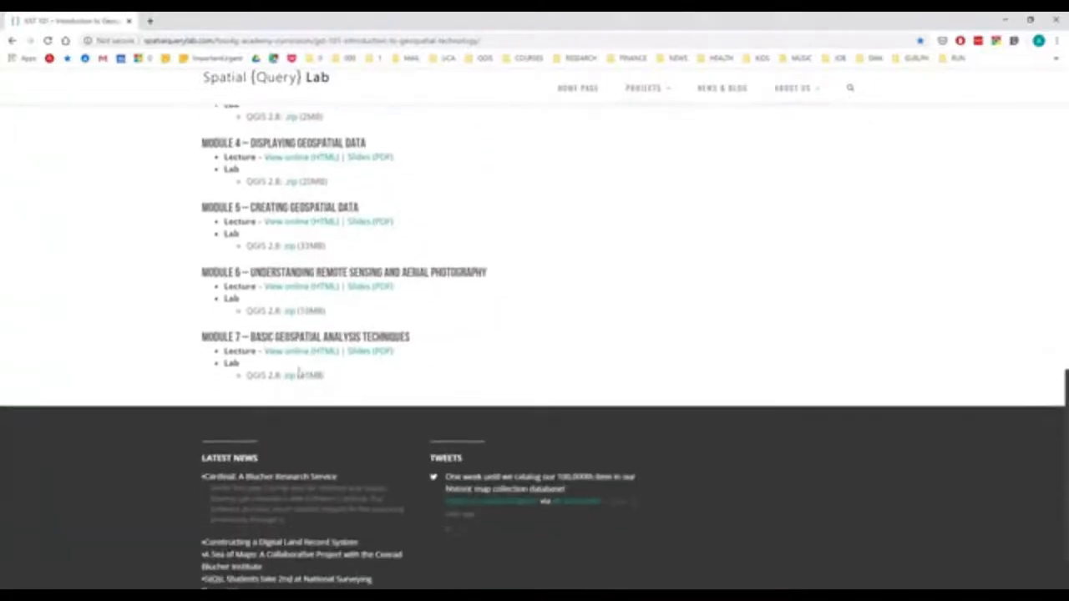
scroll("down", 3)
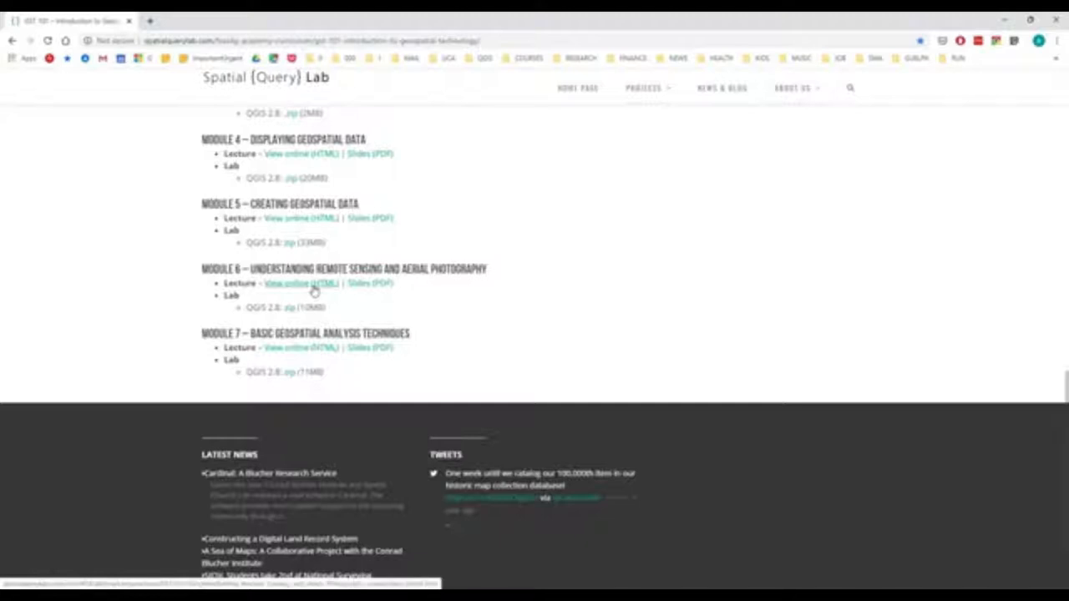
left_click(288, 284)
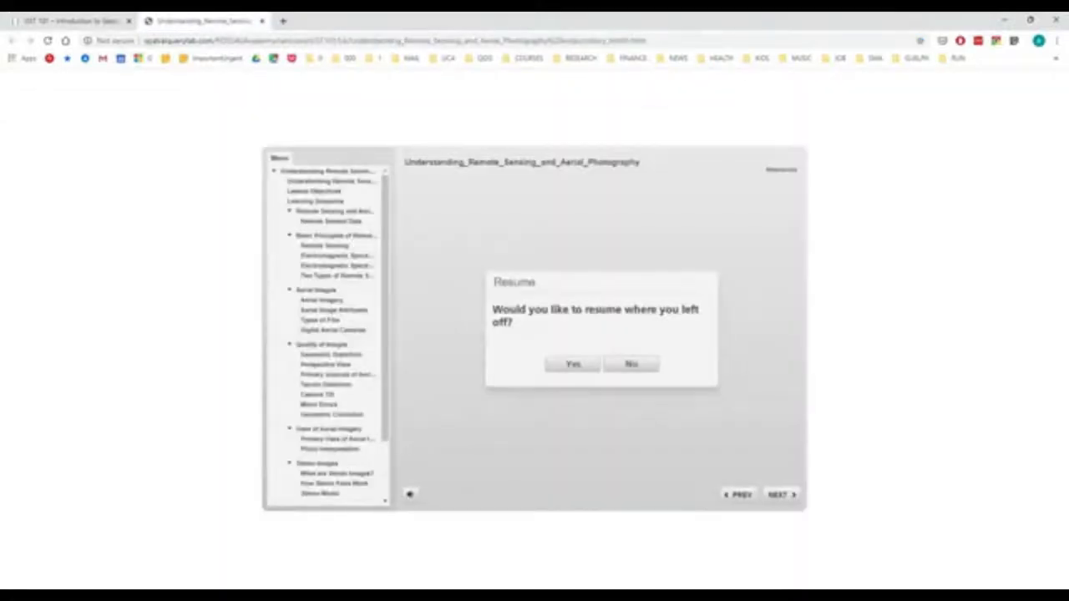
Step: Dismiss the 'Resume where you left off?' prompt and scroll the lecture's title slide
left_click(631, 364)
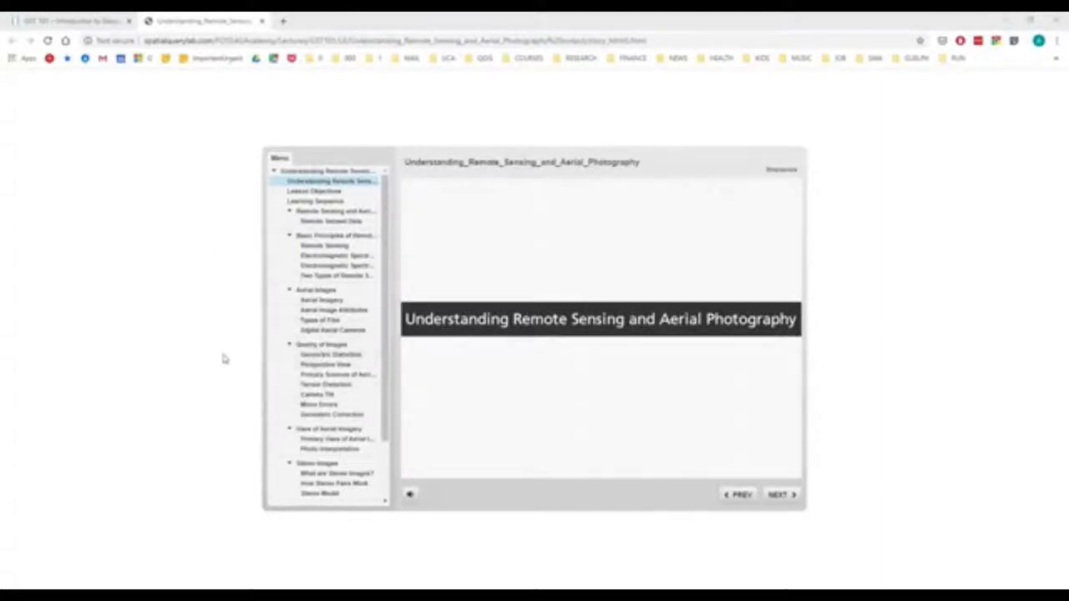
scroll("down", 3)
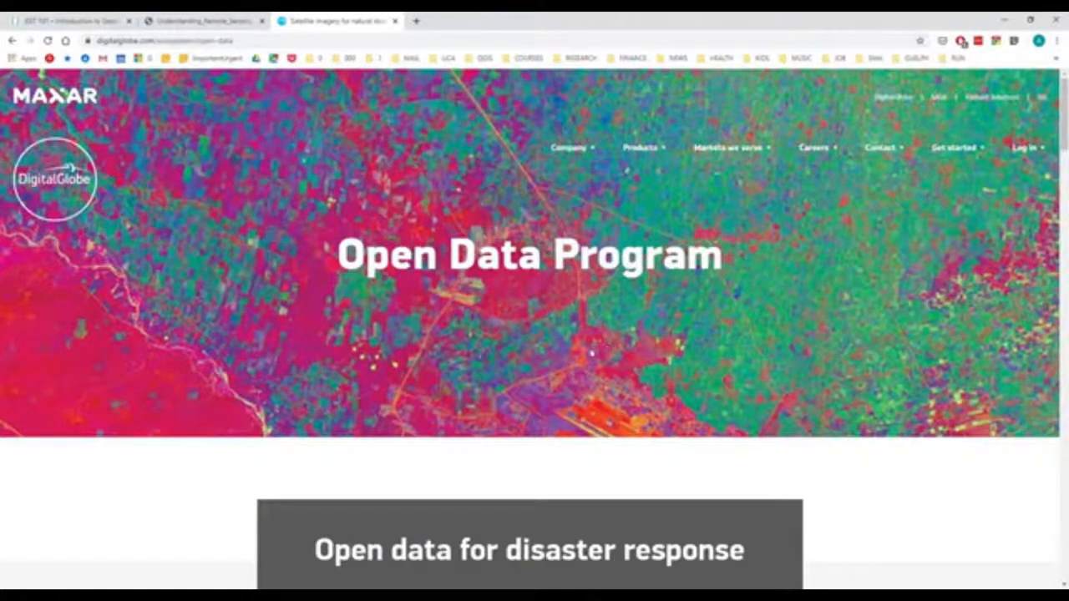
scroll("down", 3)
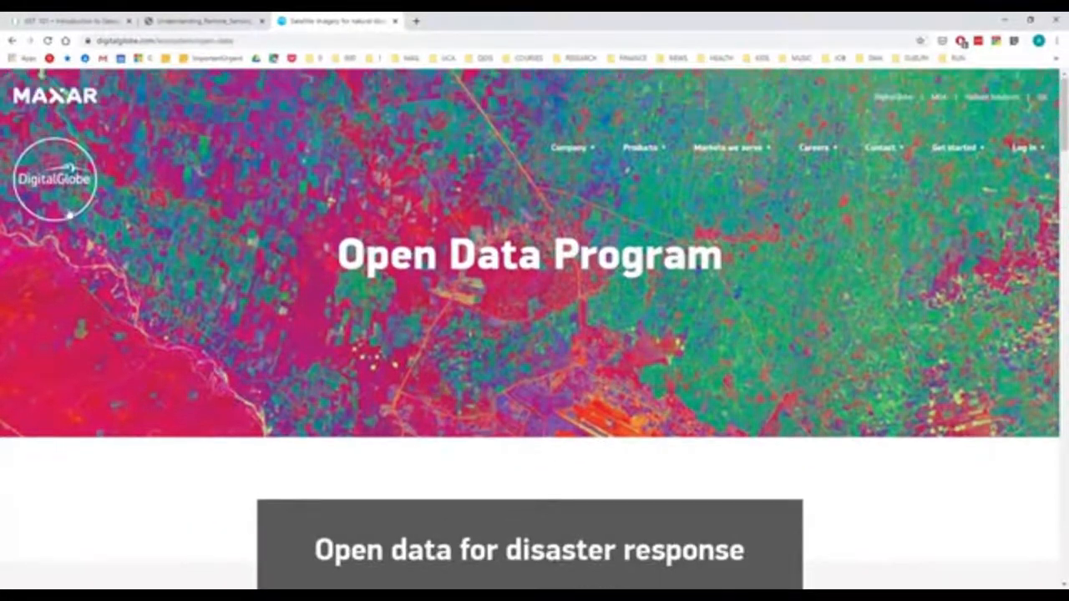
scroll("down", 3)
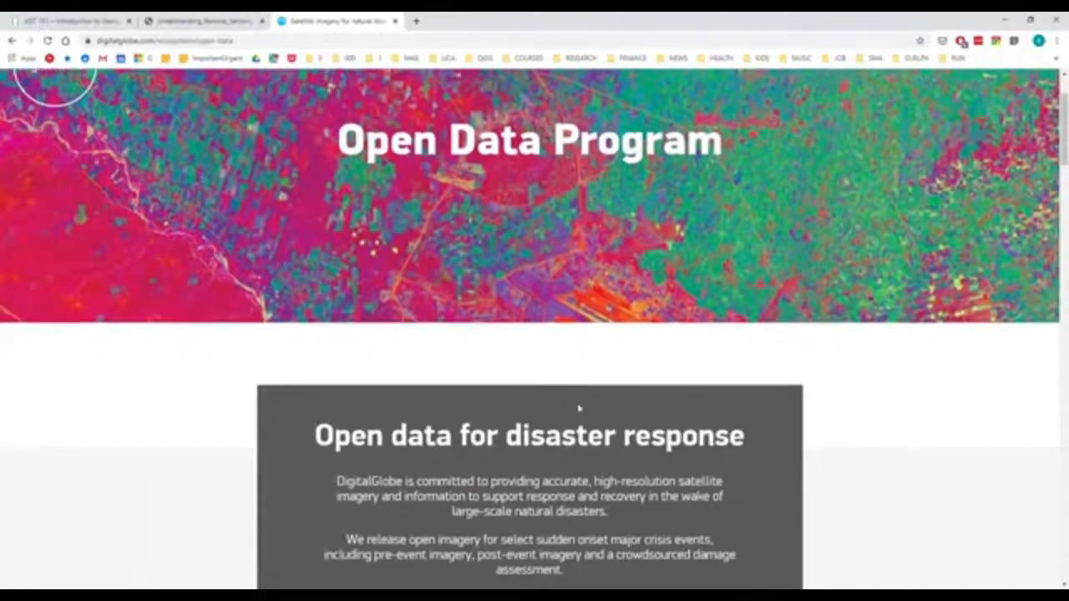
scroll("down", 3)
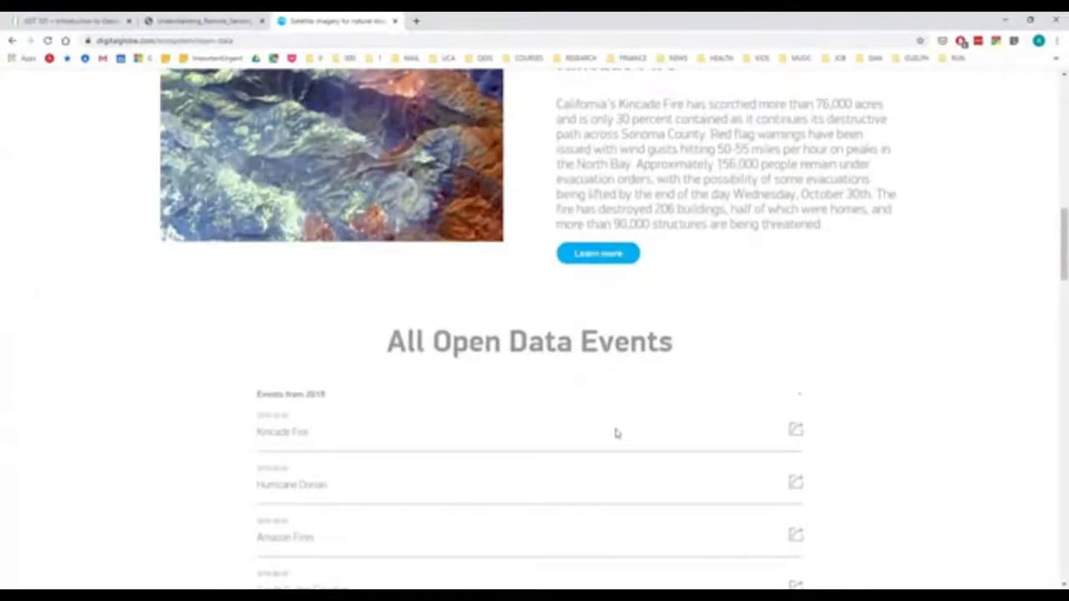
scroll("down", 3)
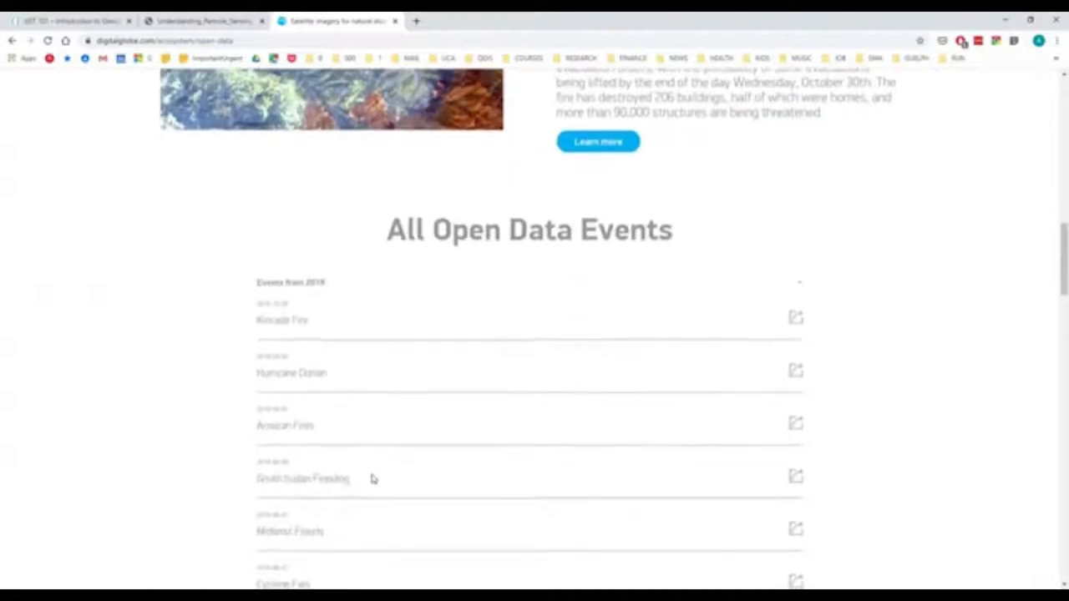
scroll("down", 3)
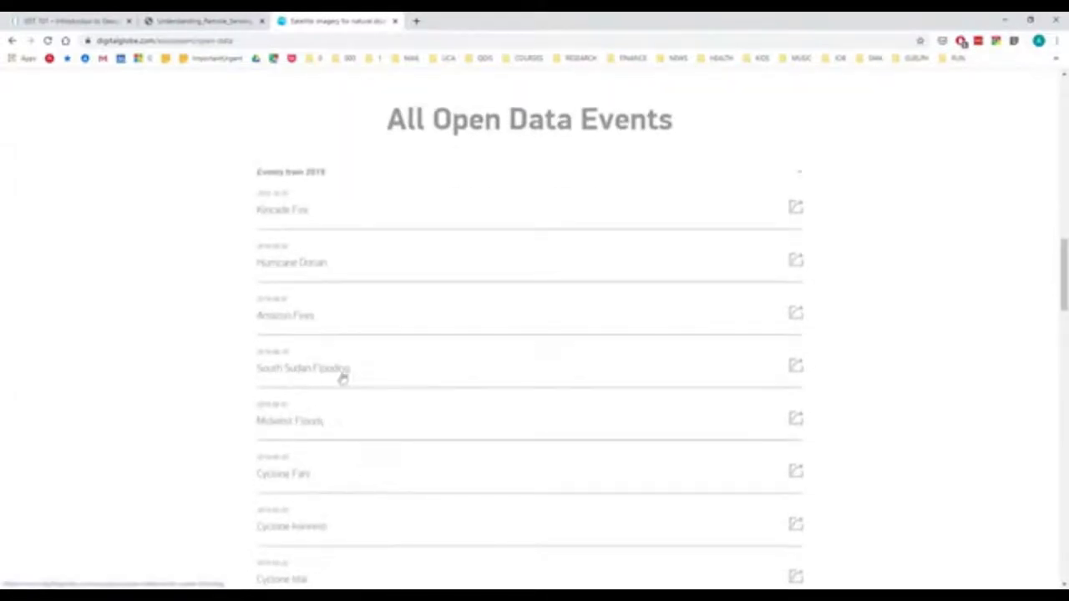
scroll("down", 3)
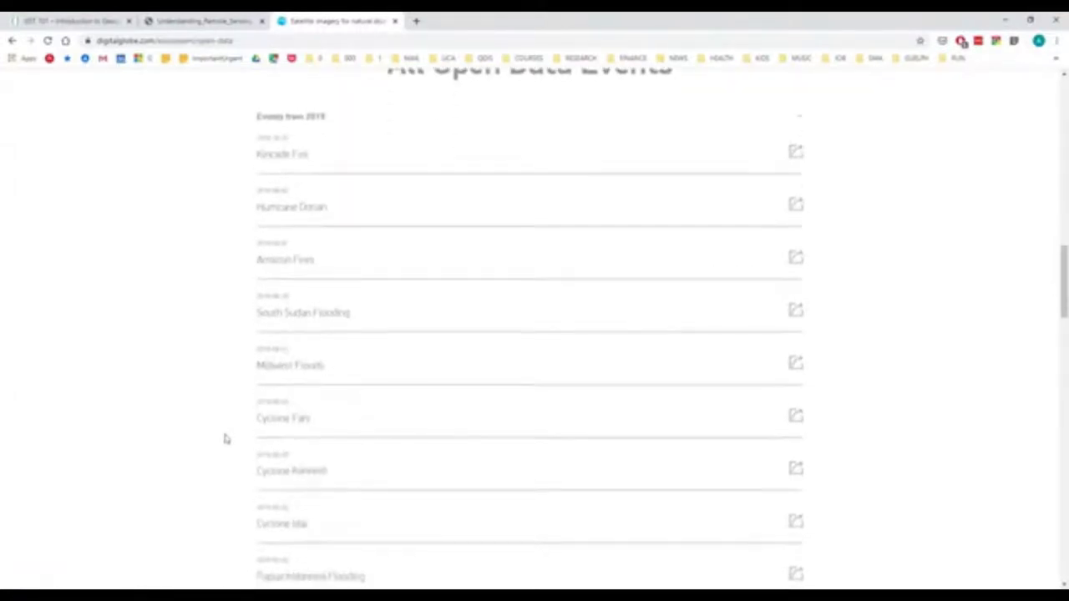
scroll("down", 3)
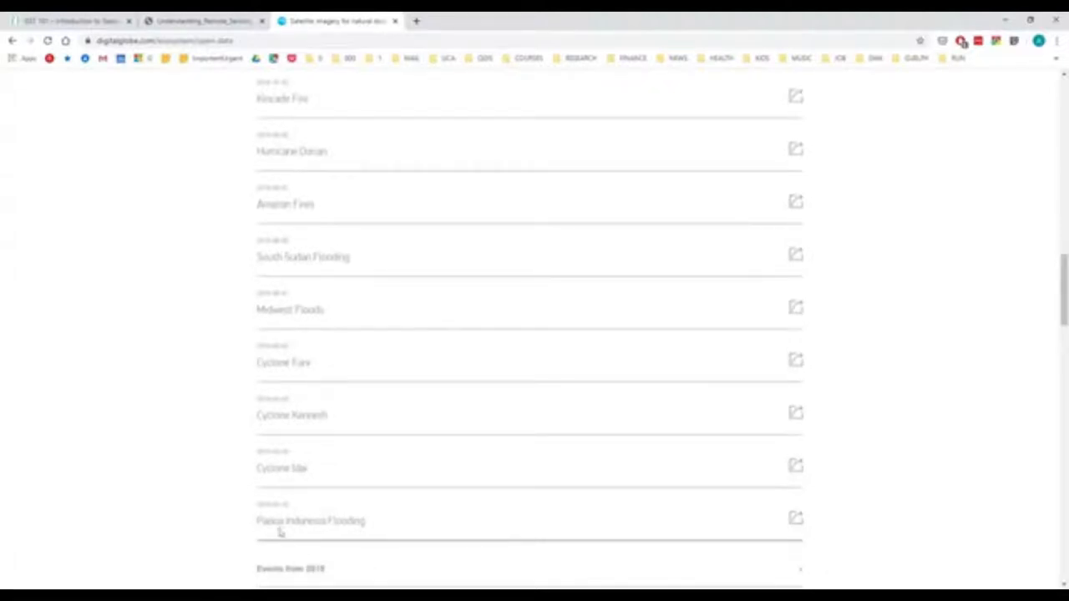
mouse_move(200, 345)
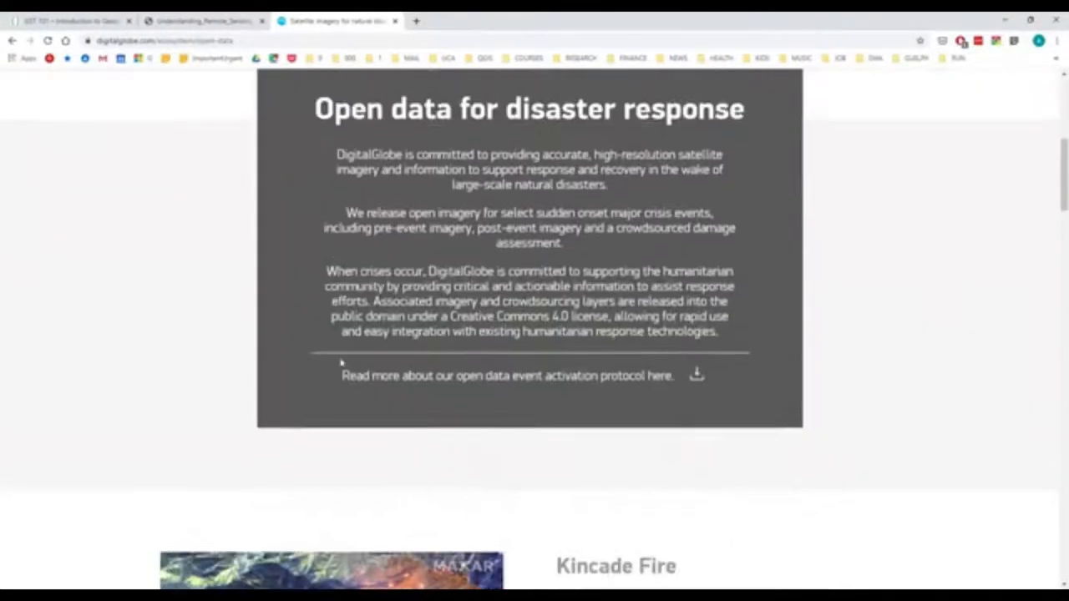
scroll("up", 3)
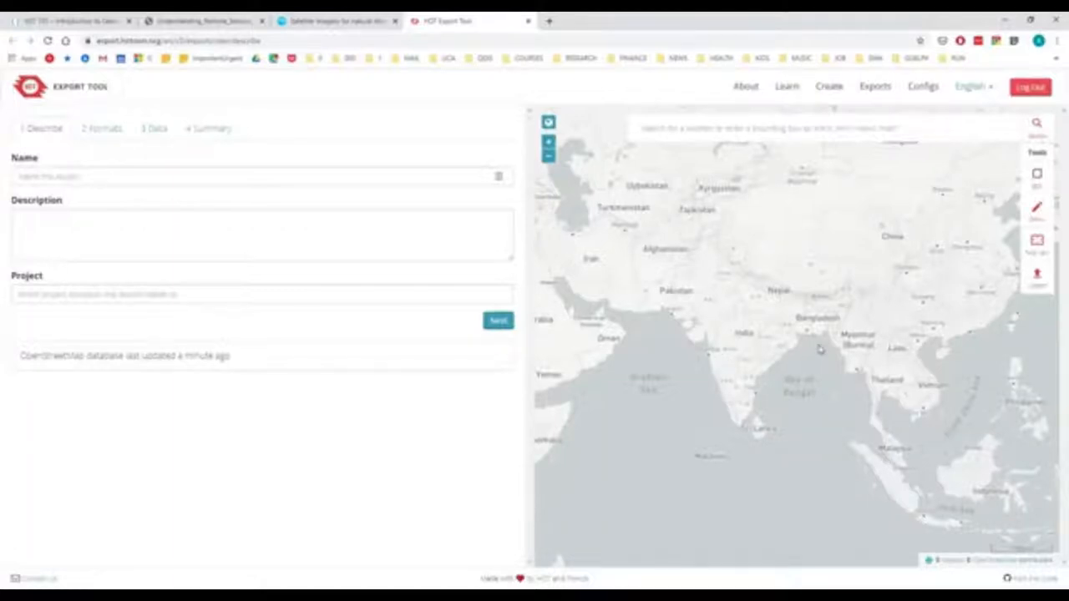
left_click(232, 245)
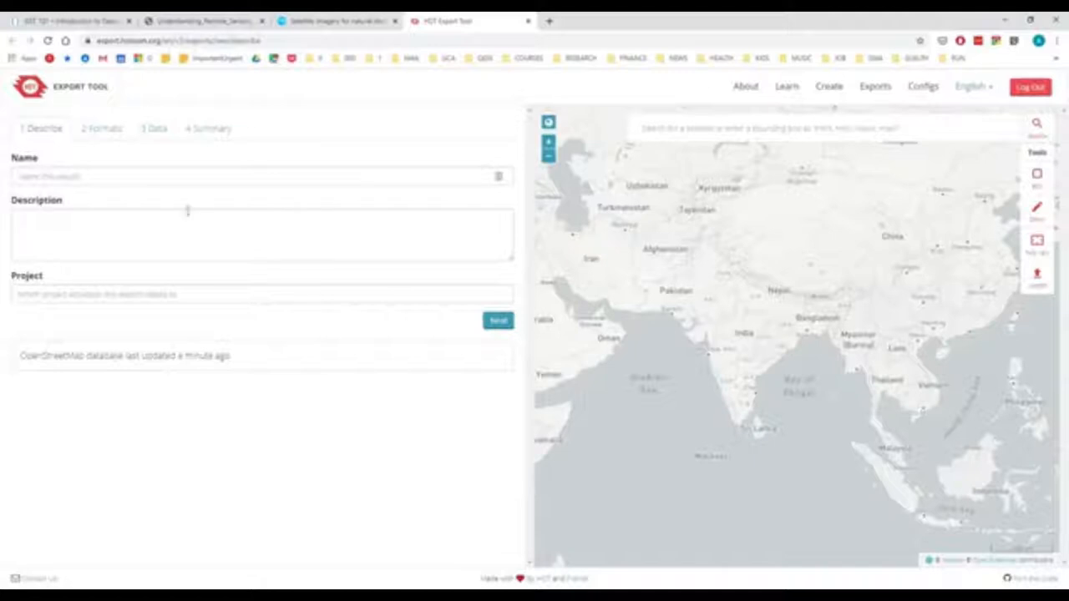
mouse_move(193, 204)
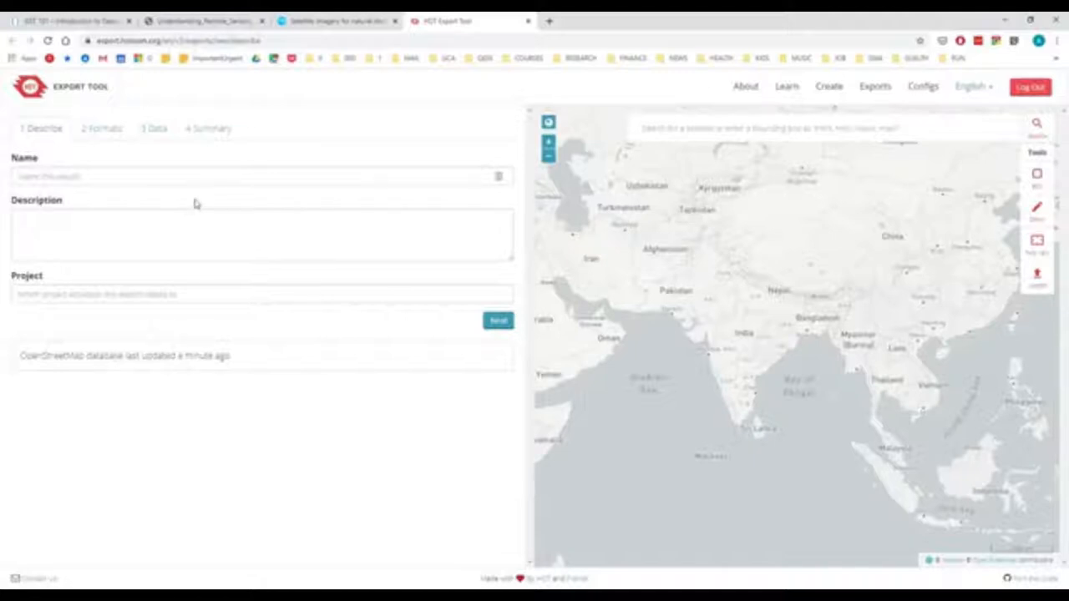
mouse_move(451, 287)
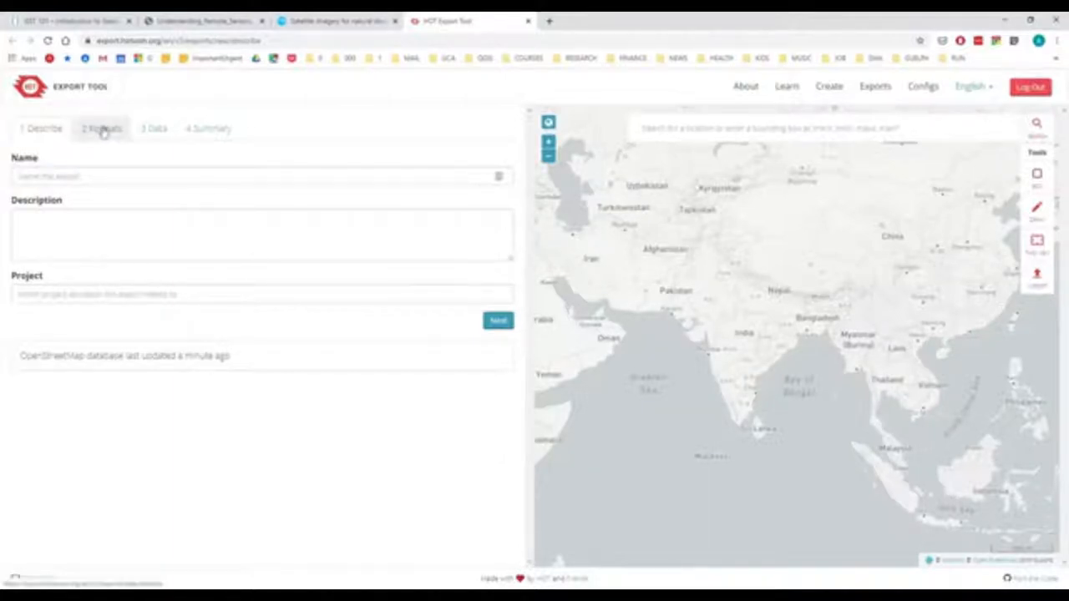
Step: Move to the '2 Formats' step listing GeoPackage, Shapefile and Garmin options
left_click(100, 127)
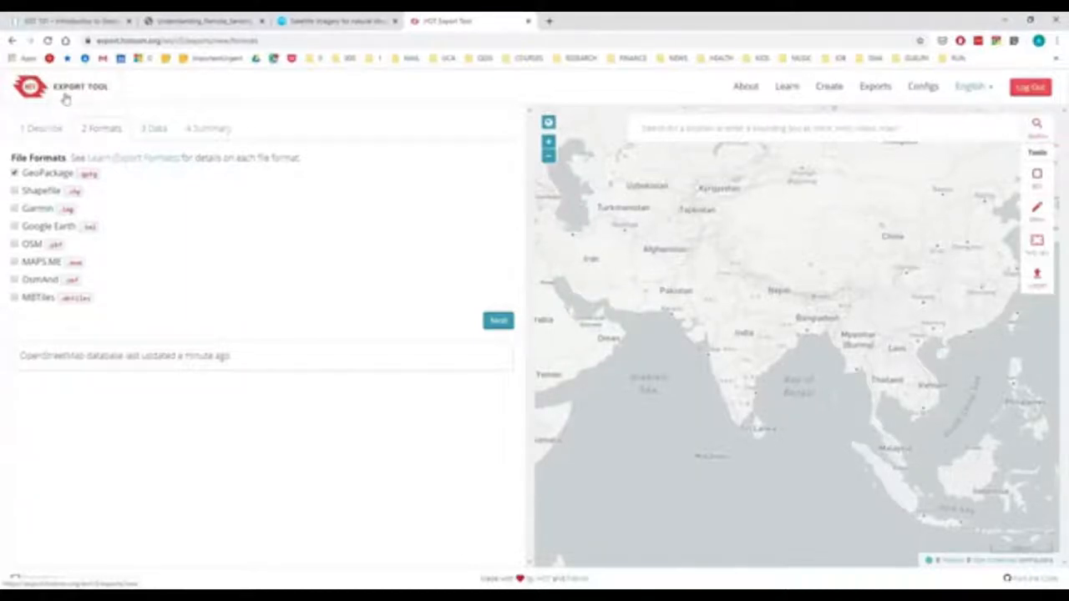
mouse_move(57, 103)
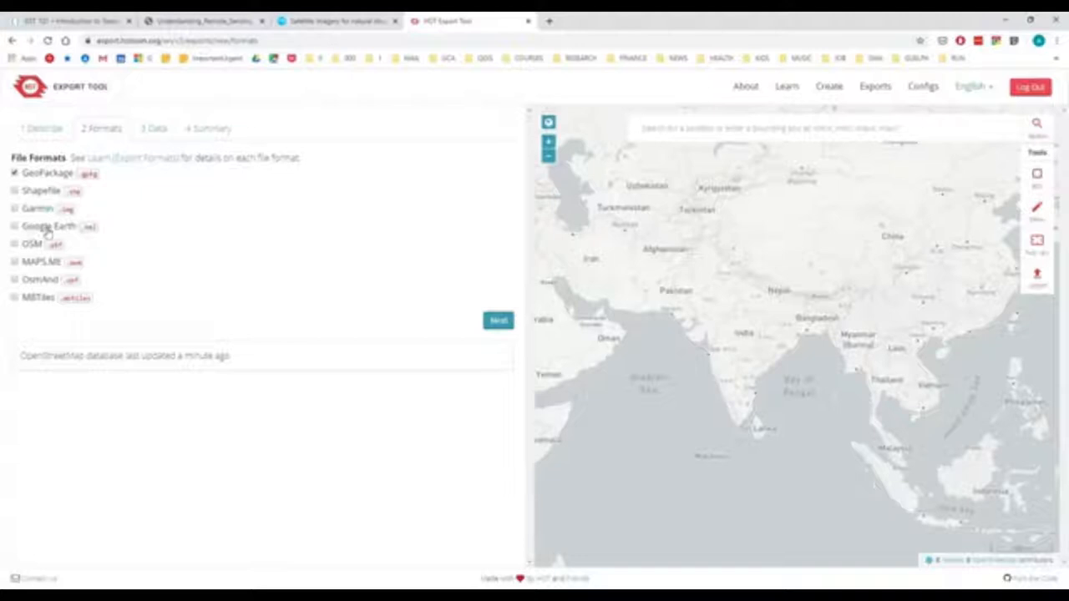
mouse_move(54, 215)
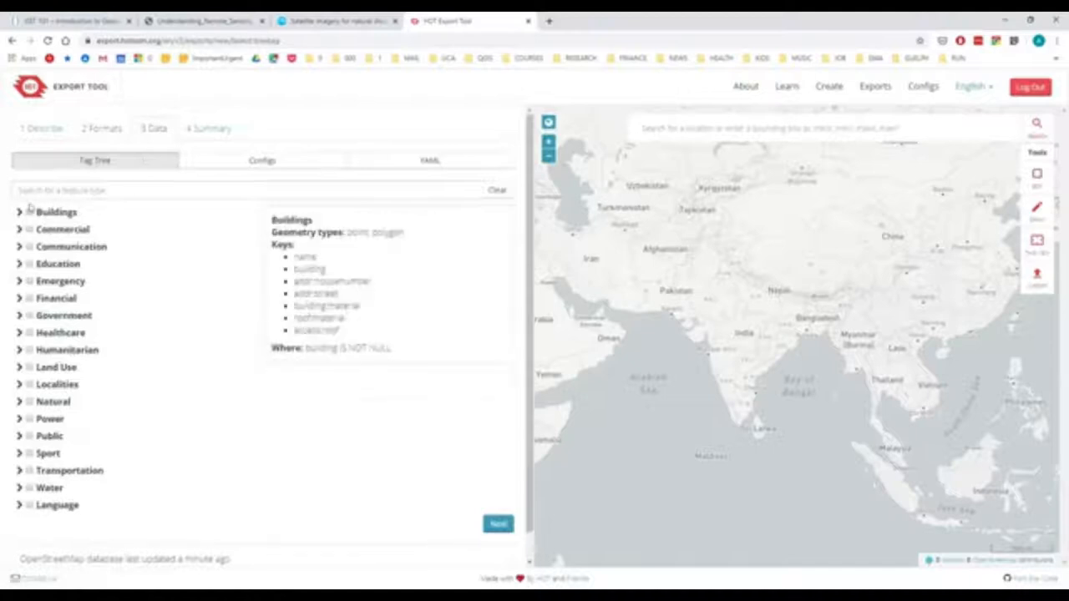
Step: Preview the Tag Tree categories Commercial, Government, Healthcare, Language and Power
left_click(63, 228)
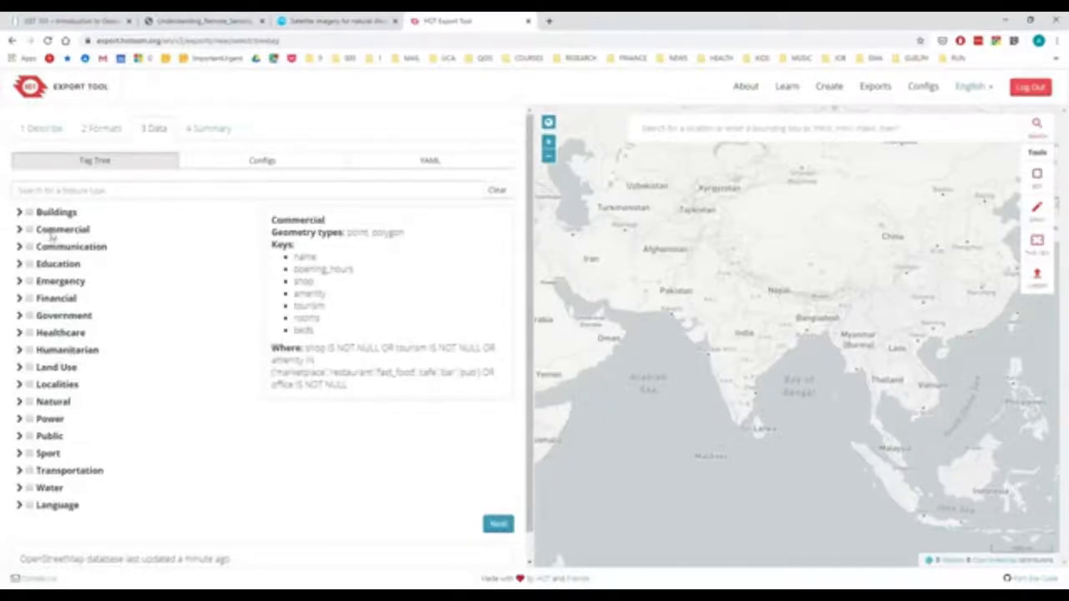
left_click(64, 314)
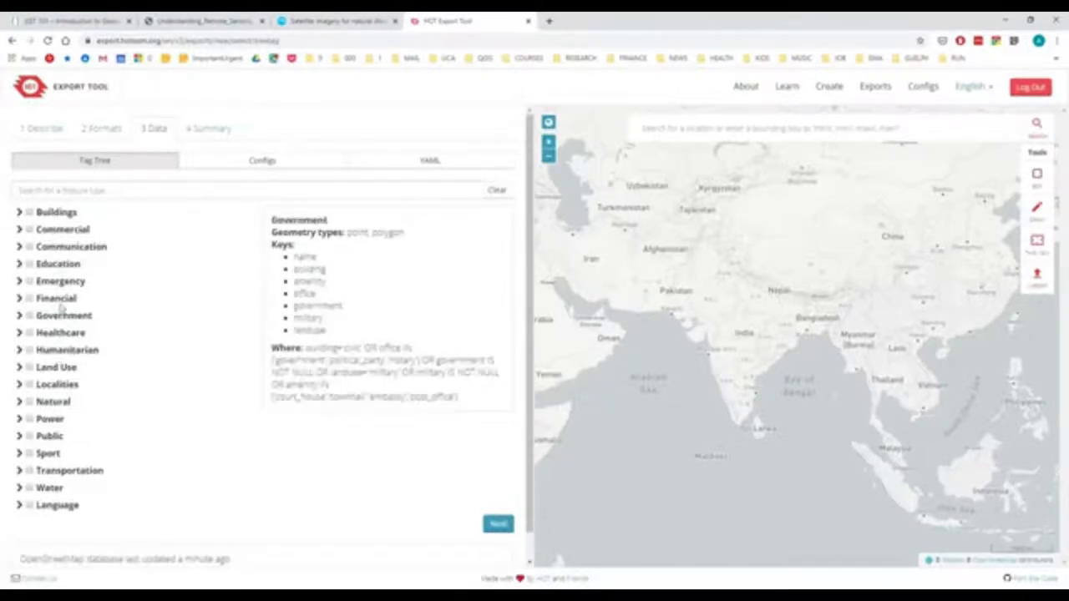
left_click(60, 333)
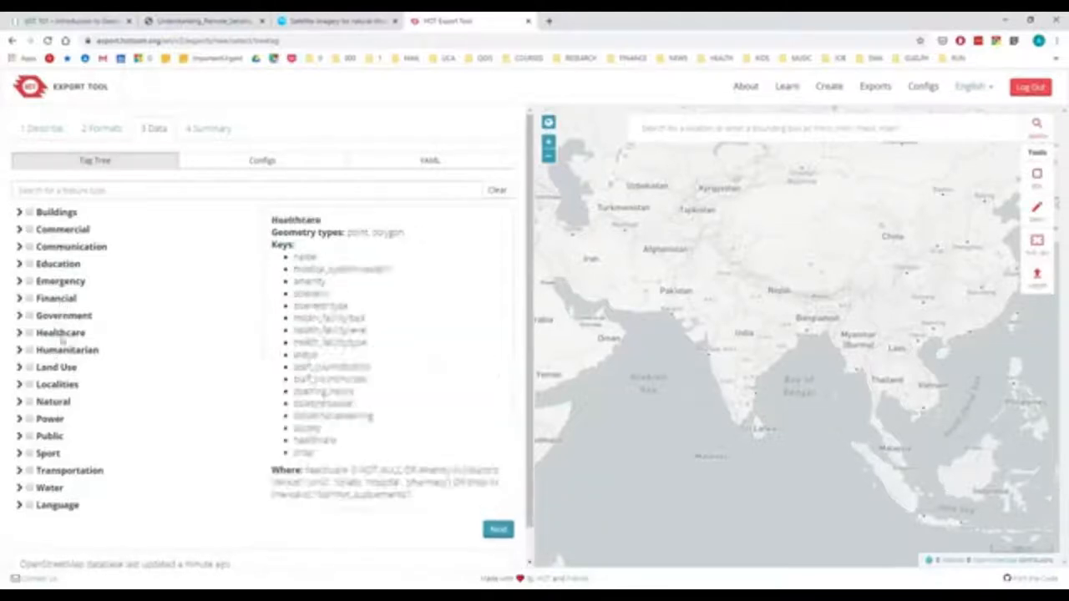
left_click(57, 384)
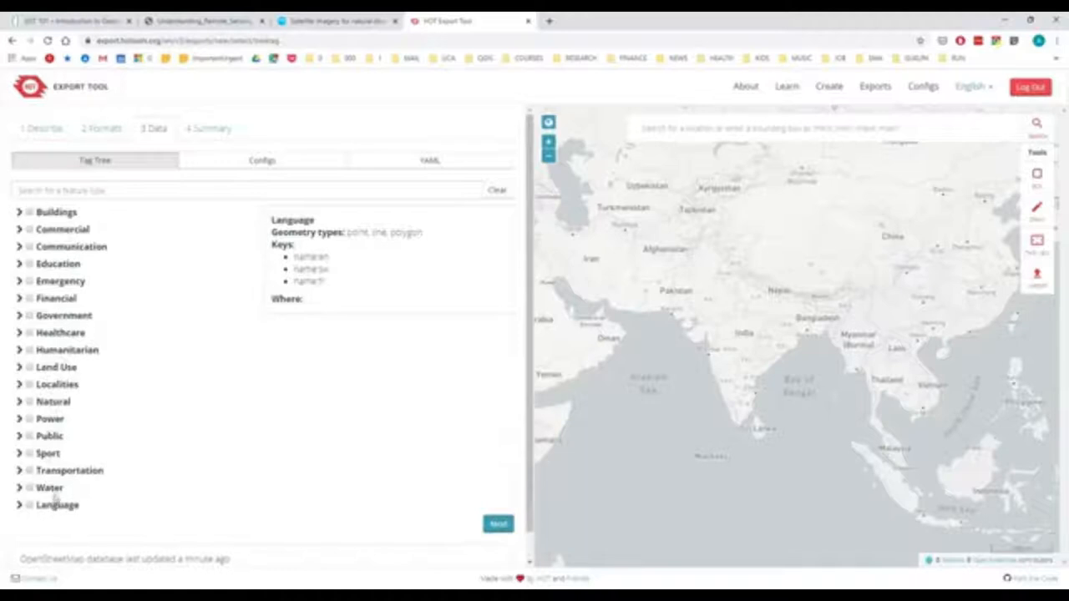
left_click(50, 418)
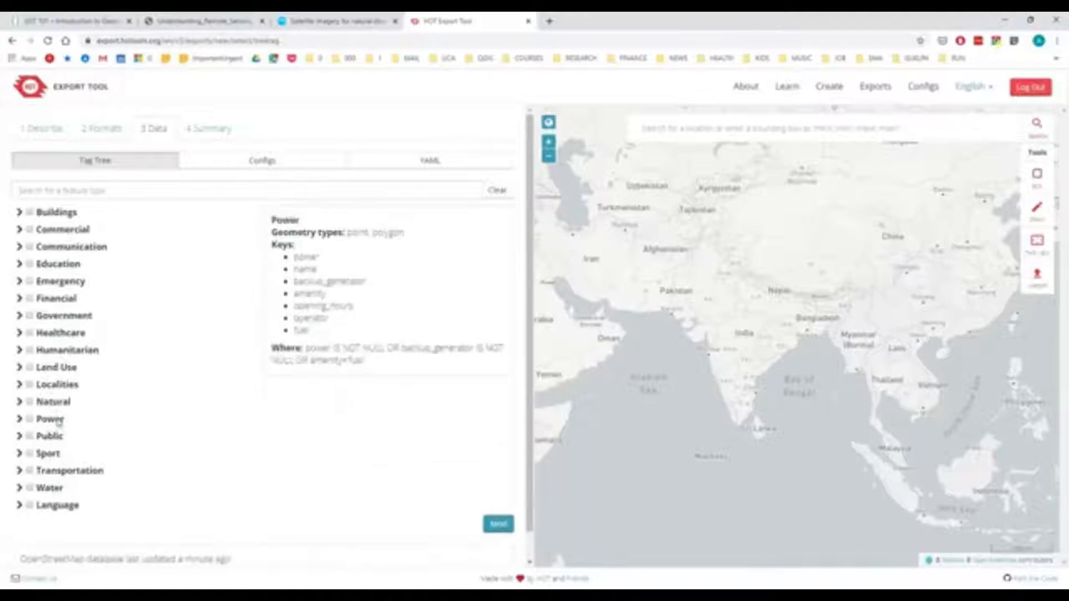
Step: Show the OSM keys and geometry types for the Humanitarian and Healthcare themes
left_click(67, 350)
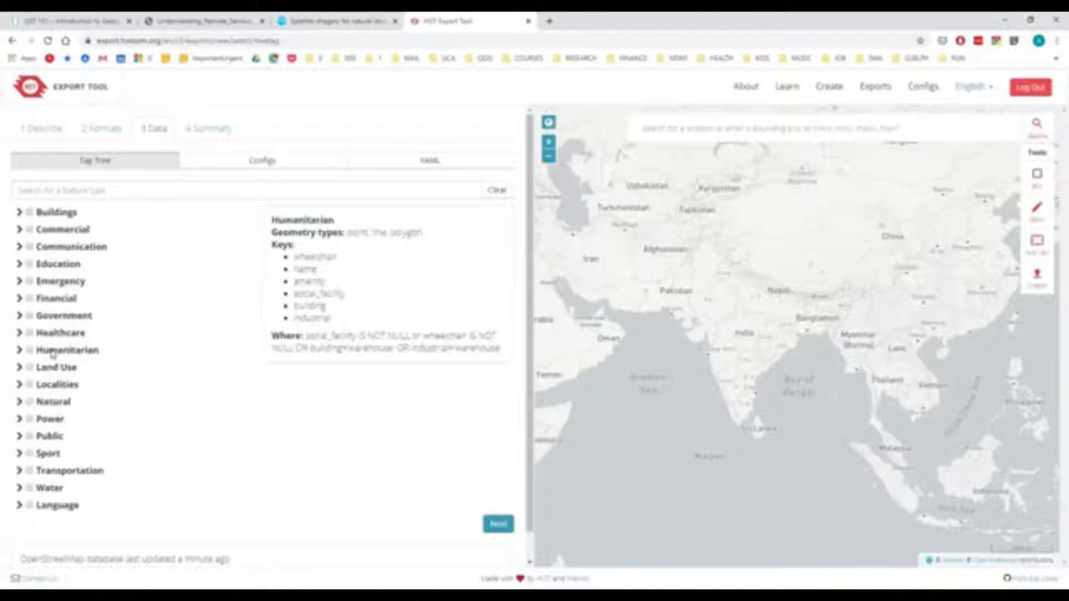
left_click(60, 332)
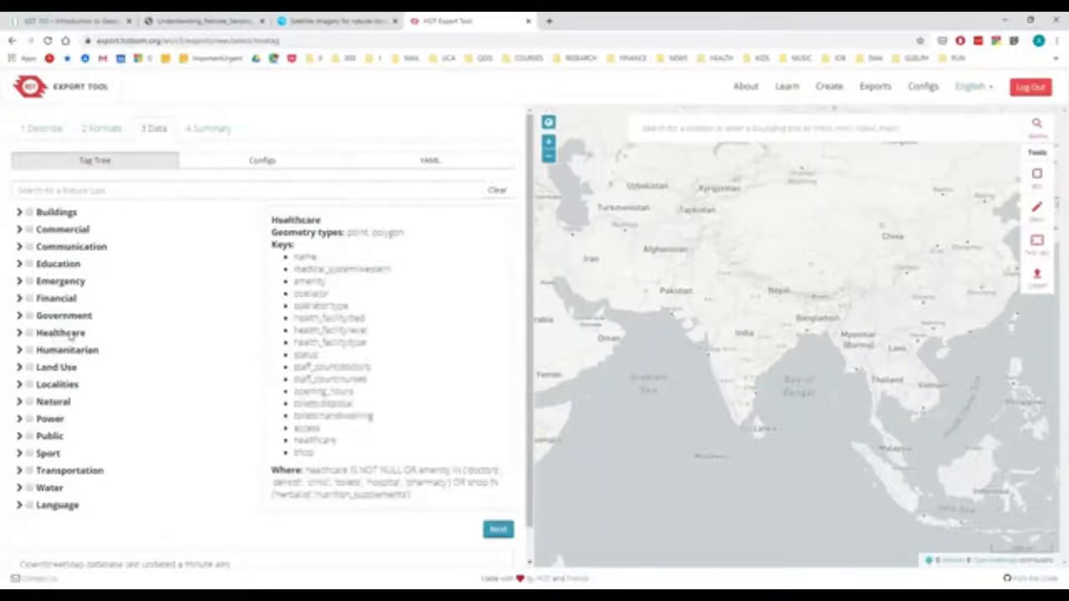
left_click(57, 264)
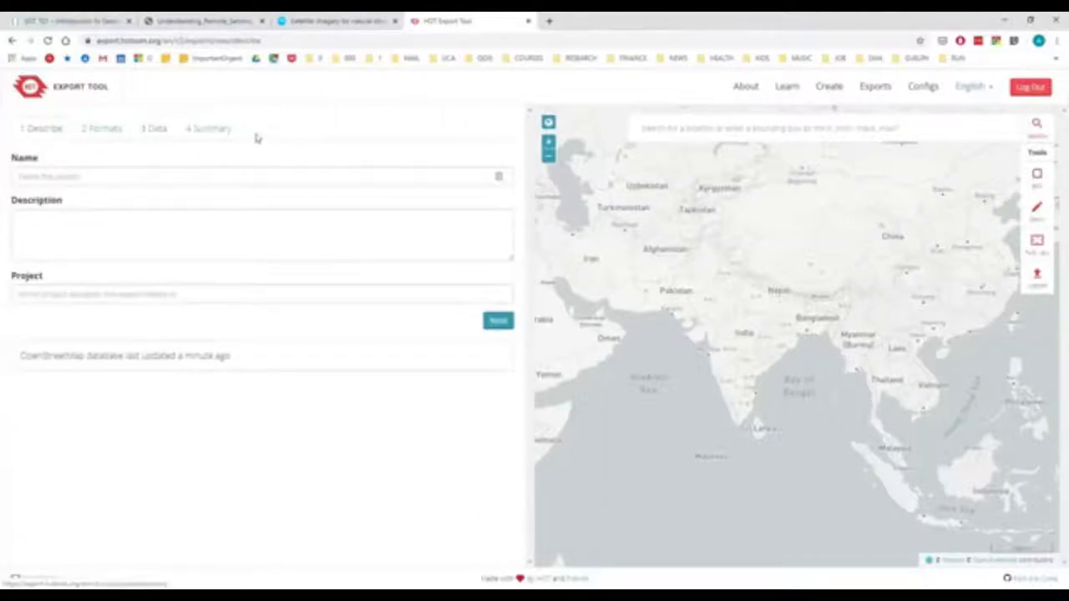
mouse_move(327, 130)
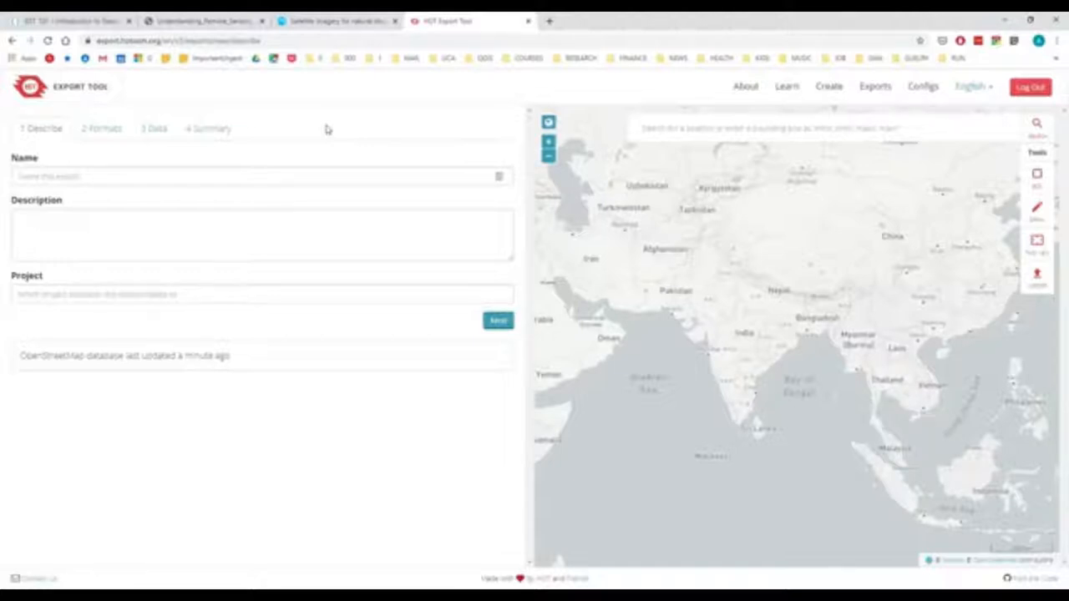
mouse_move(304, 115)
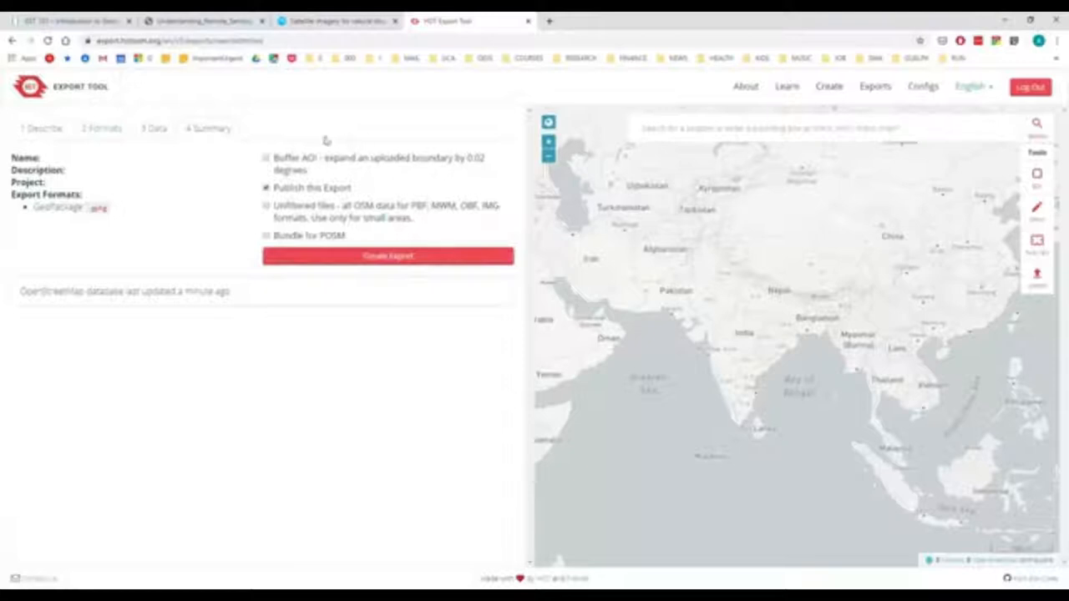
mouse_move(388, 107)
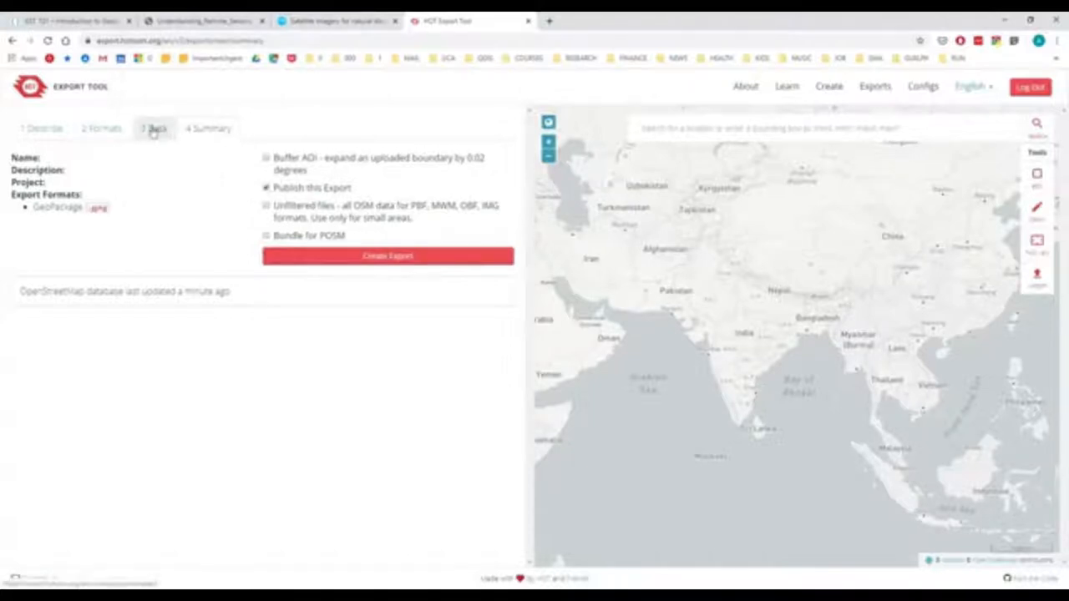
Step: Revisit the feature Data step on the way to the Bhasan Char export
left_click(154, 127)
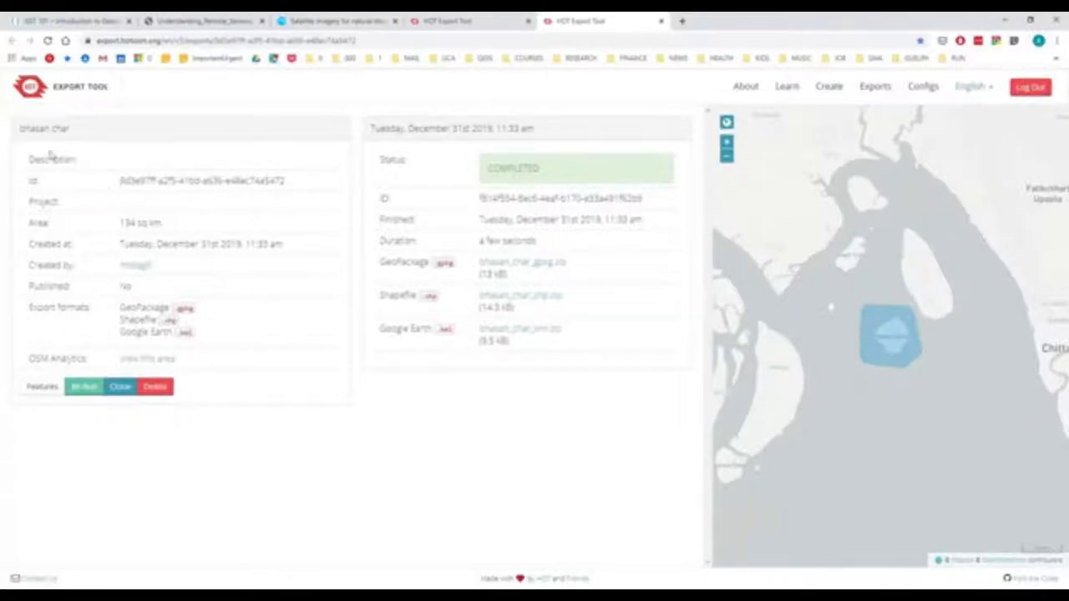
mouse_move(284, 359)
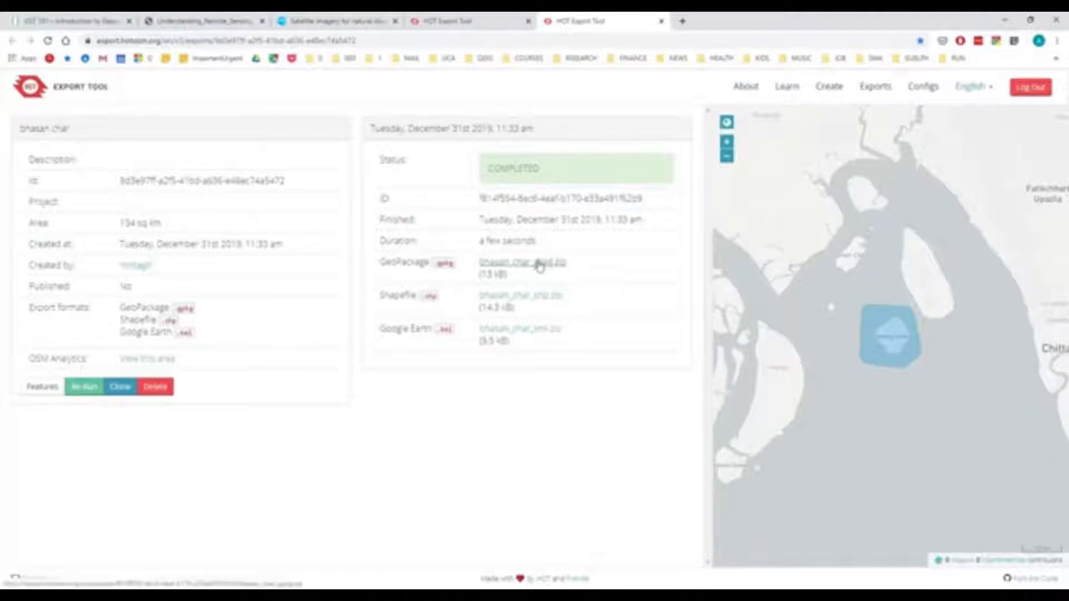
mouse_move(514, 316)
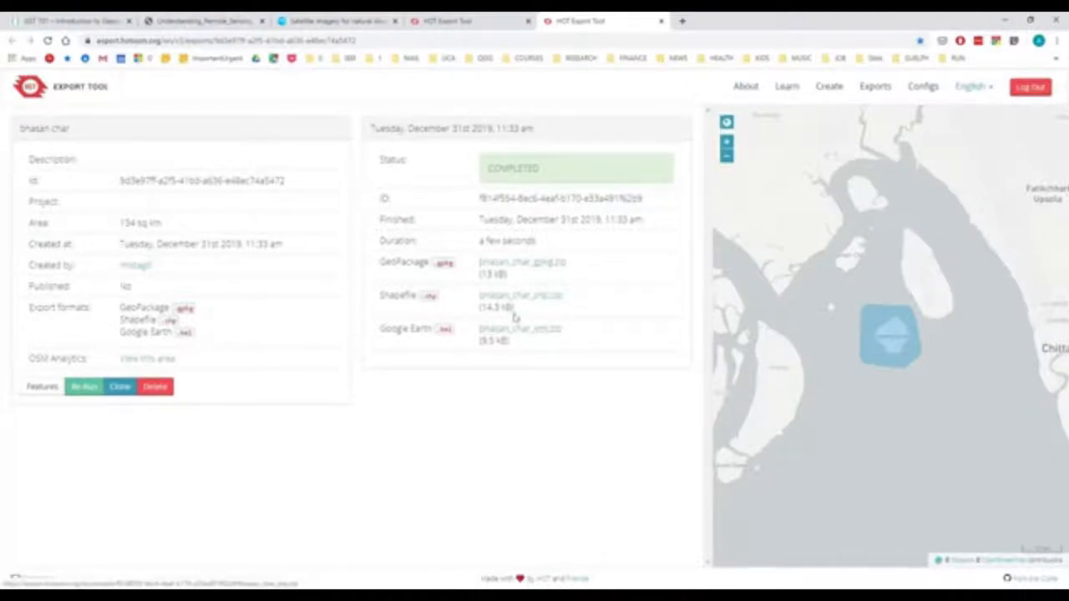
mouse_move(518, 268)
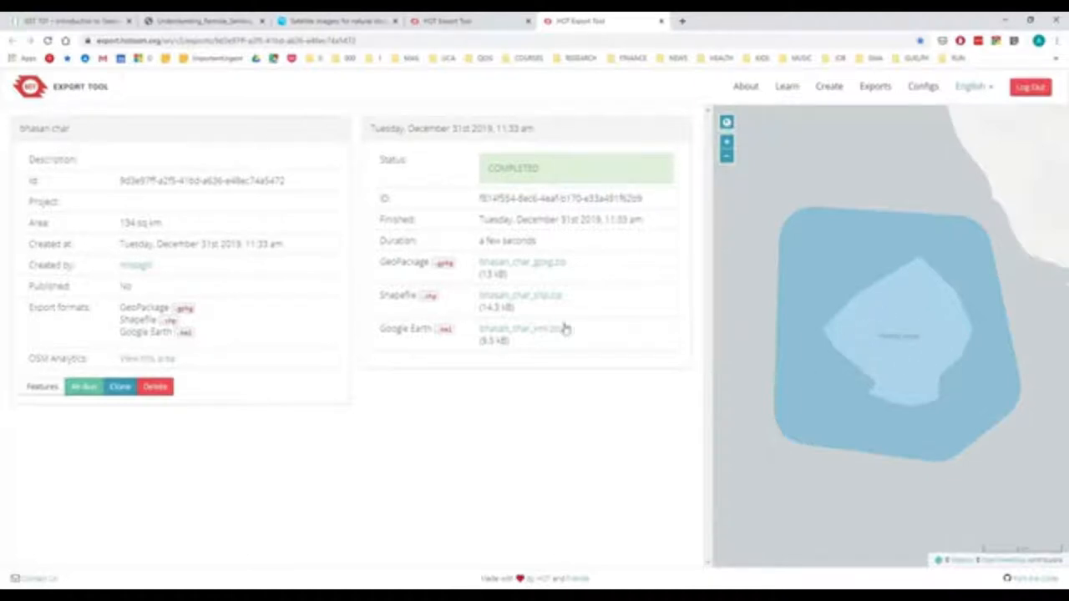
mouse_move(531, 260)
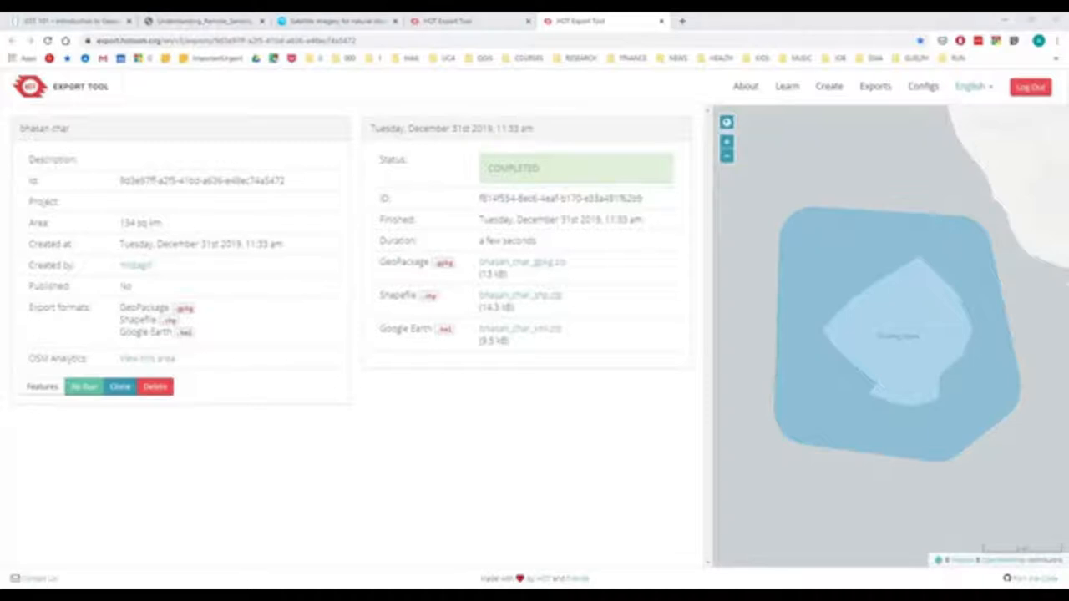
mouse_move(416, 531)
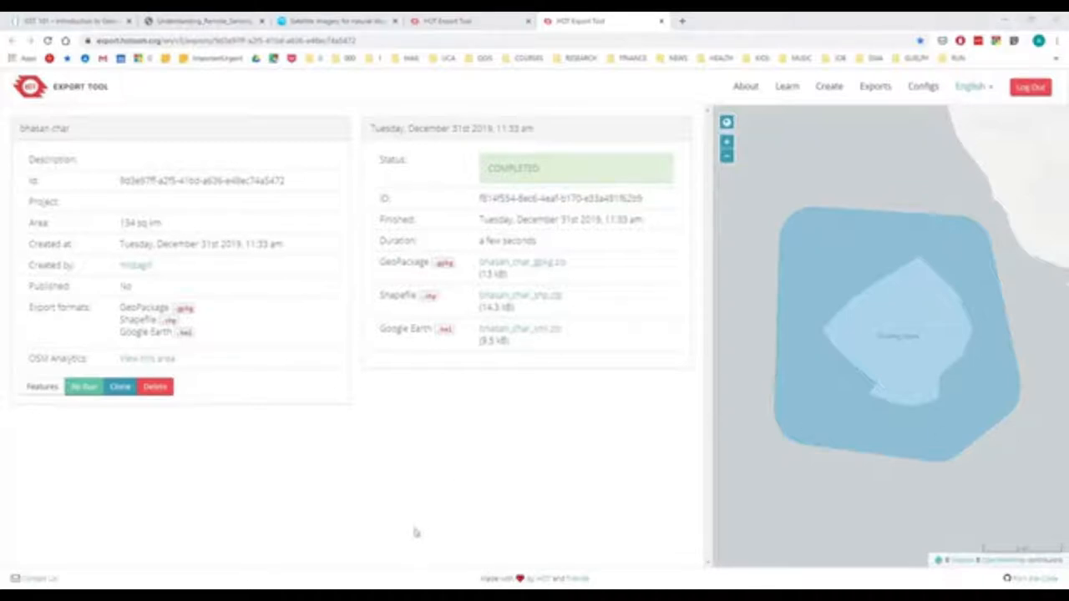
mouse_move(331, 491)
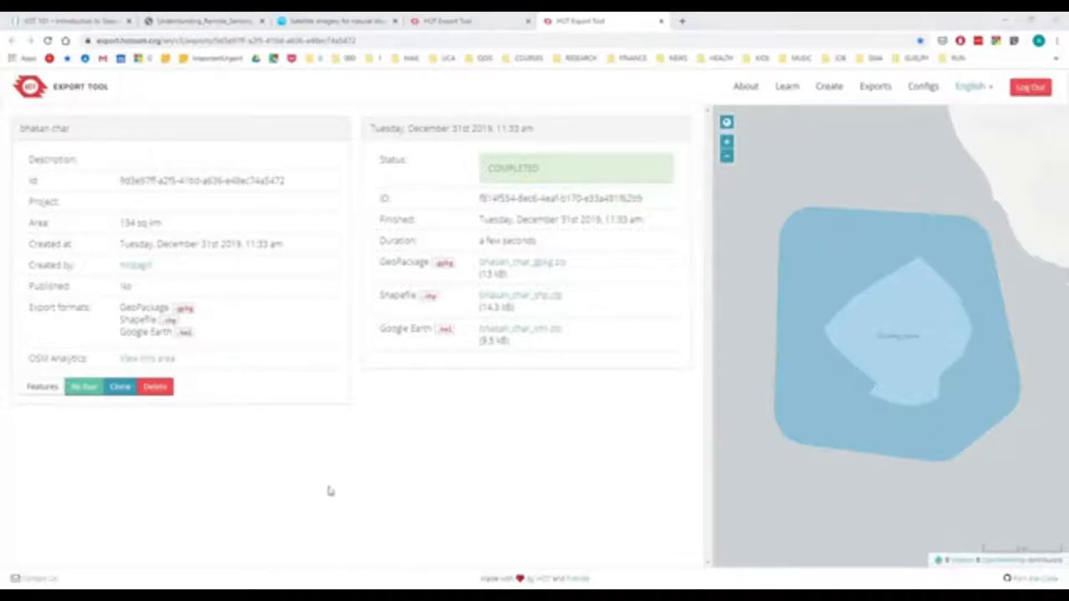
mouse_move(295, 536)
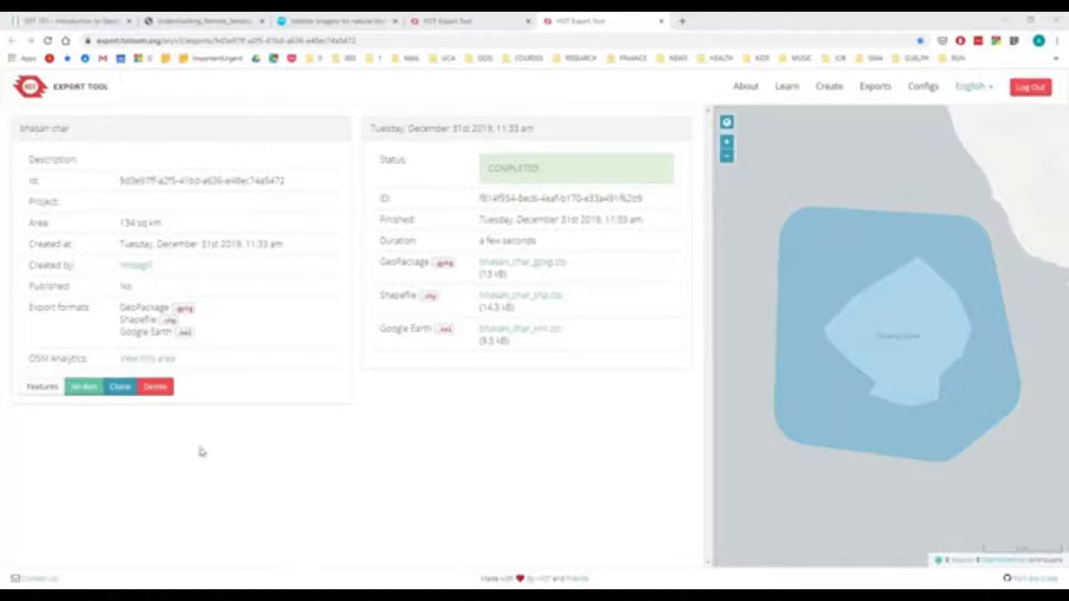
mouse_move(202, 451)
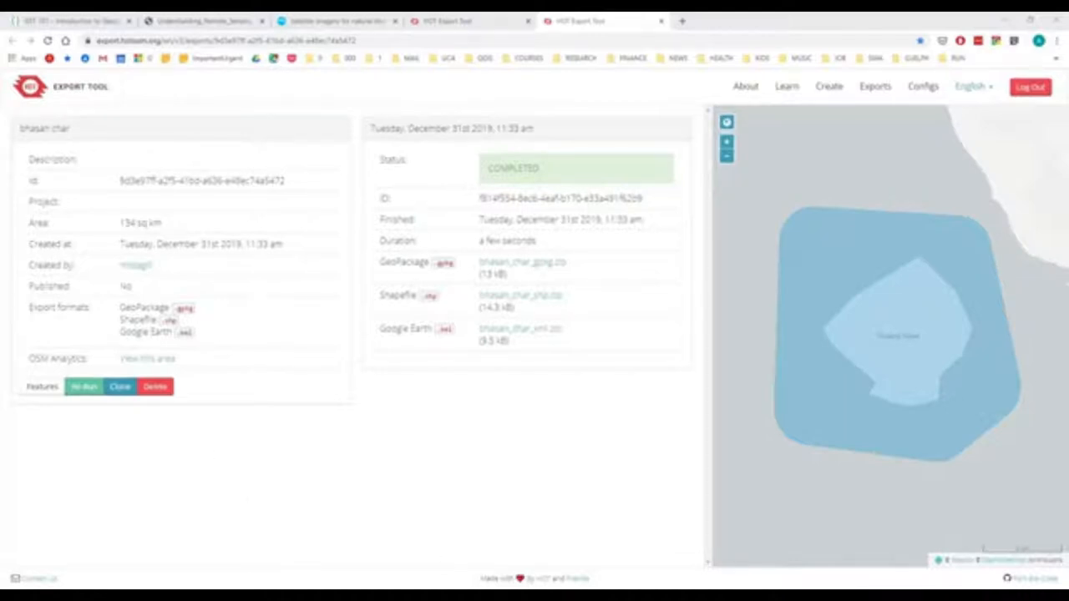
Step: In EarthExplorer, peek at the account dropdown and select the Polygon search-area tab
left_click(470, 20)
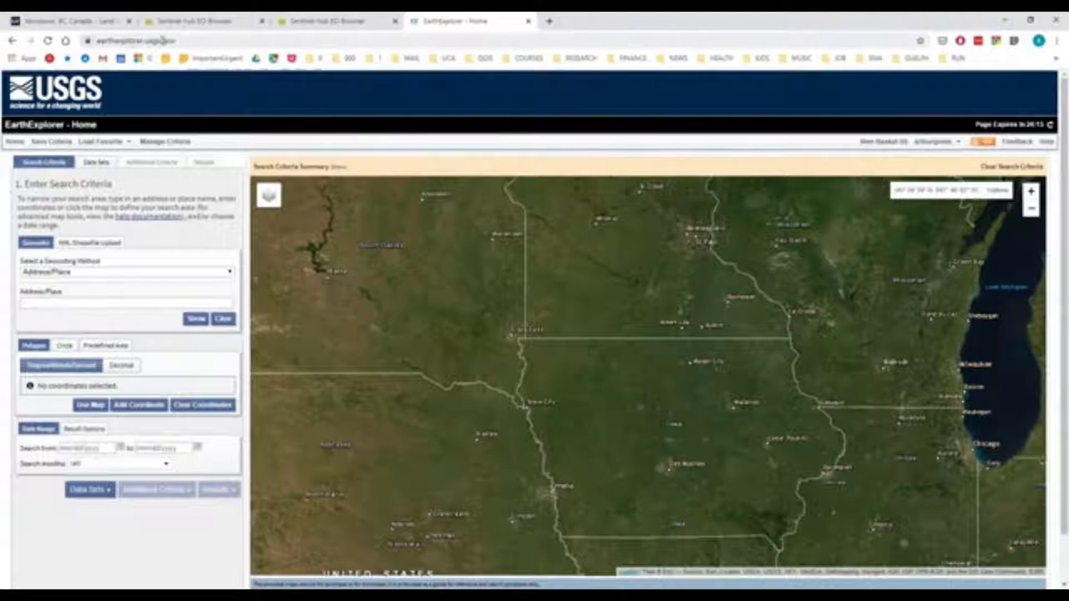
left_click(932, 141)
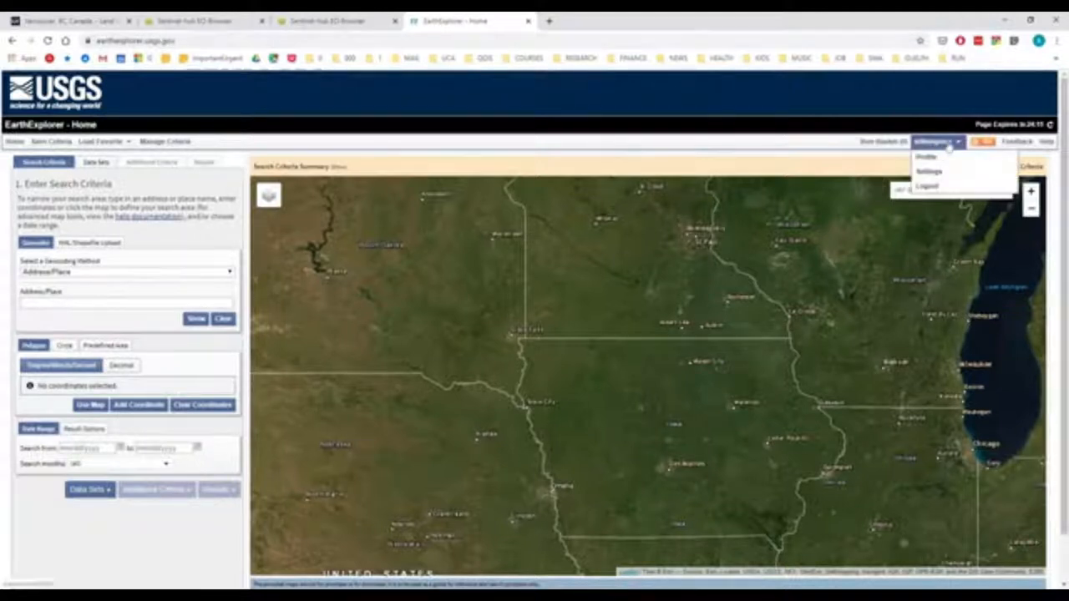
left_click(934, 140)
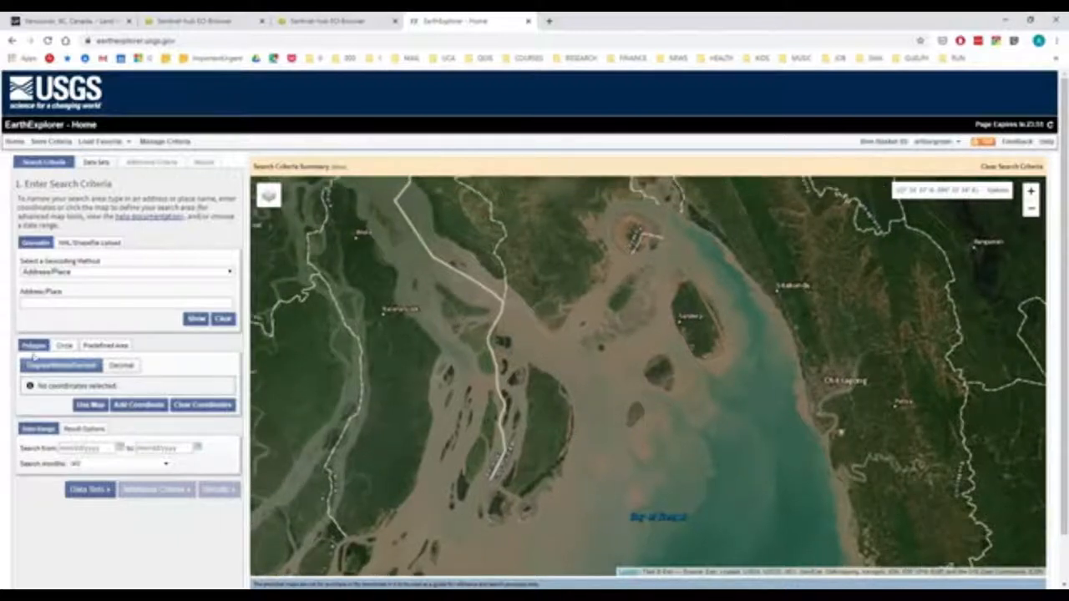
left_click(90, 242)
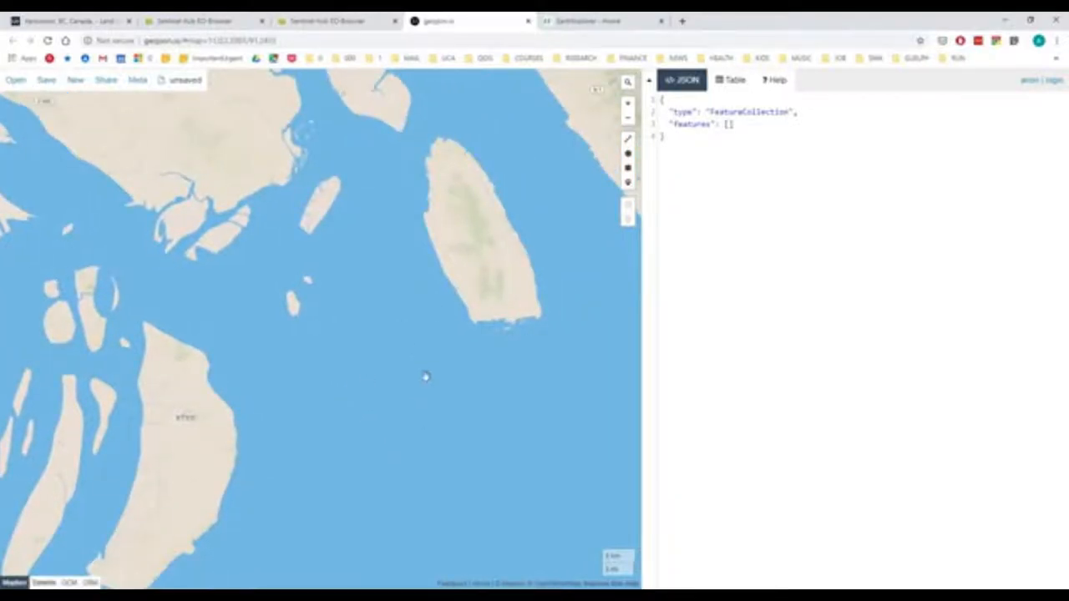
Step: Check the empty geojson.io map of the islands, then return to EarthExplorer's four-point polygon
left_click(603, 20)
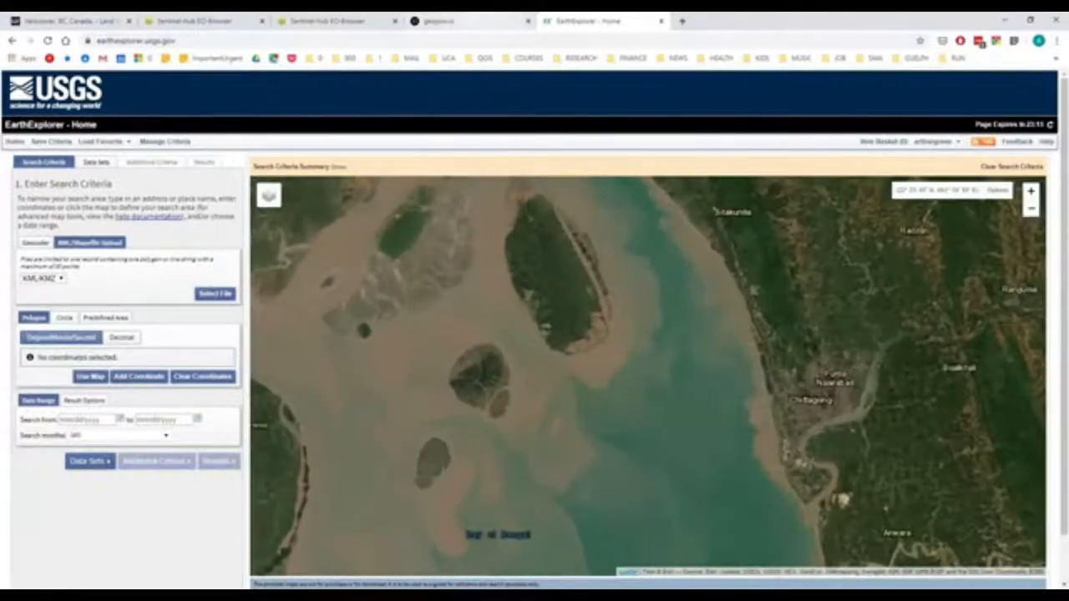
left_click(468, 20)
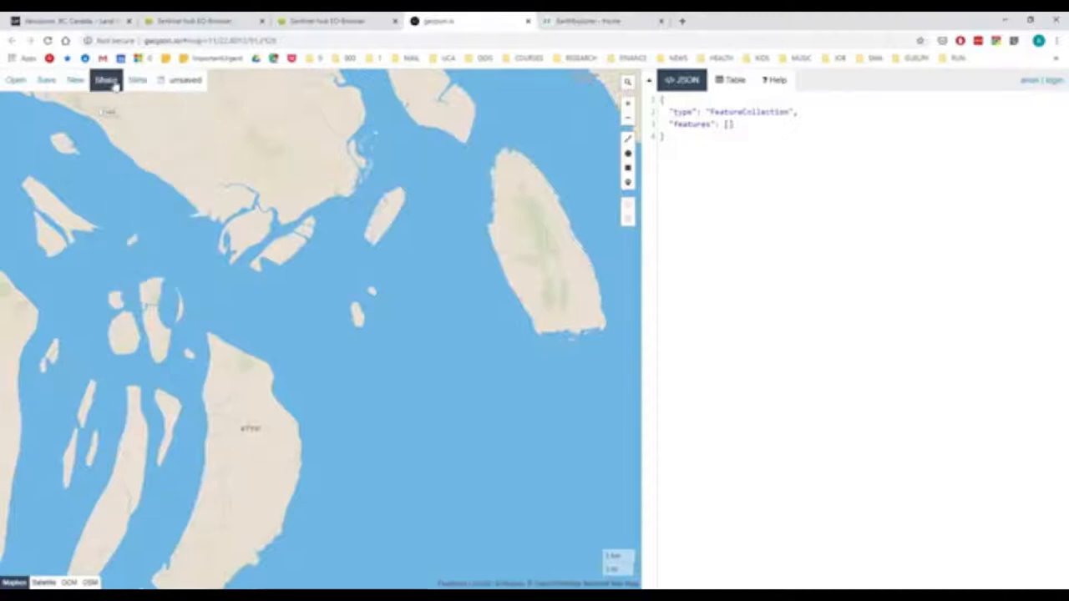
left_click(47, 81)
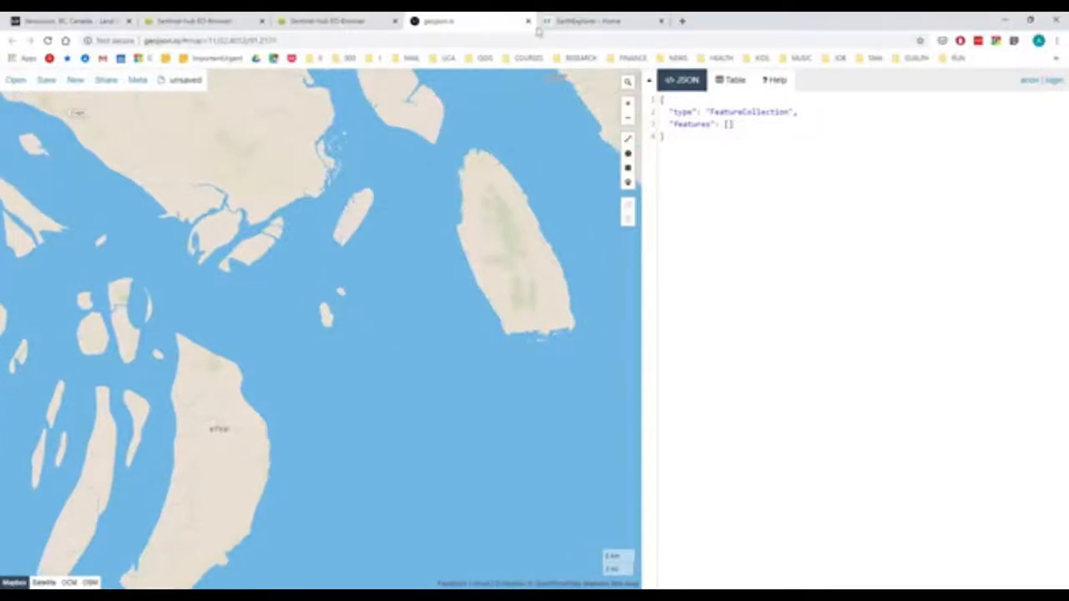
left_click(601, 20)
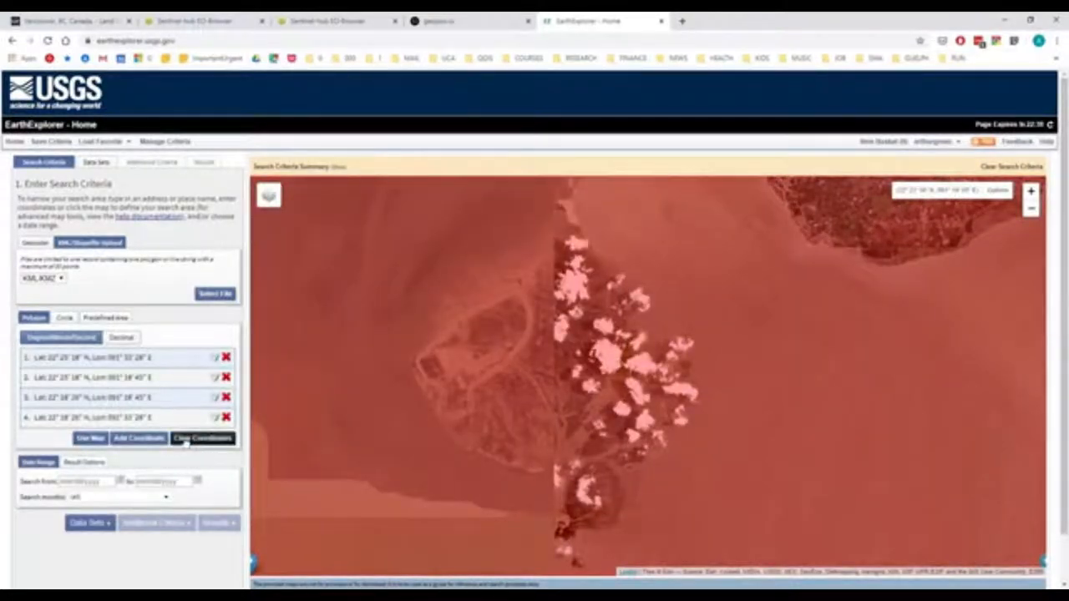
Step: Clear the old polygon and place new corners around the island and surrounding water
left_click(202, 437)
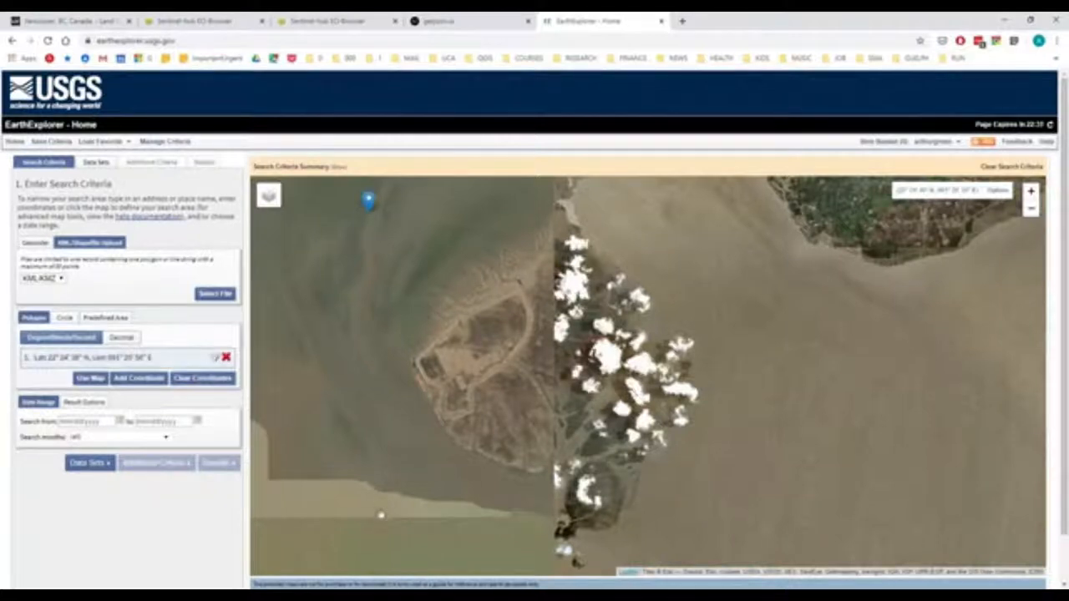
left_click(383, 544)
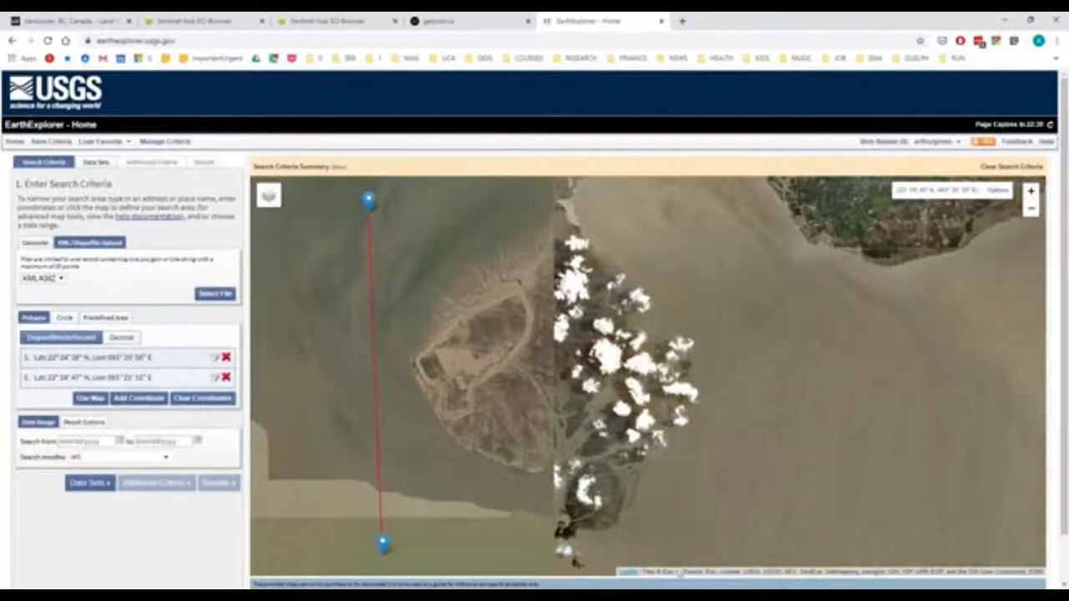
left_click(762, 527)
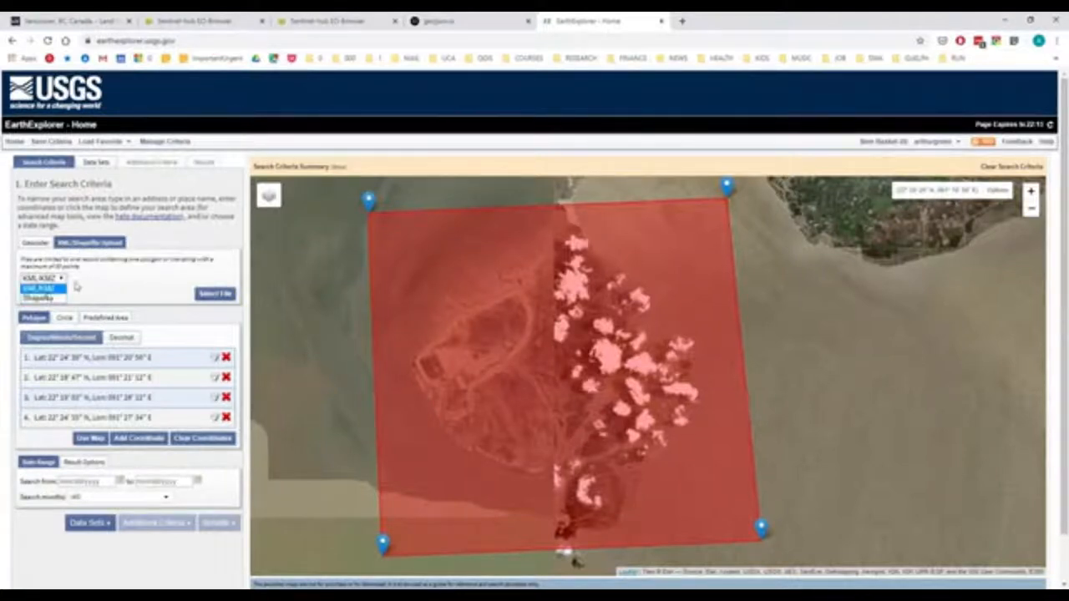
Step: Adjust the top-left corner and check the KML/Shapefile area-upload options
left_click(35, 242)
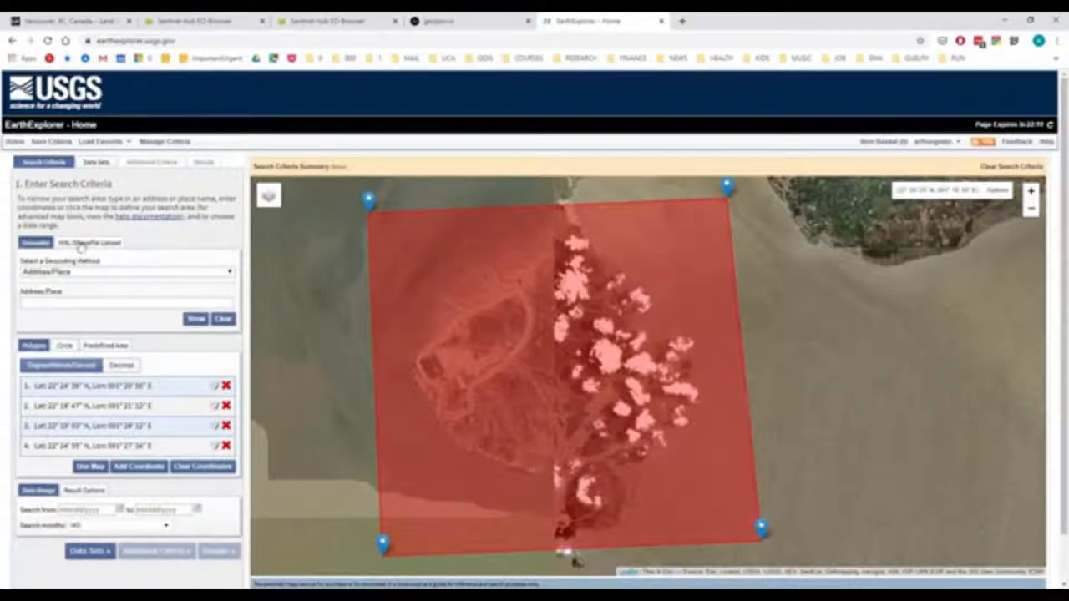
mouse_move(87, 242)
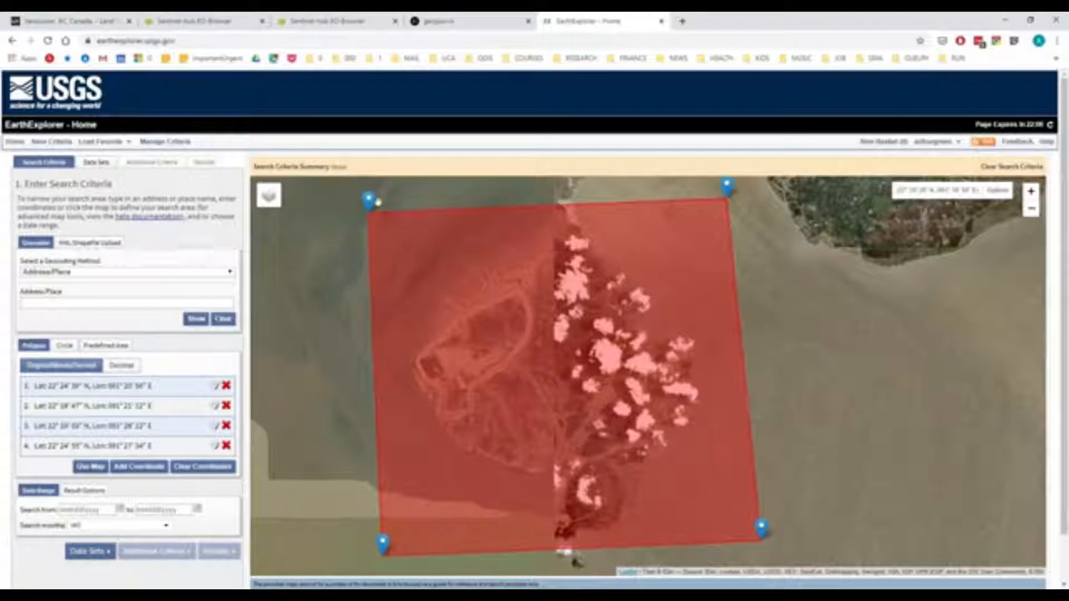
left_click(90, 242)
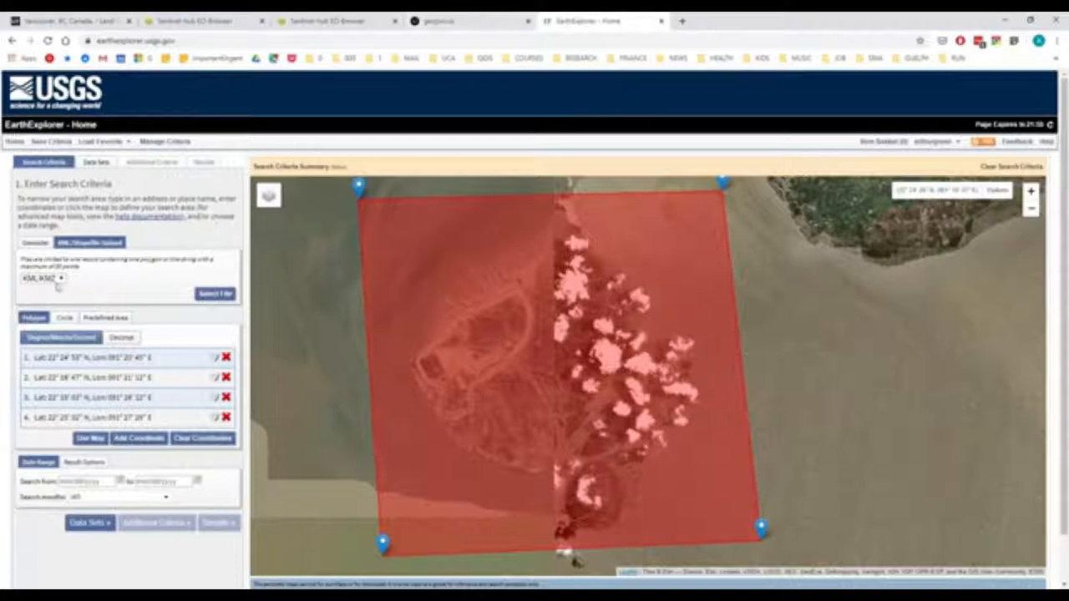
left_click(471, 20)
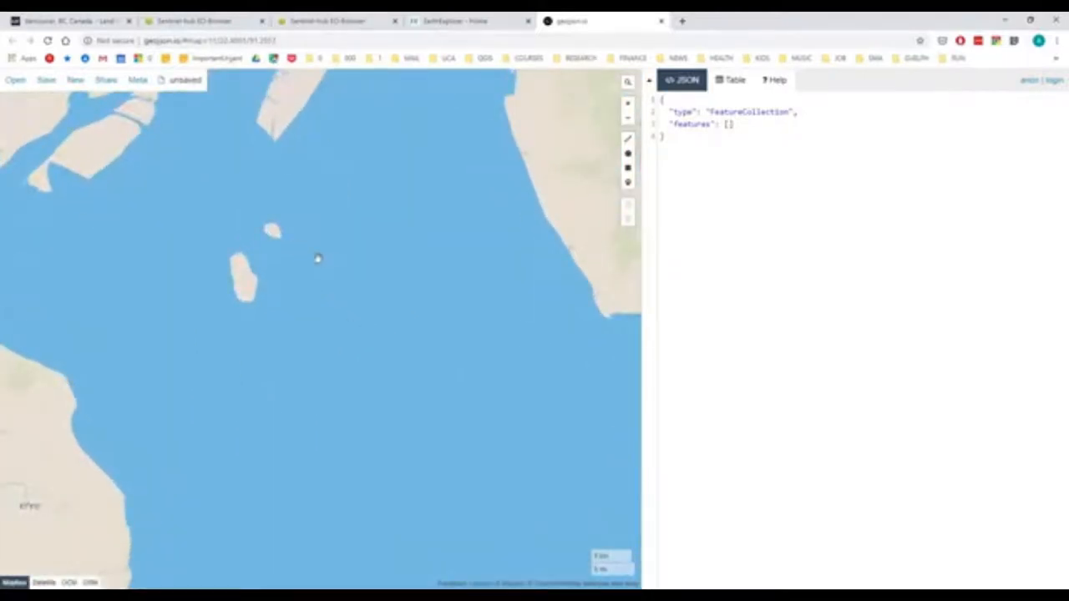
Step: In geojson.io, draw a rectangle over the sea south of the coastline
left_click(454, 20)
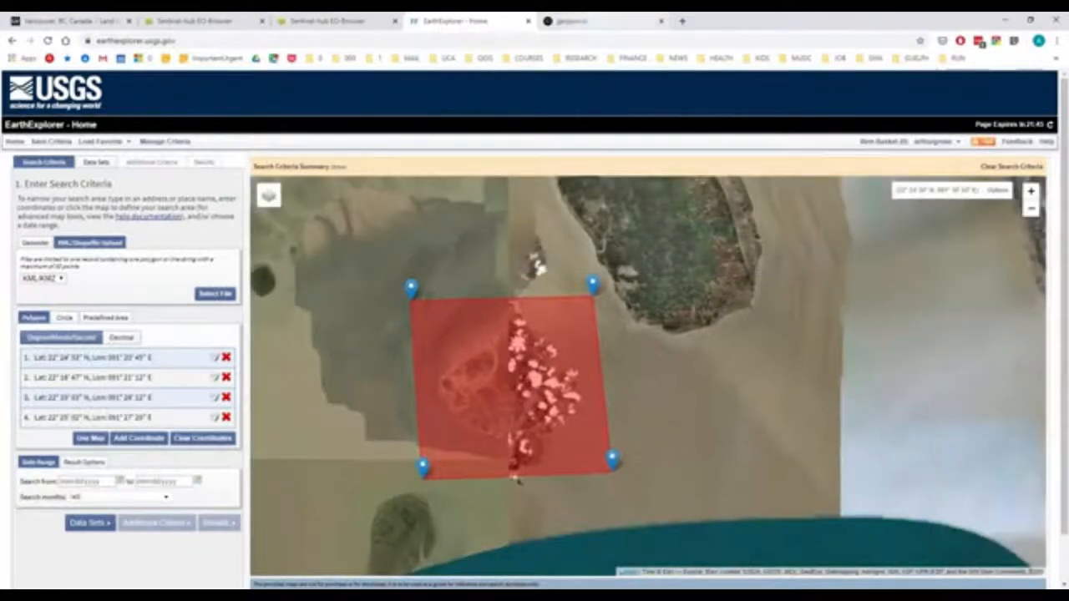
left_click(601, 20)
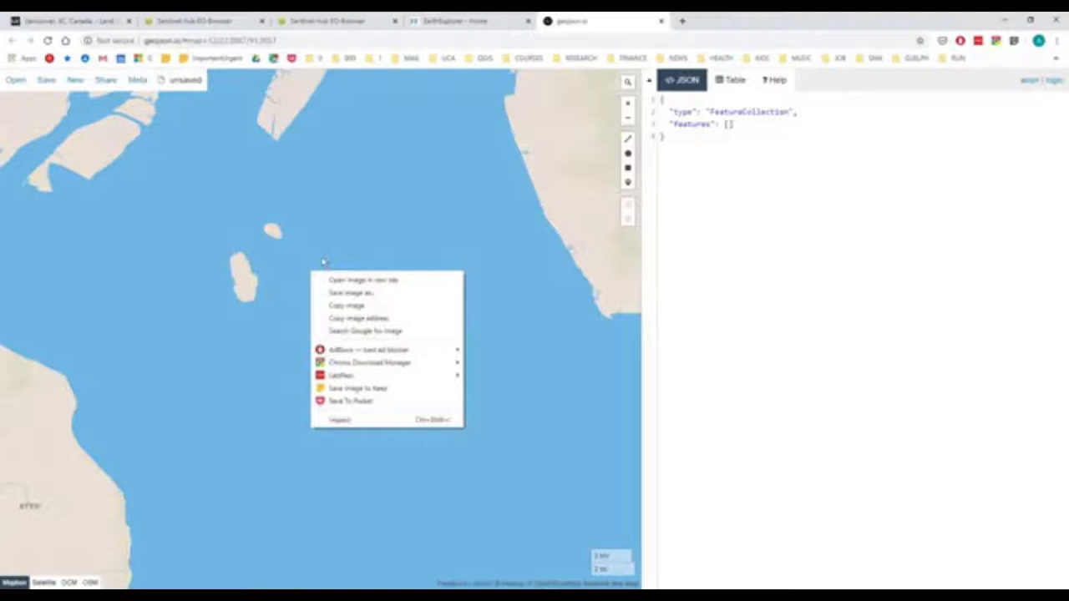
left_click(266, 259)
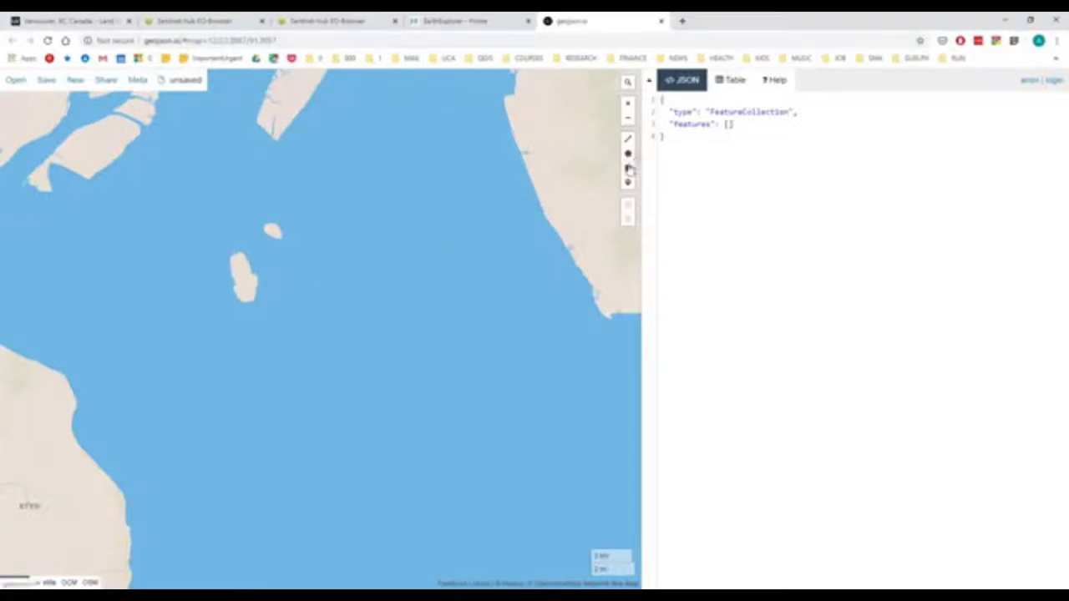
left_click(627, 167)
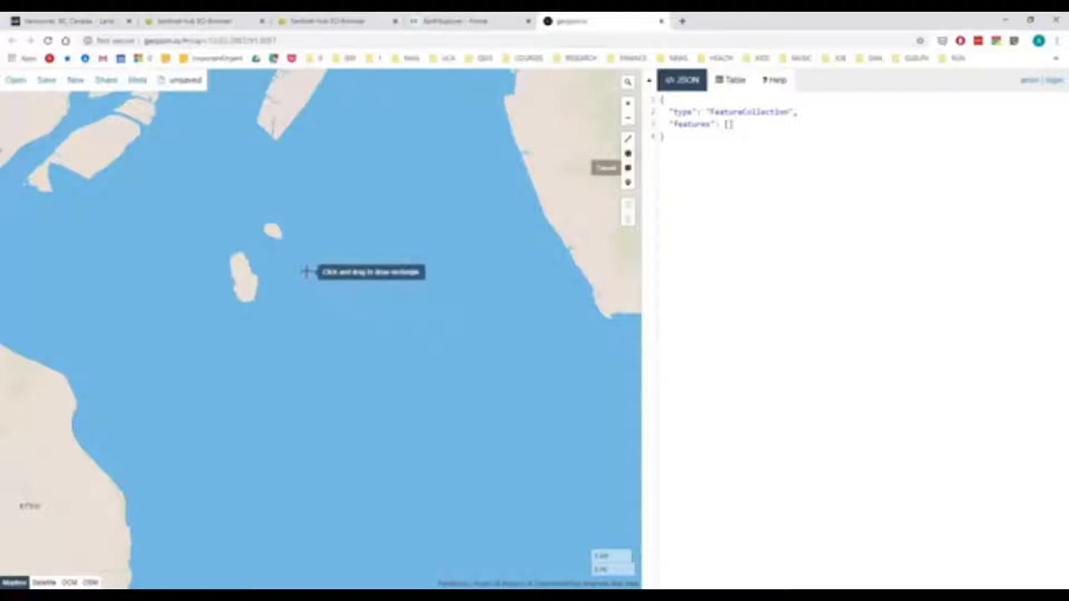
left_click_drag(305, 270, 585, 537)
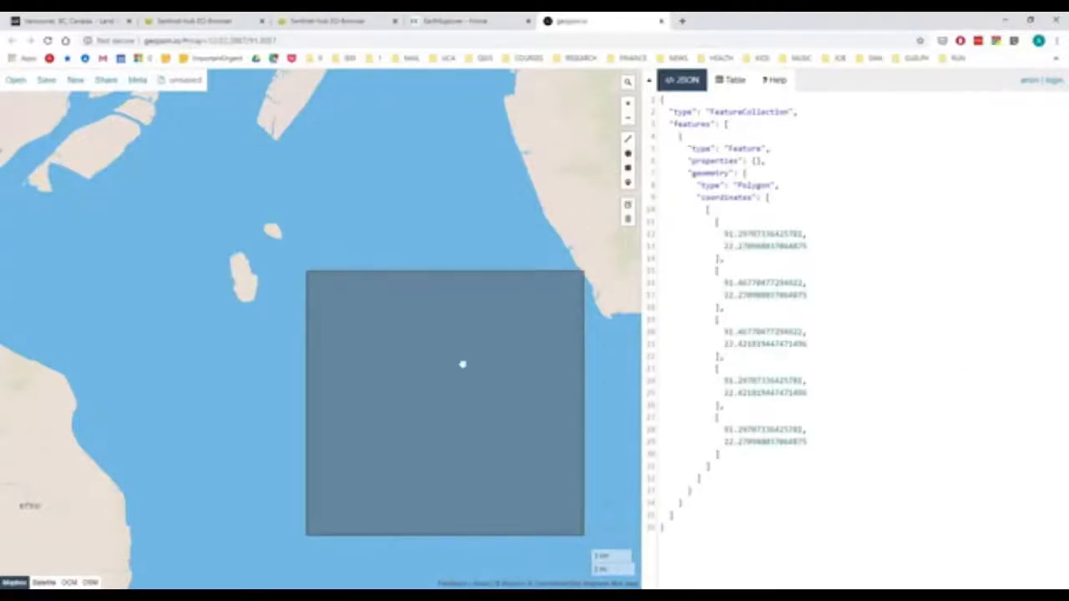
Step: Save the rectangle as GeoJSON and return to the EarthExplorer search
left_click(15, 80)
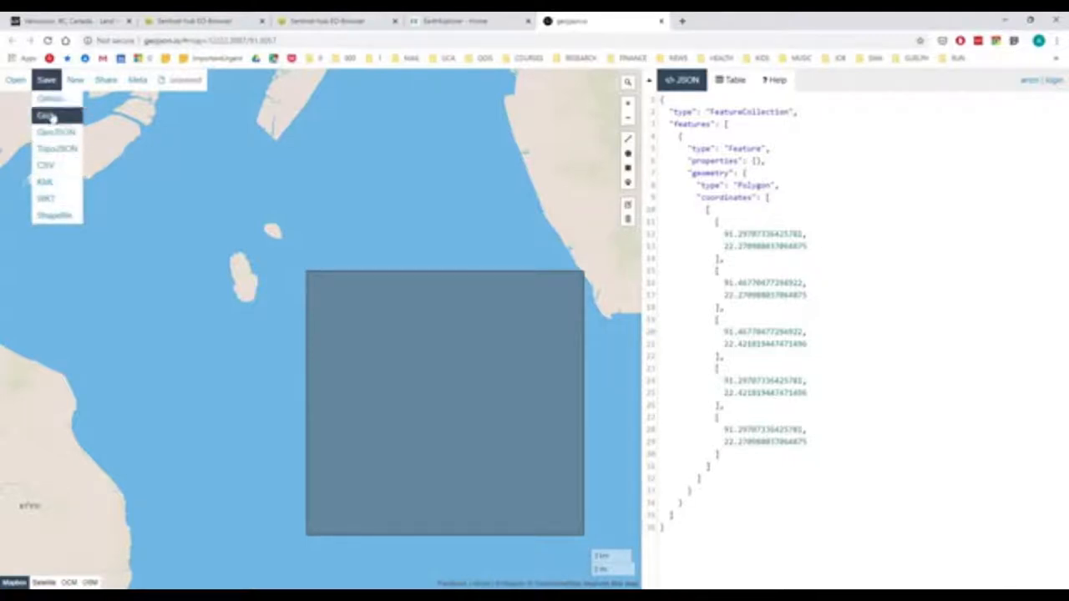
left_click(52, 210)
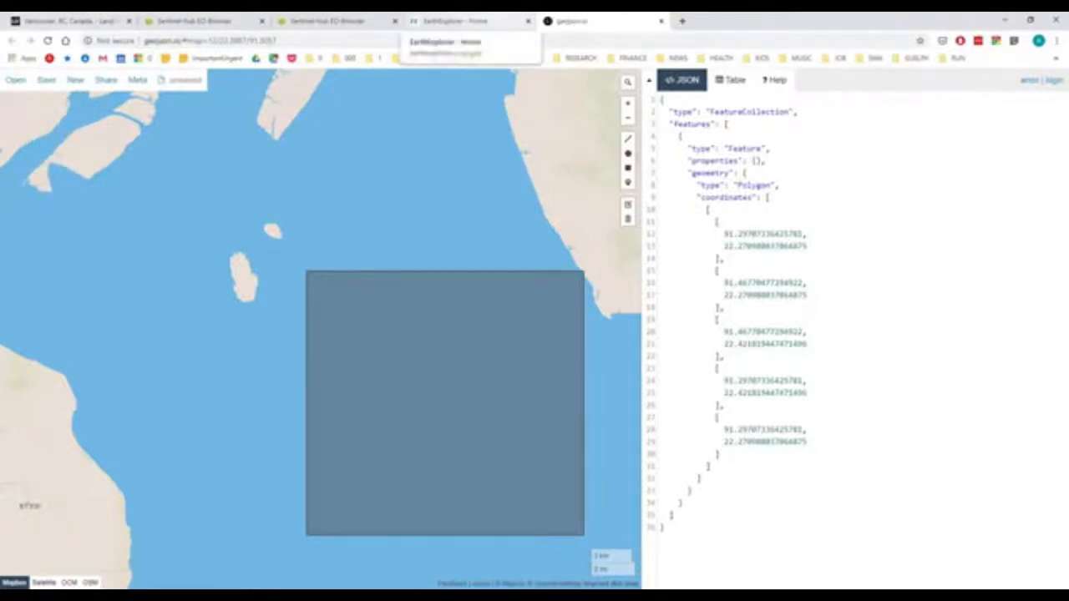
left_click(451, 20)
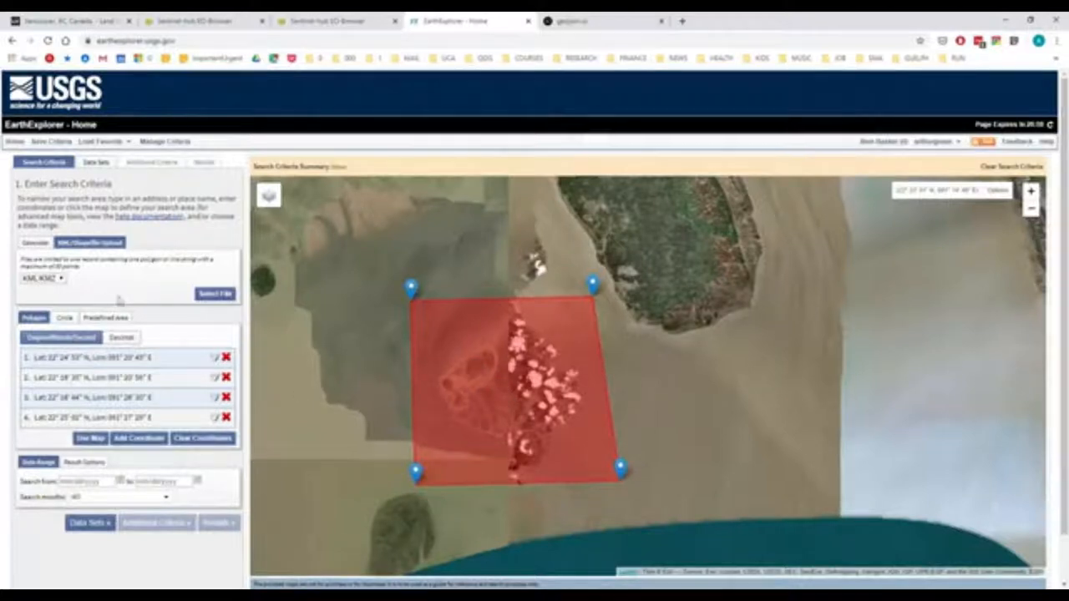
Step: Search data sets for 'sentinel', accept the Sentinel-2 notice, tick Sentinel-2 and return to Search Criteria
left_click(90, 521)
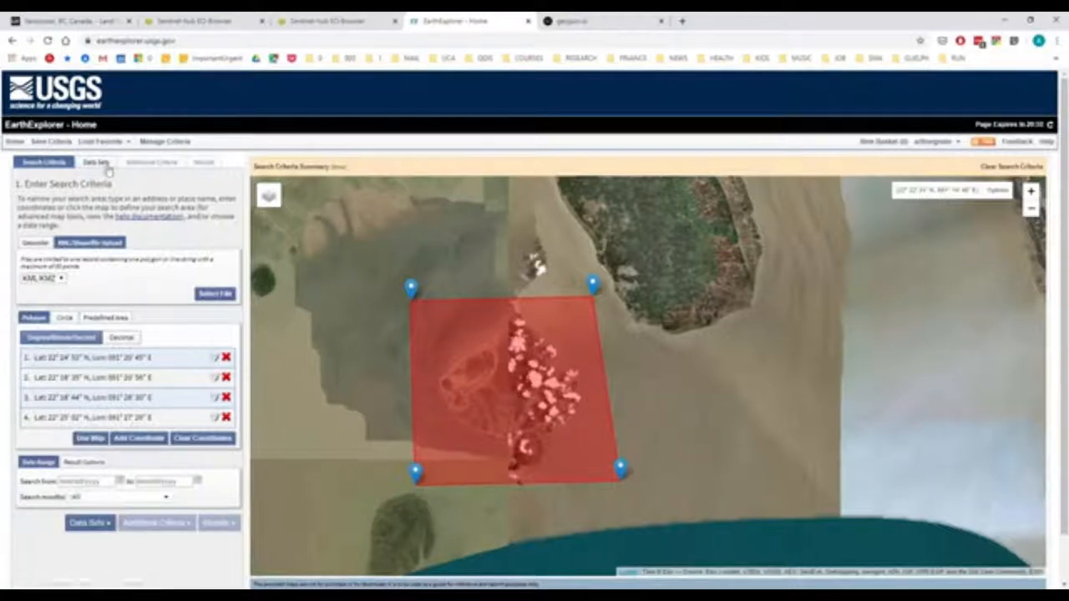
left_click(95, 162)
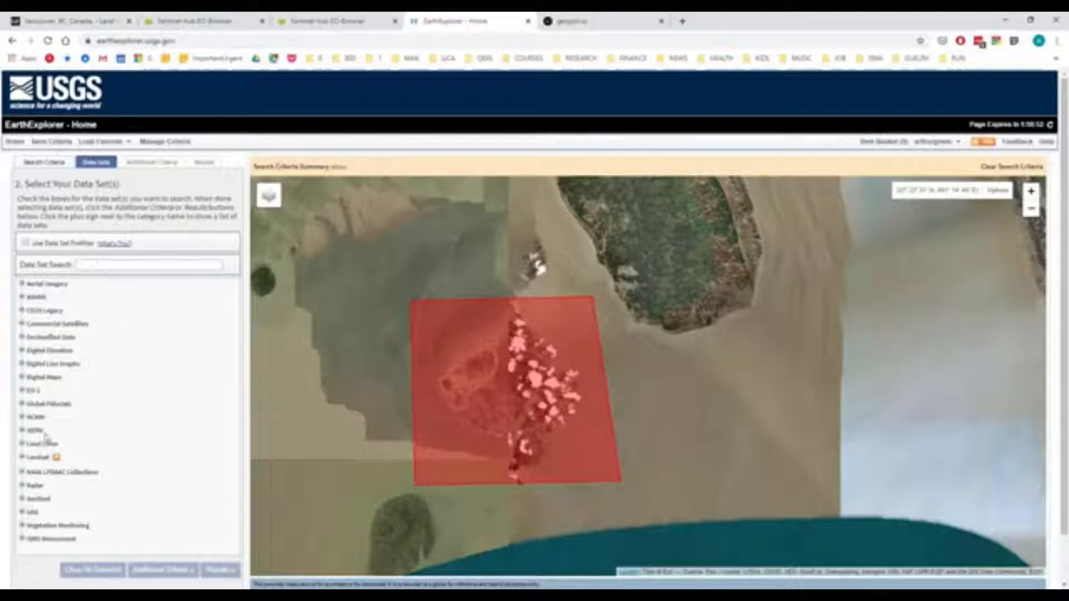
left_click(147, 264)
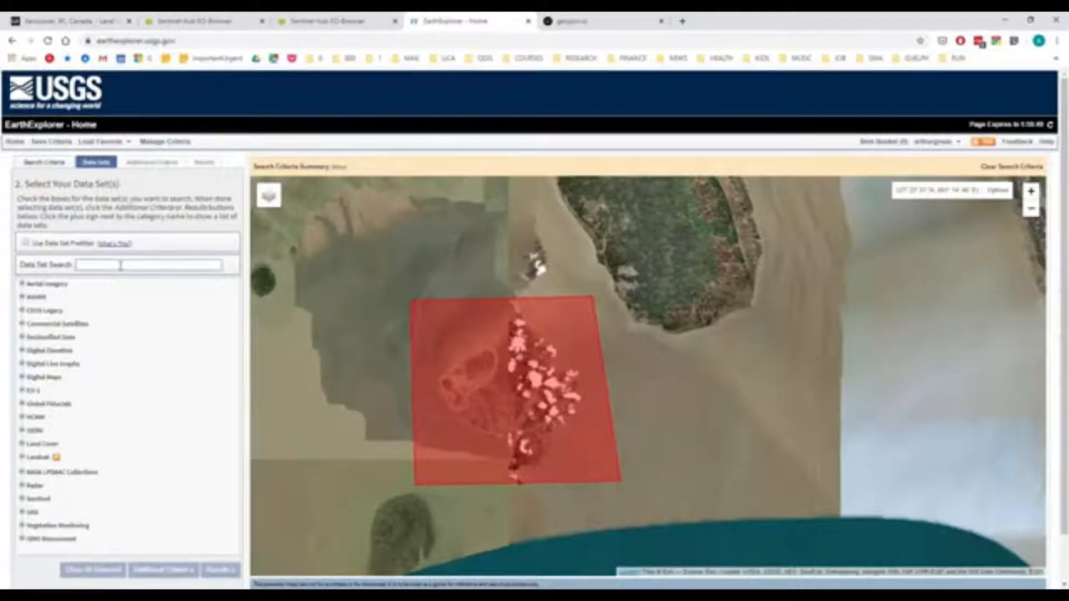
type("sentinel")
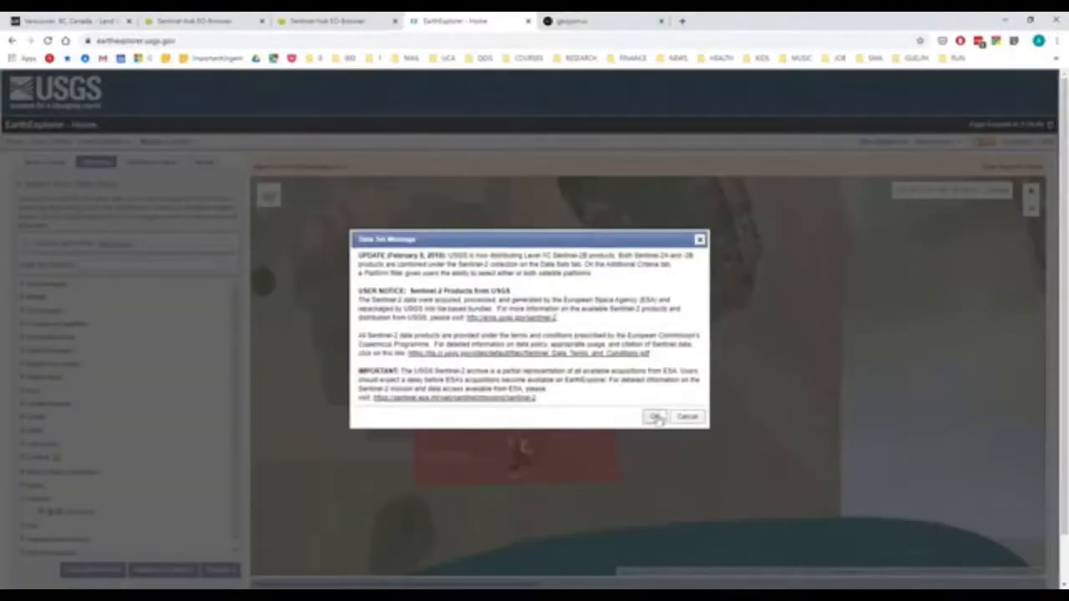
left_click(655, 417)
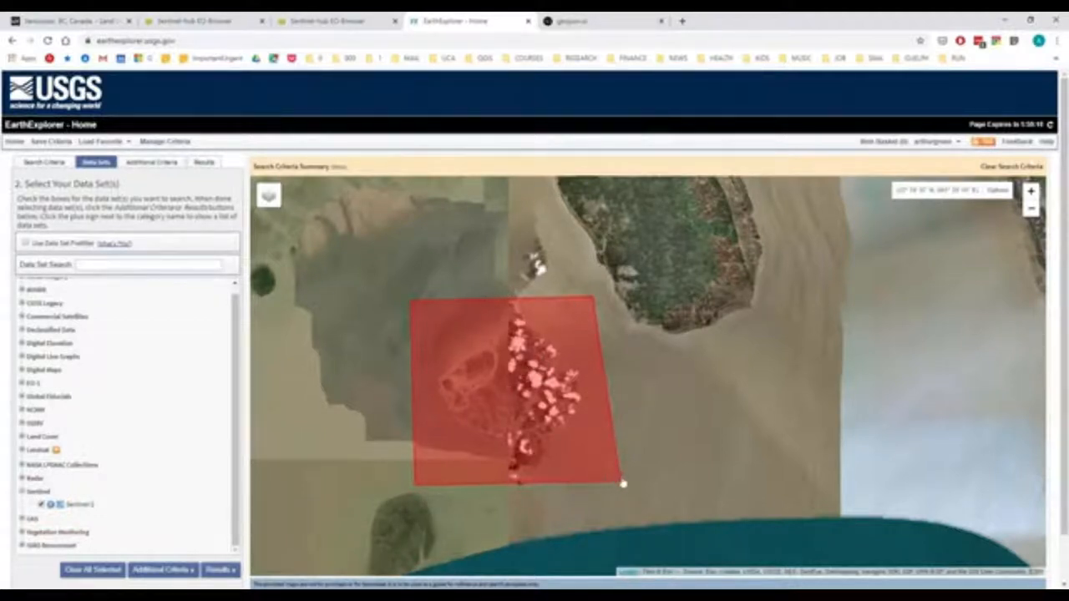
left_click(44, 160)
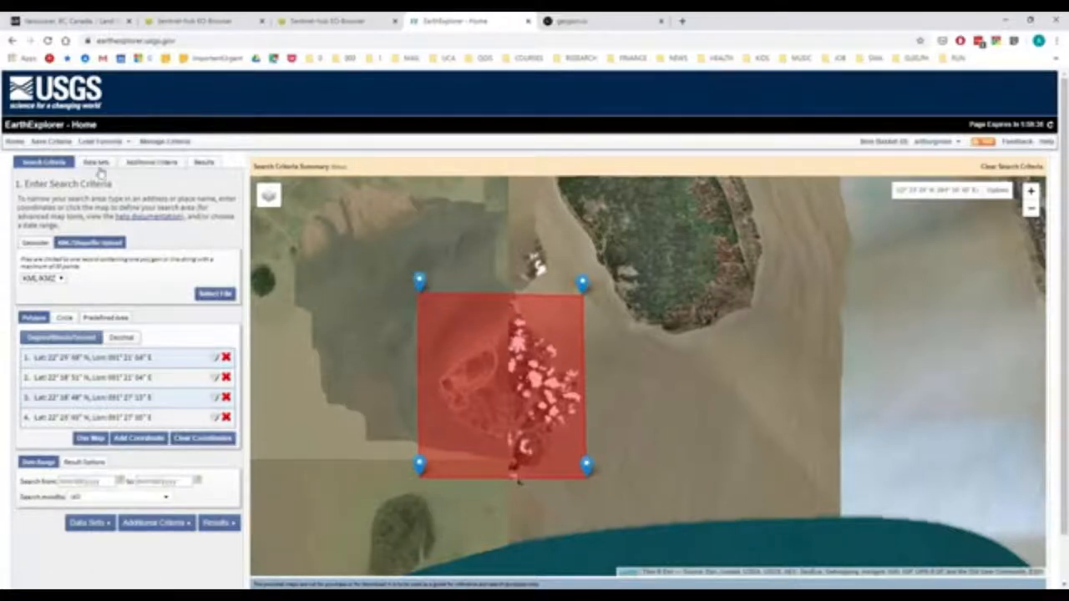
Step: Limit the Sentinel-2 search to scenes with low cloud cover under Additional Criteria
left_click(95, 162)
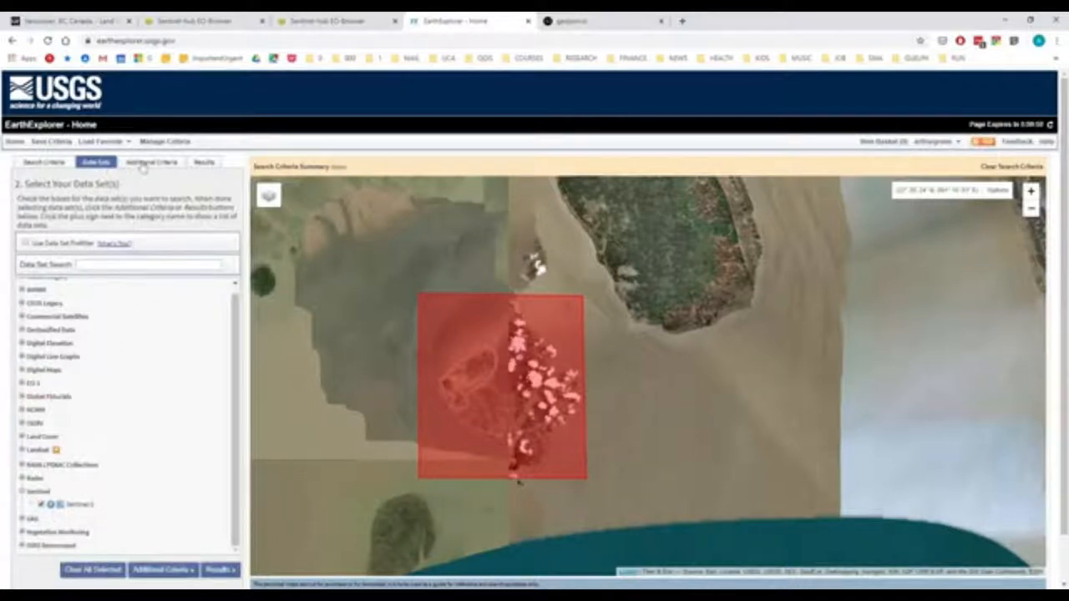
left_click(150, 160)
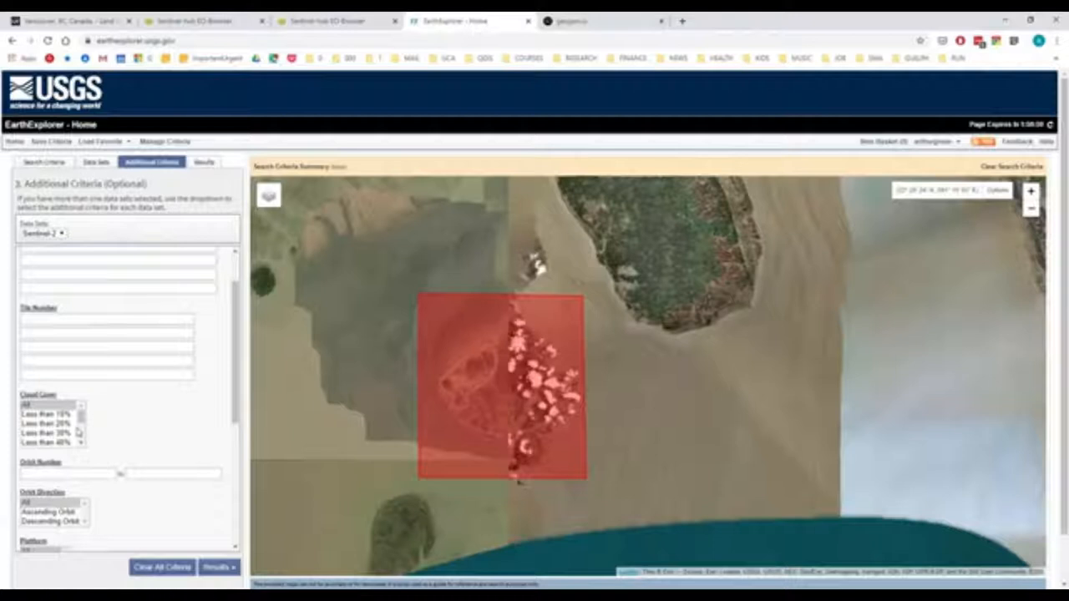
left_click(46, 424)
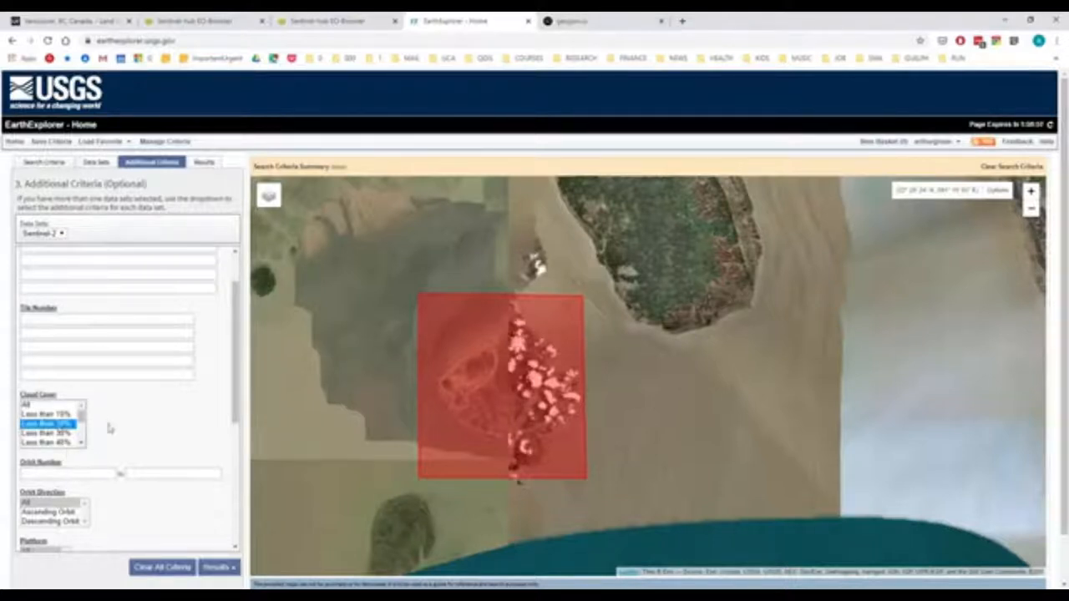
scroll("down", 3)
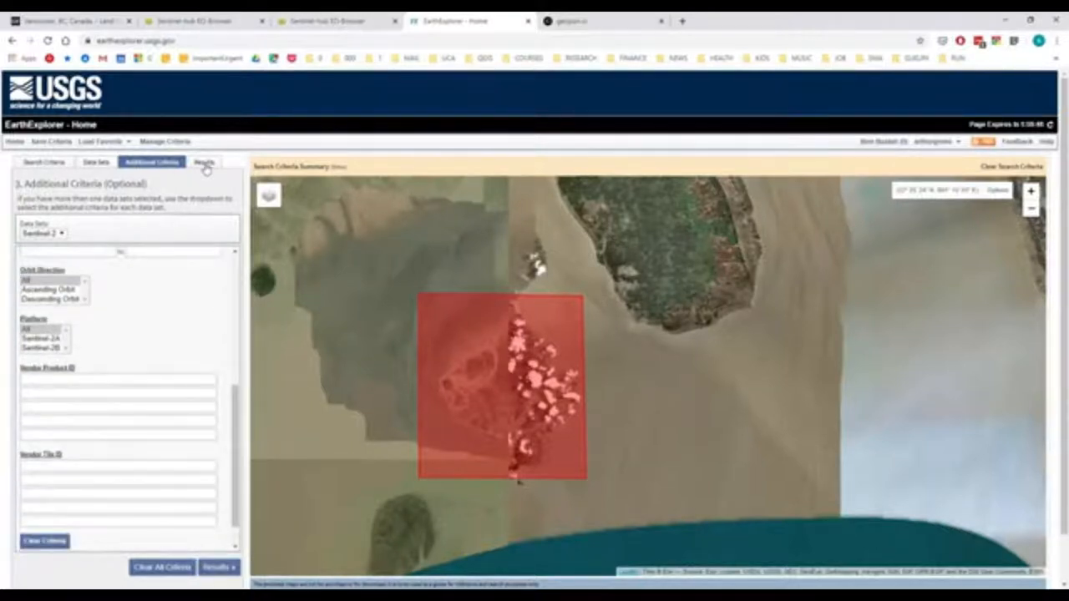
Step: View the matching scenes, then return to Search Criteria to set the date range start
left_click(204, 160)
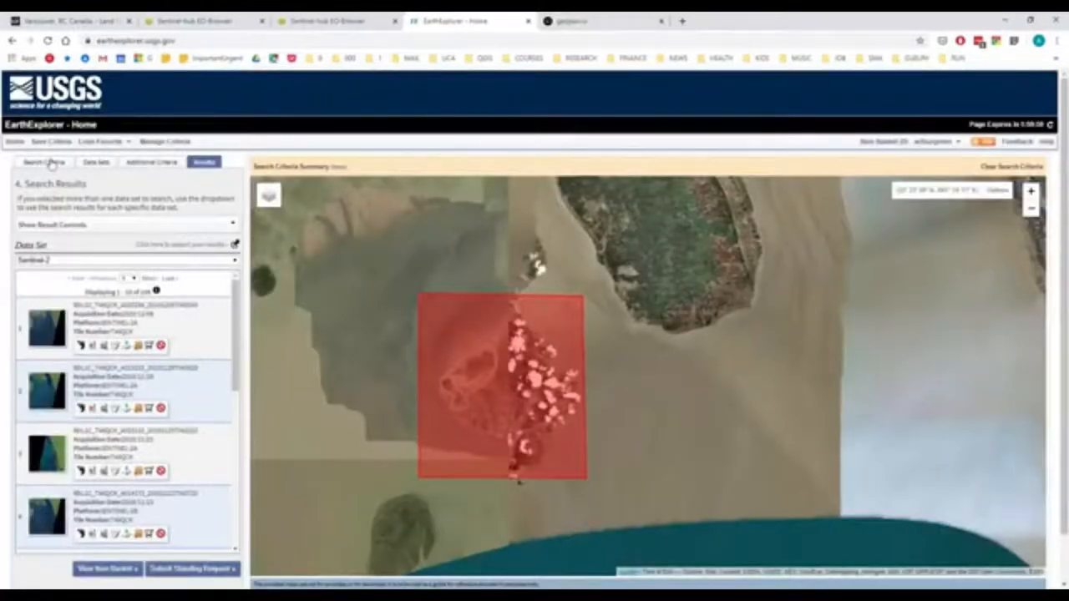
left_click(43, 160)
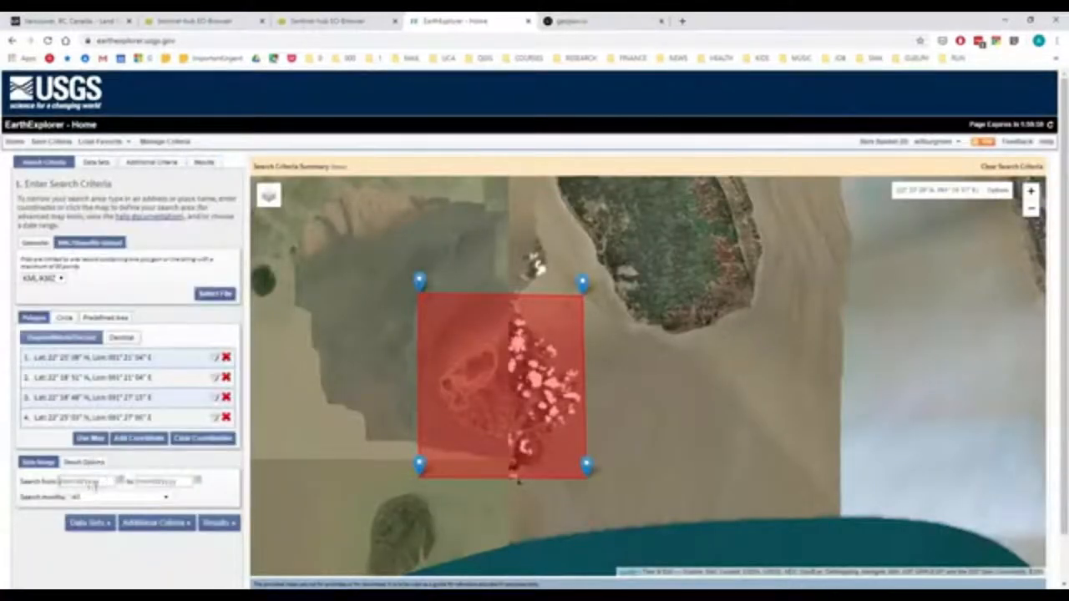
left_click(83, 481)
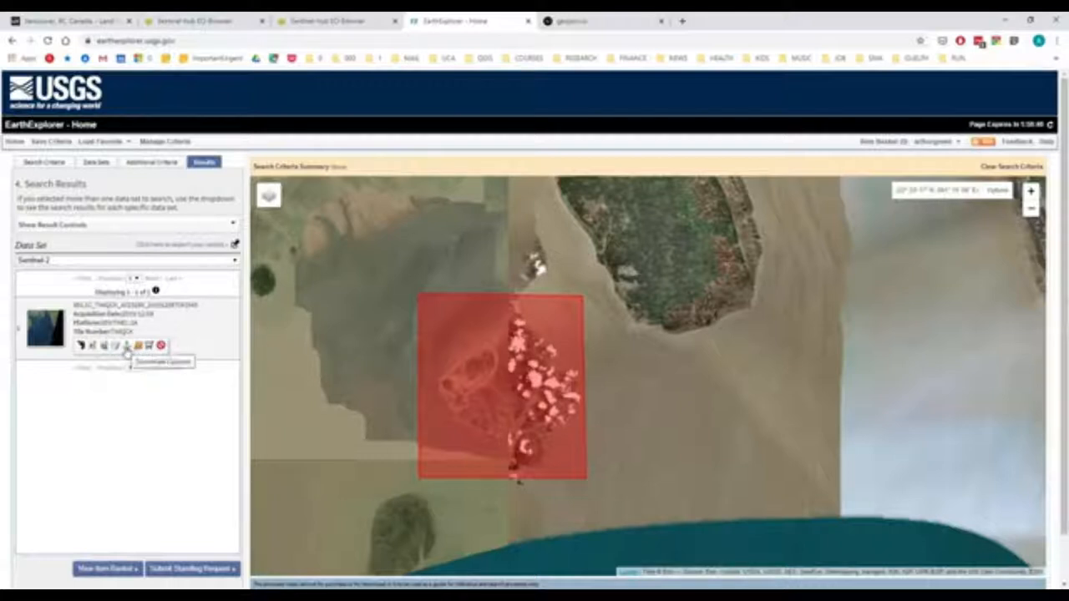
Step: Loosen the cloud-cover limit to find three scenes and view the first scene's full metadata
left_click(150, 160)
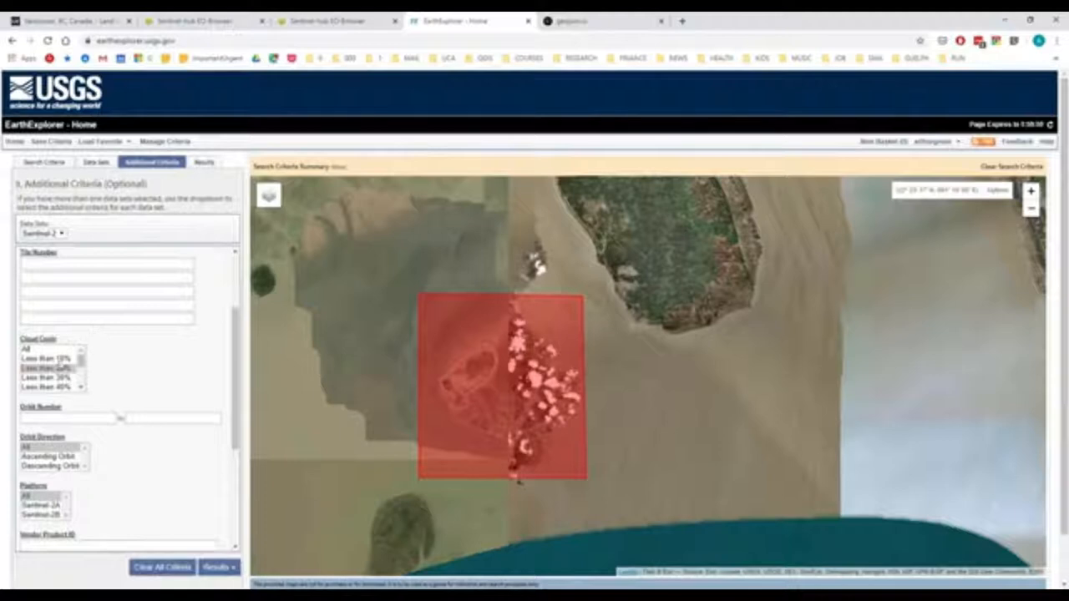
left_click(204, 160)
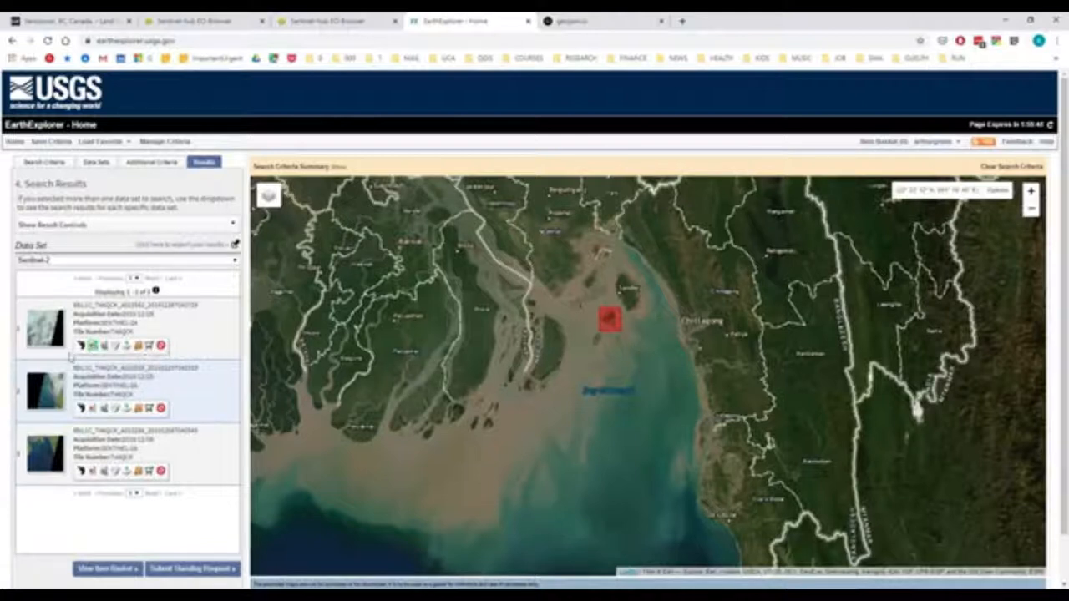
left_click(80, 346)
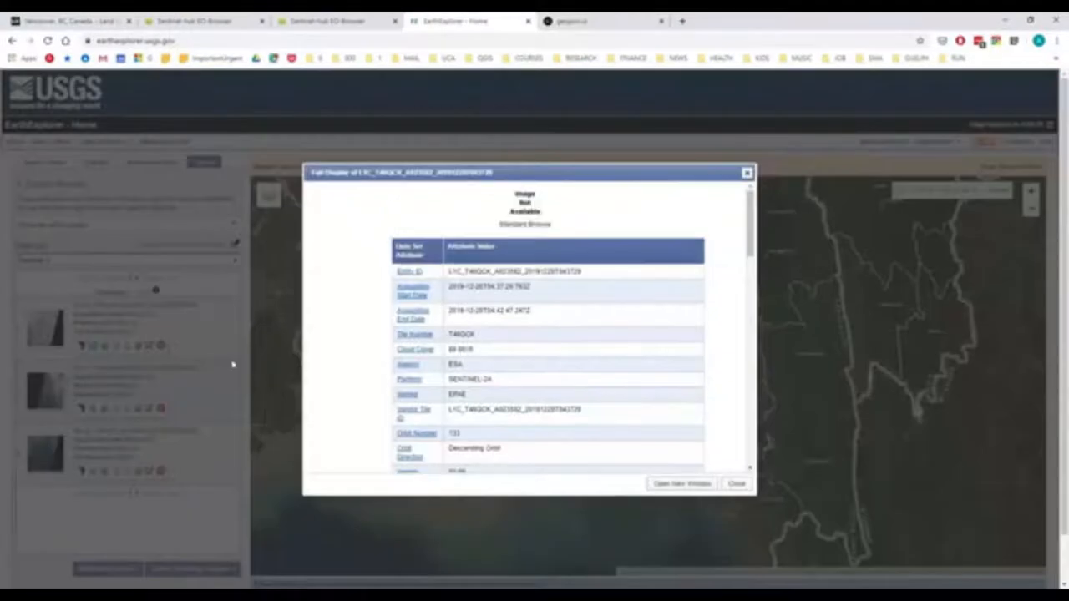
Step: Read down the scene's full metadata record, including cloud cover and projection details
scroll("down", 3)
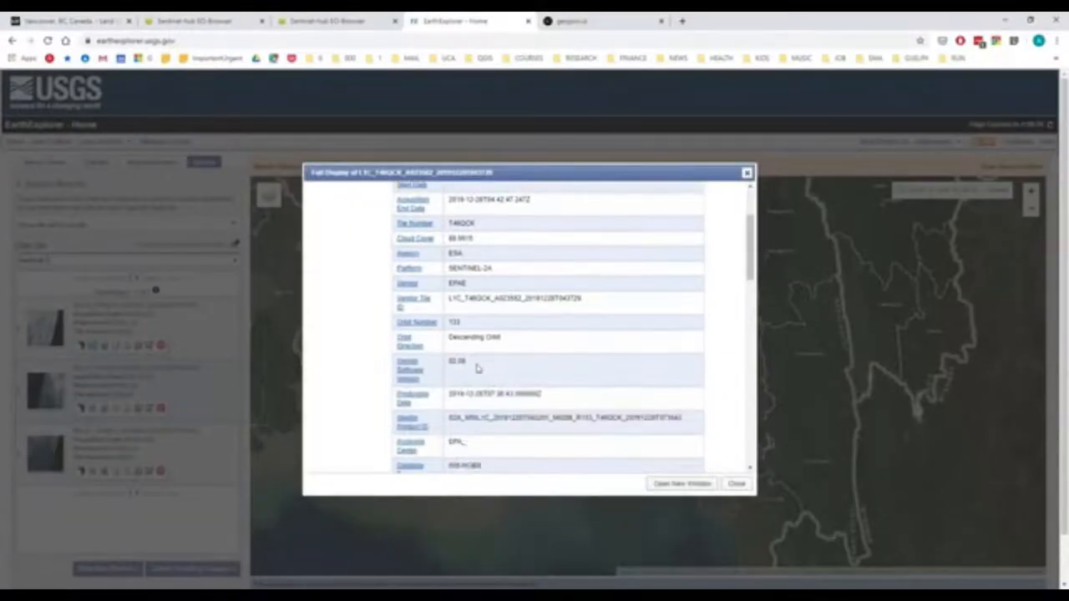
scroll("down", 3)
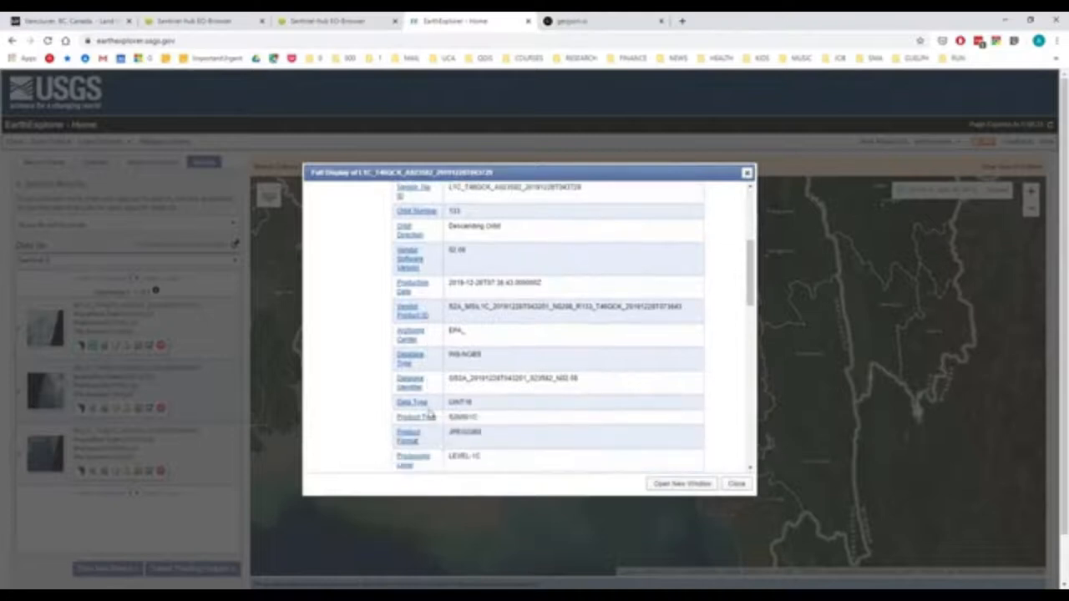
scroll("down", 3)
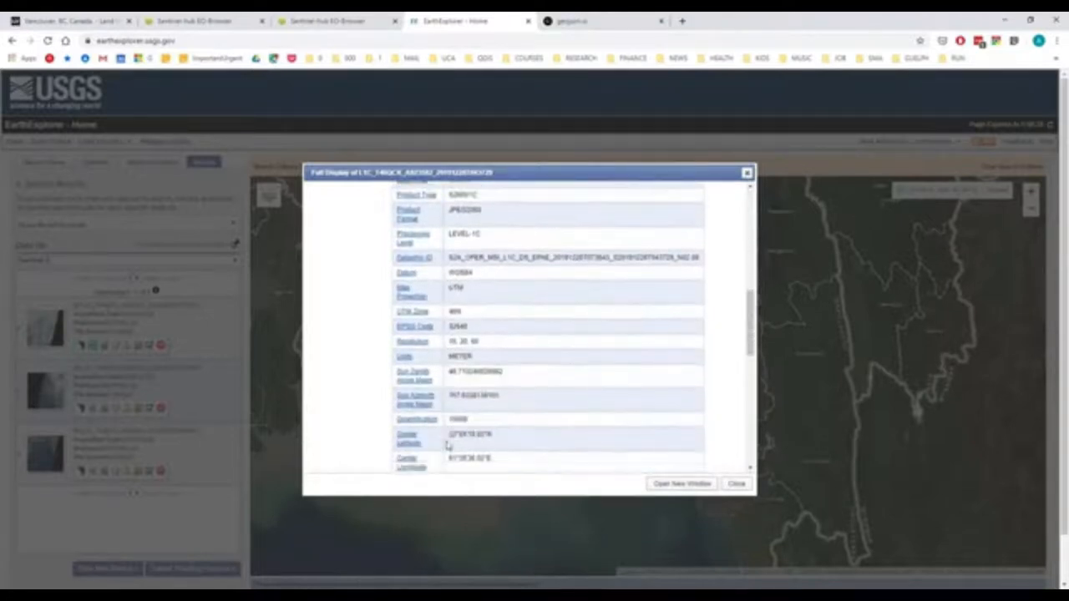
scroll("down", 3)
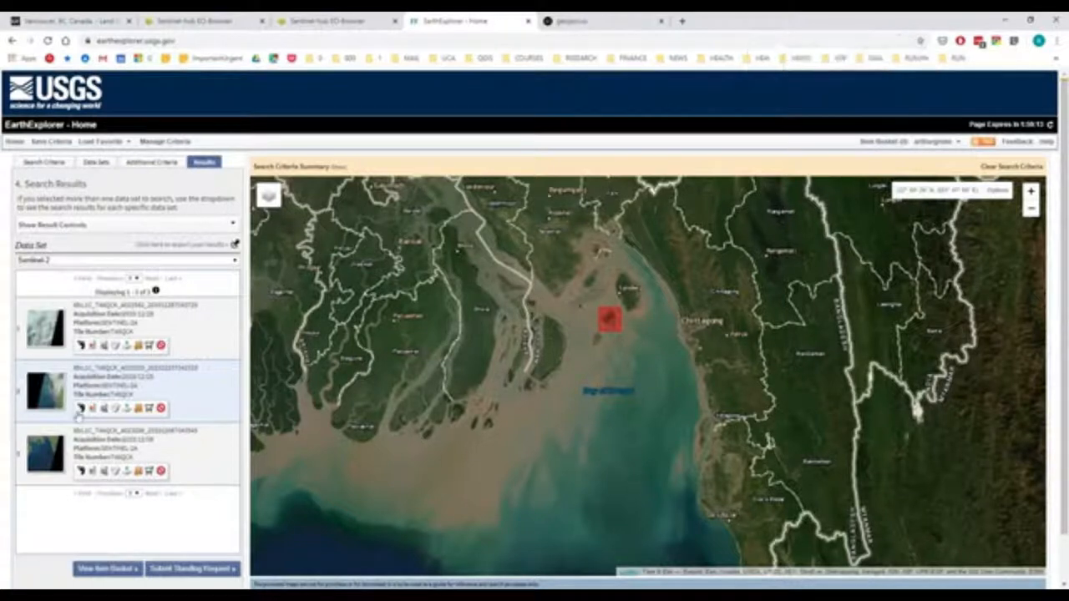
left_click(80, 408)
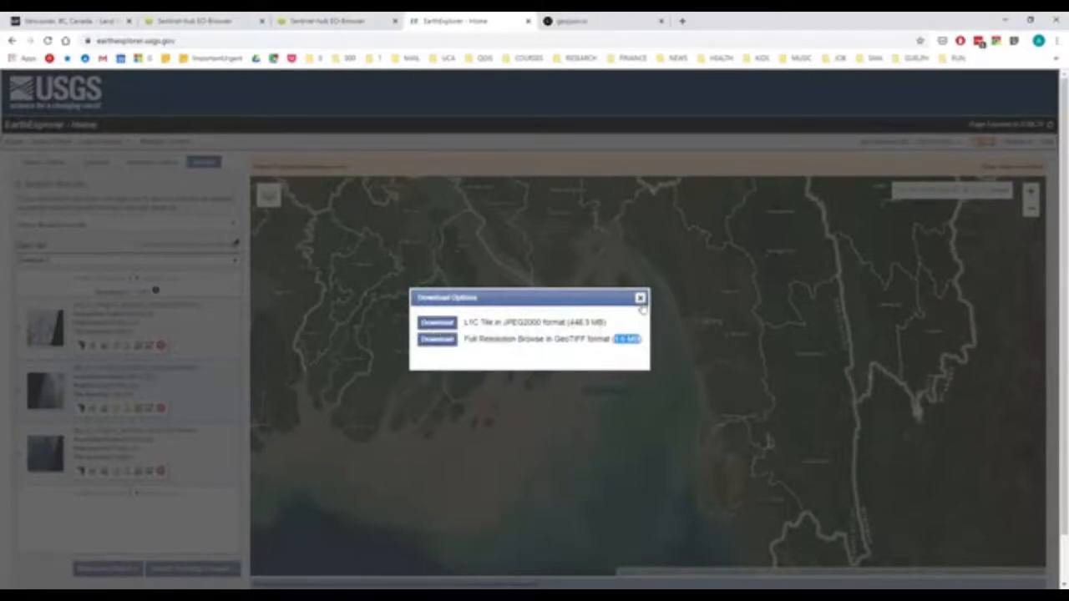
mouse_move(640, 297)
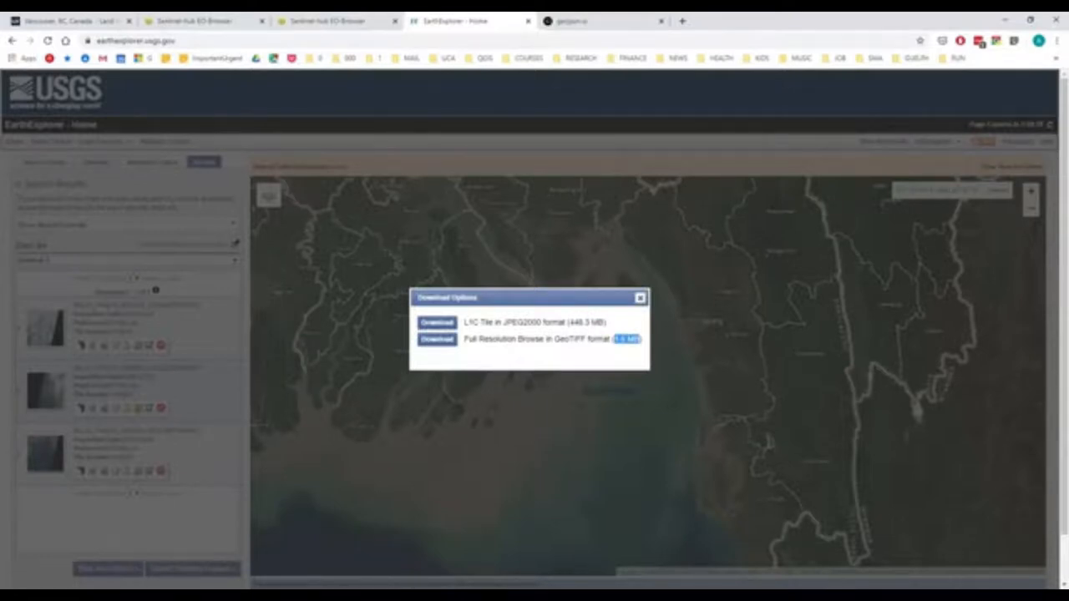
left_click(640, 297)
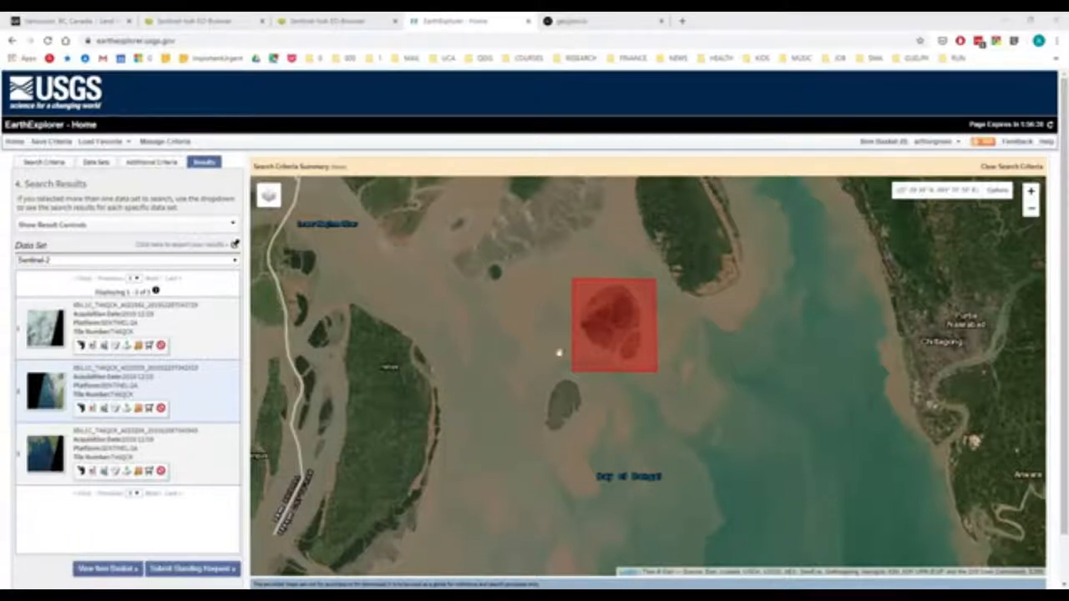
mouse_move(624, 377)
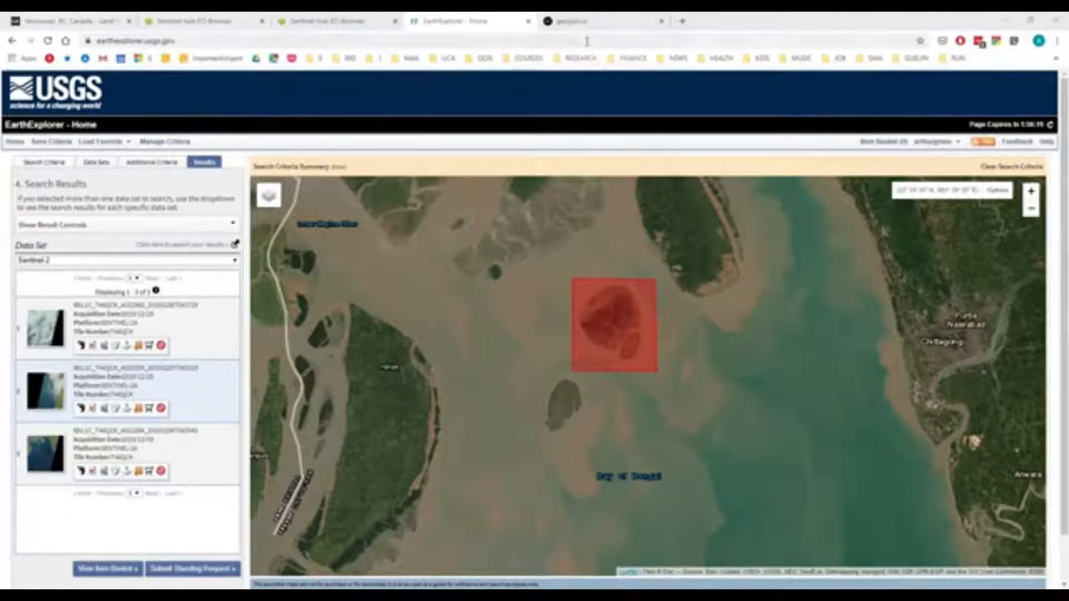
Step: Bring up the EO Browser true-colour Sentinel-2 L2A view of Bhasan Char from 2019-12-18
left_click(201, 20)
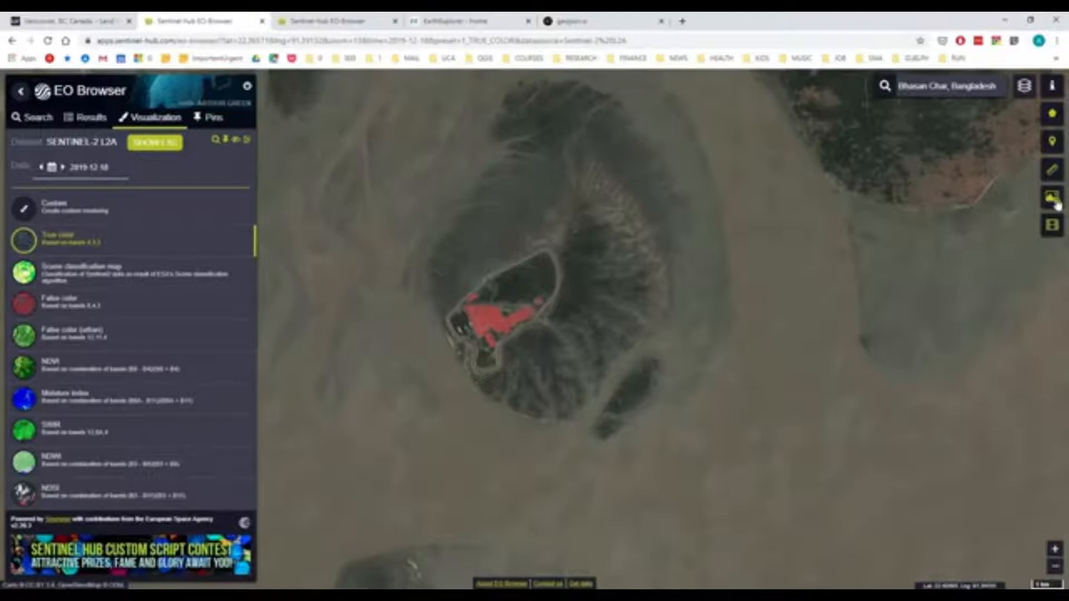
left_click(1052, 197)
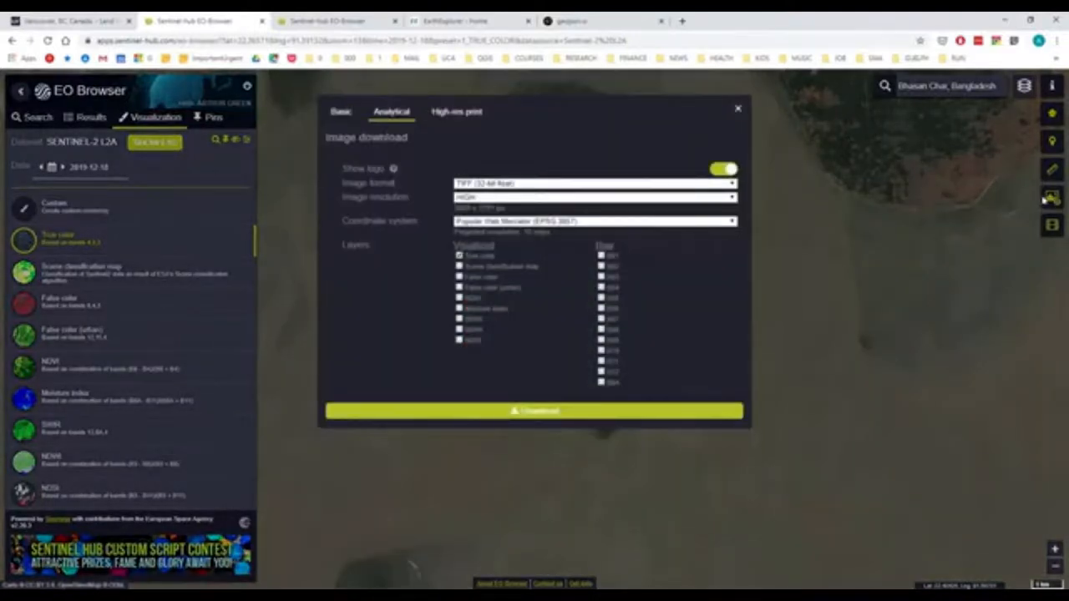
left_click(595, 221)
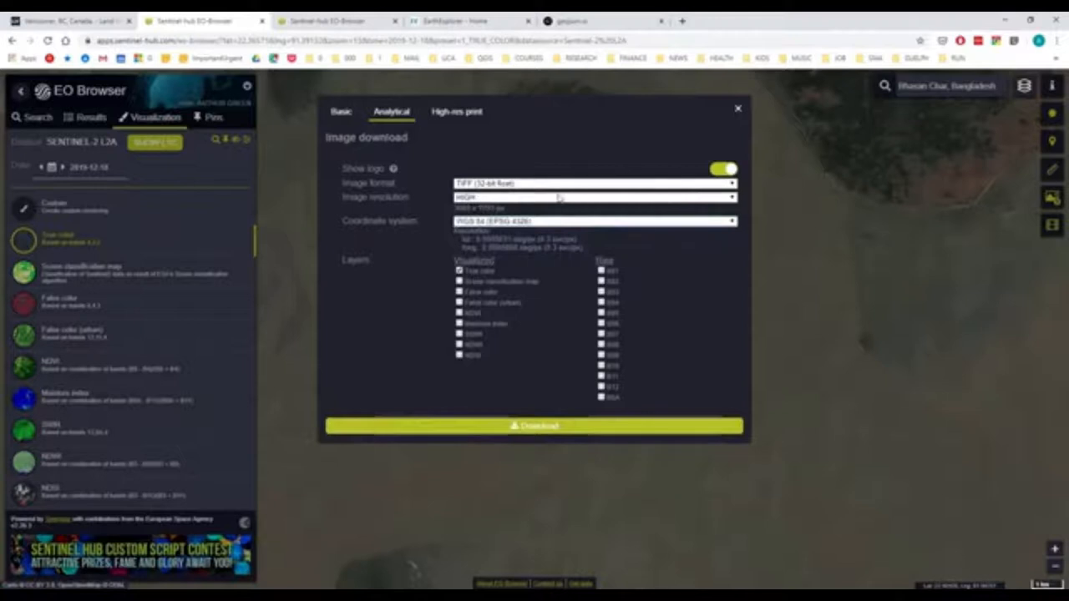
left_click(593, 182)
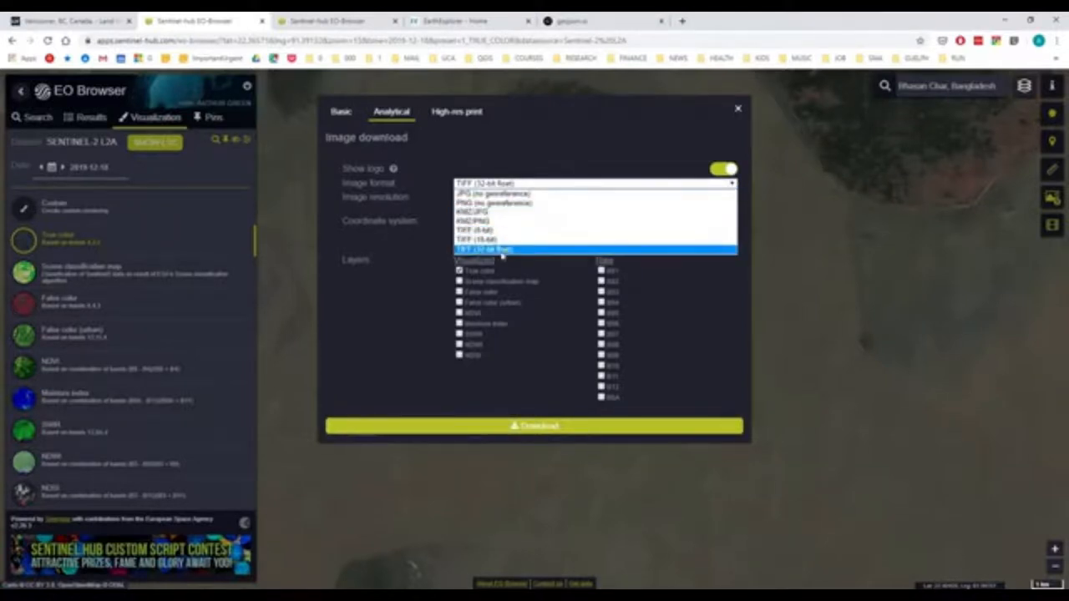
left_click(485, 249)
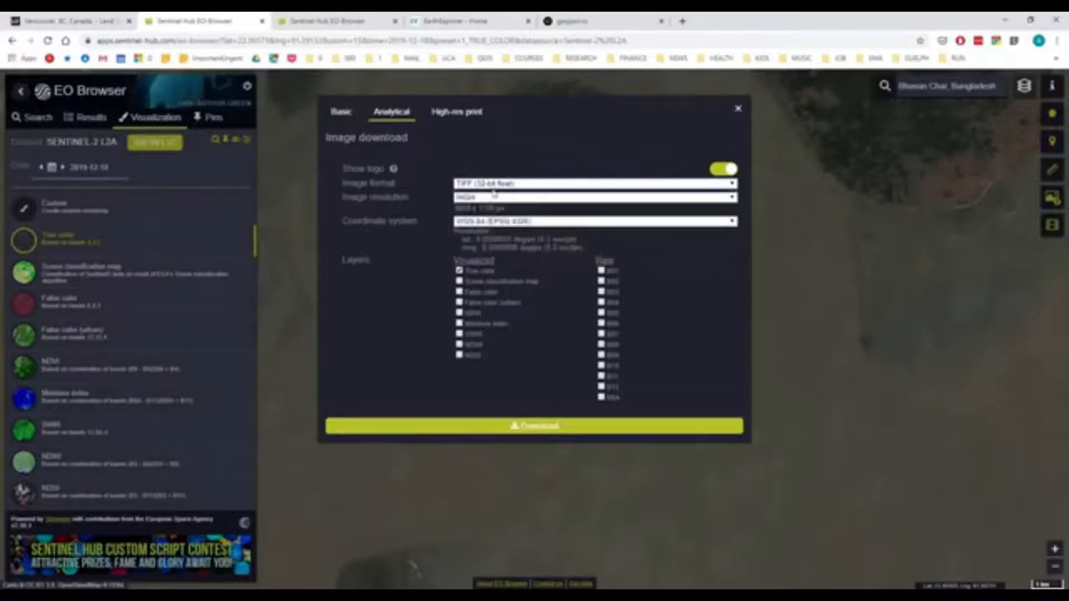
left_click(595, 182)
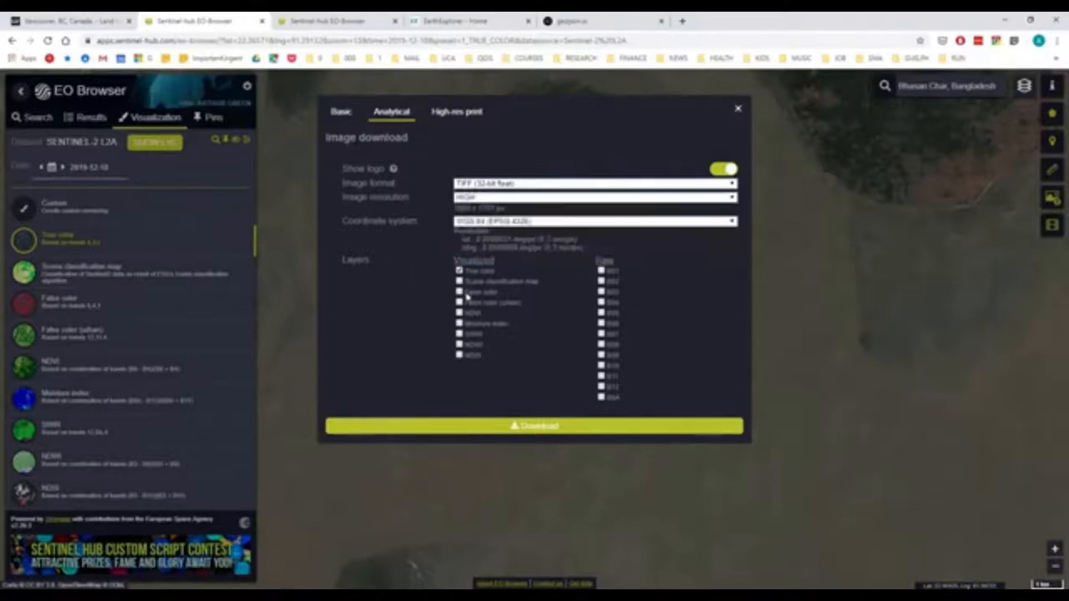
left_click(458, 271)
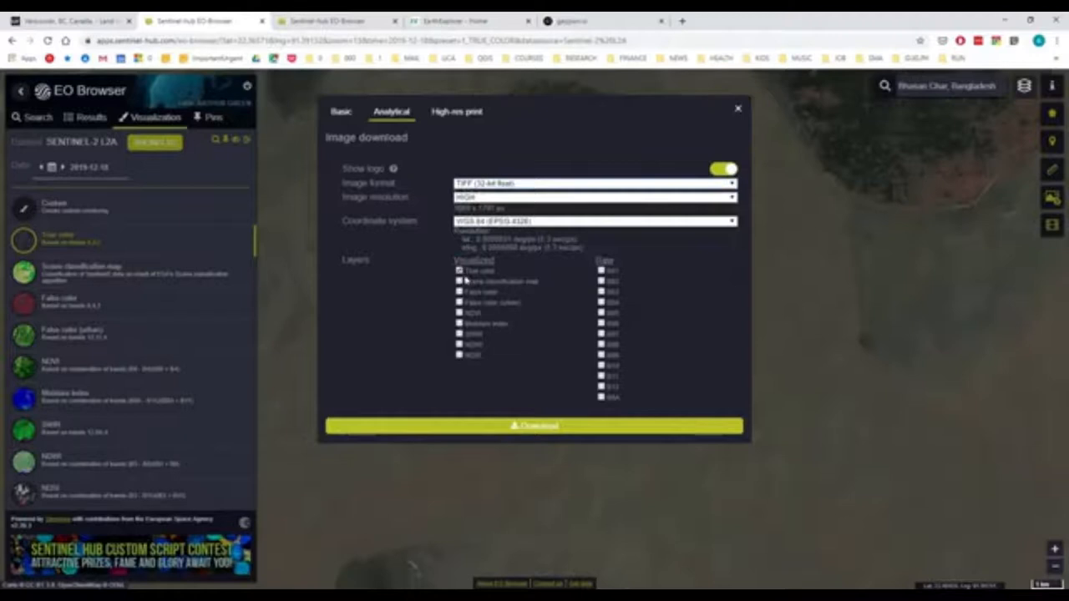
left_click(535, 426)
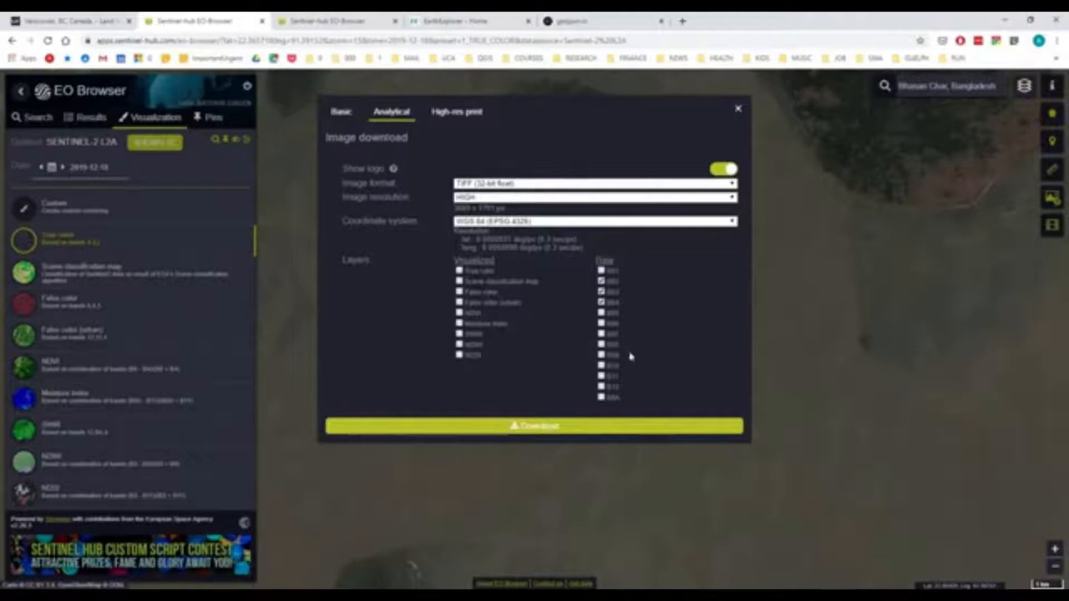
mouse_move(521, 394)
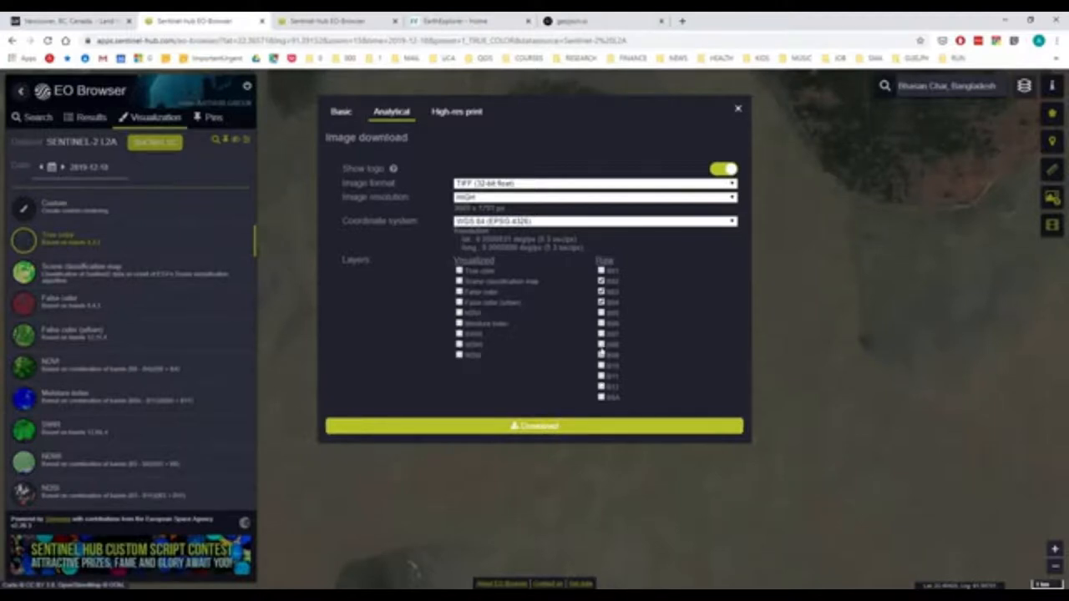
mouse_move(755, 115)
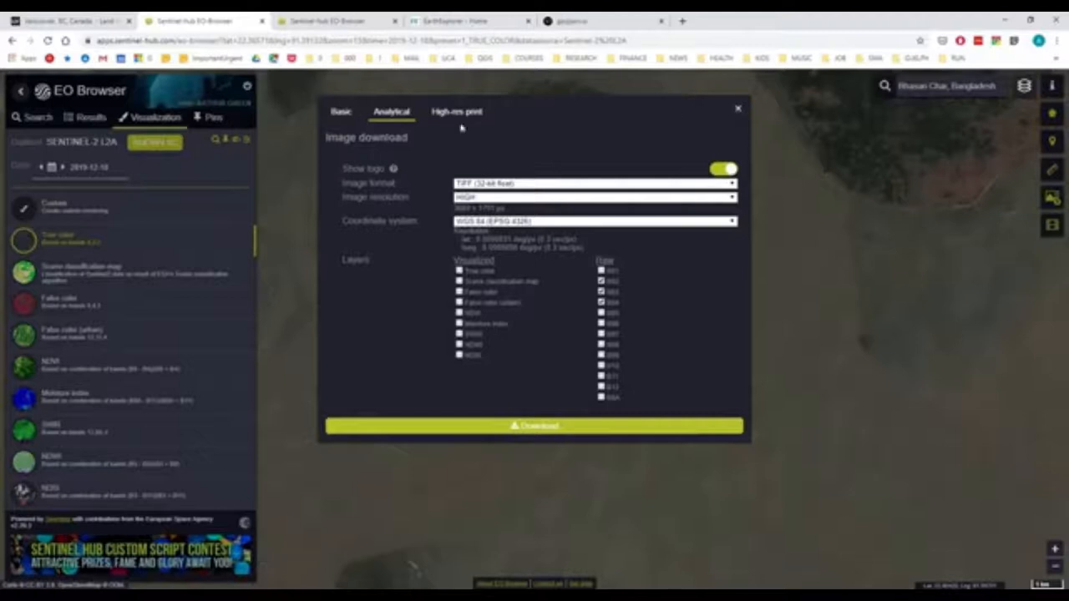
left_click(341, 110)
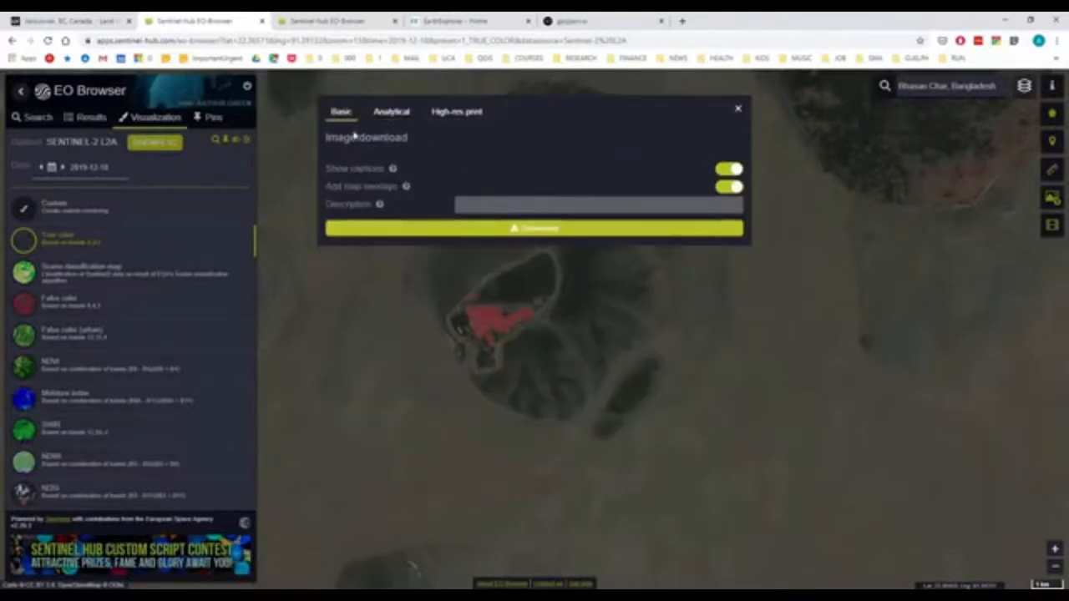
left_click(391, 110)
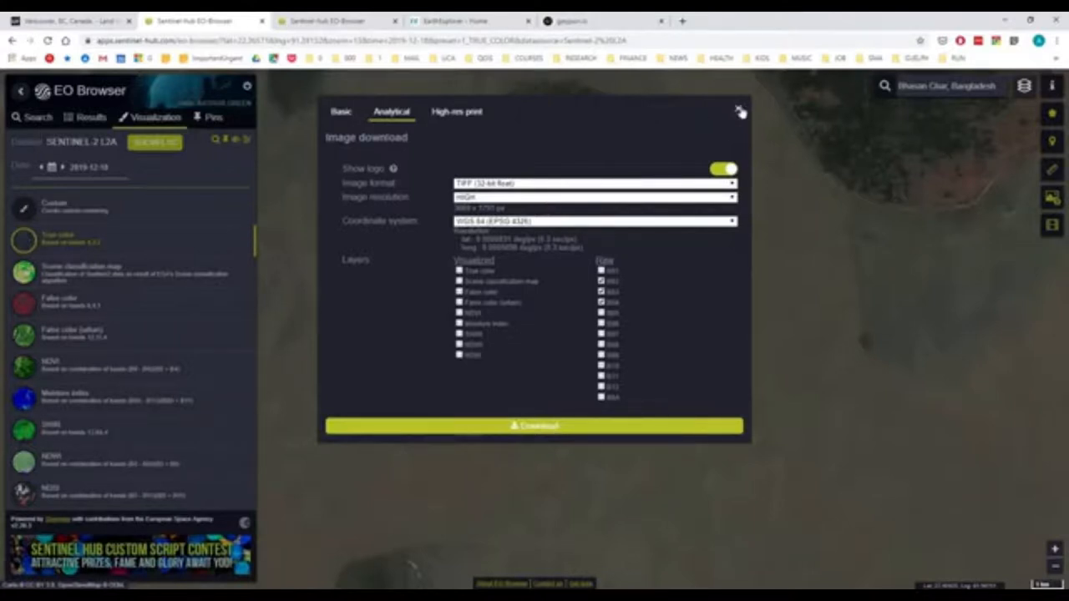
left_click(739, 111)
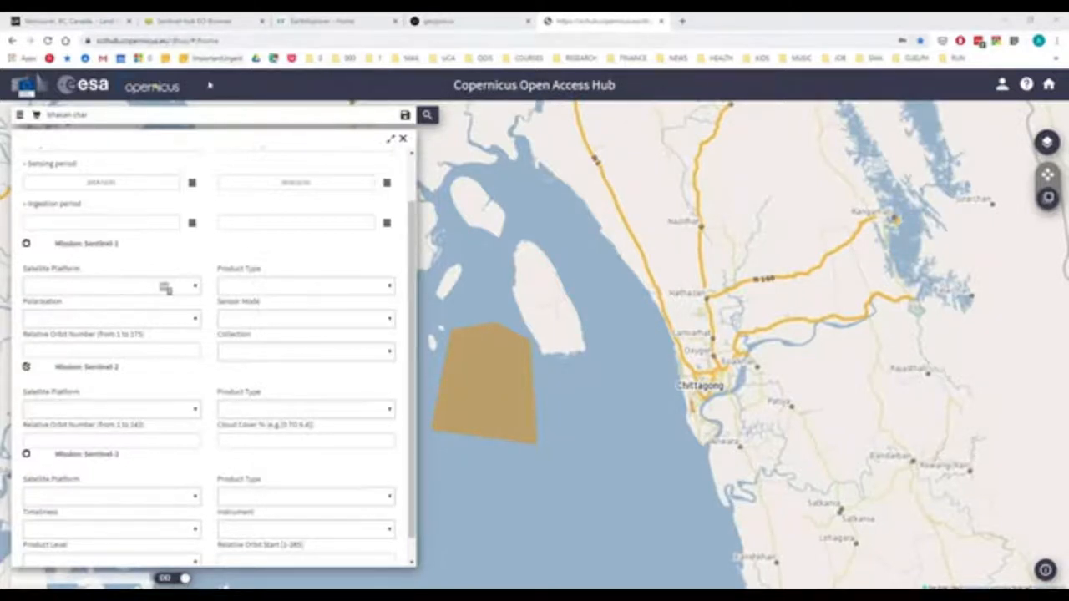
mouse_move(626, 137)
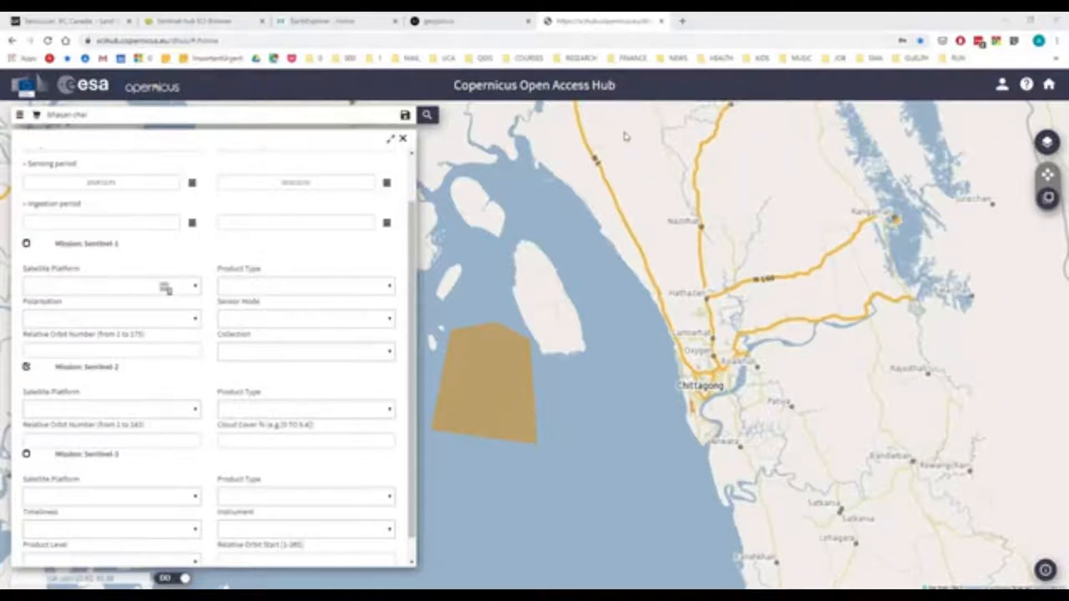
Step: Tick the Sentinel-2 mission in the advanced search over the drawn island area
scroll("down", 3)
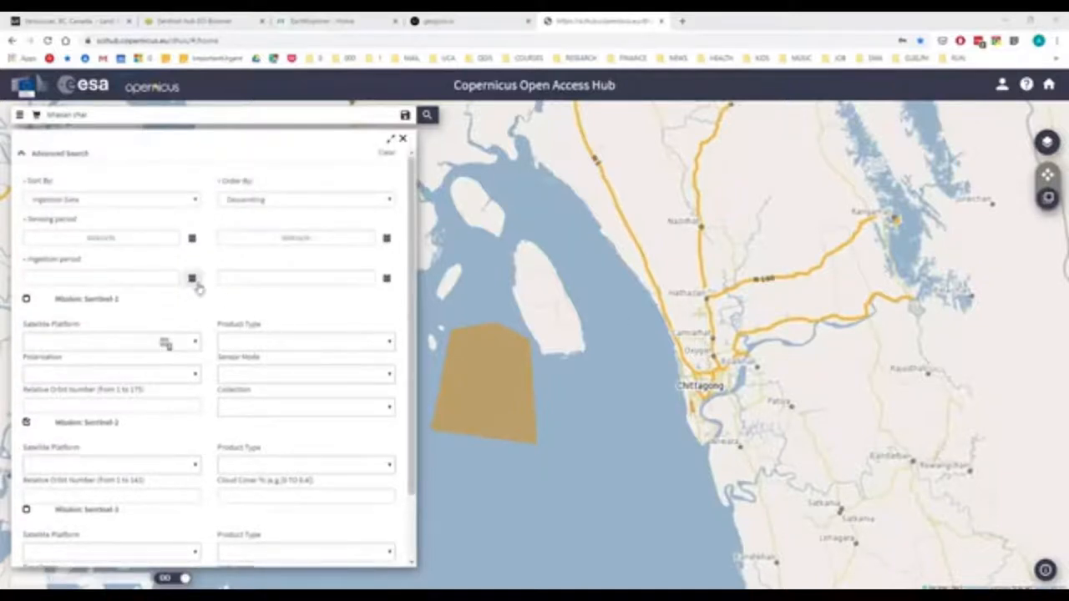
mouse_move(211, 264)
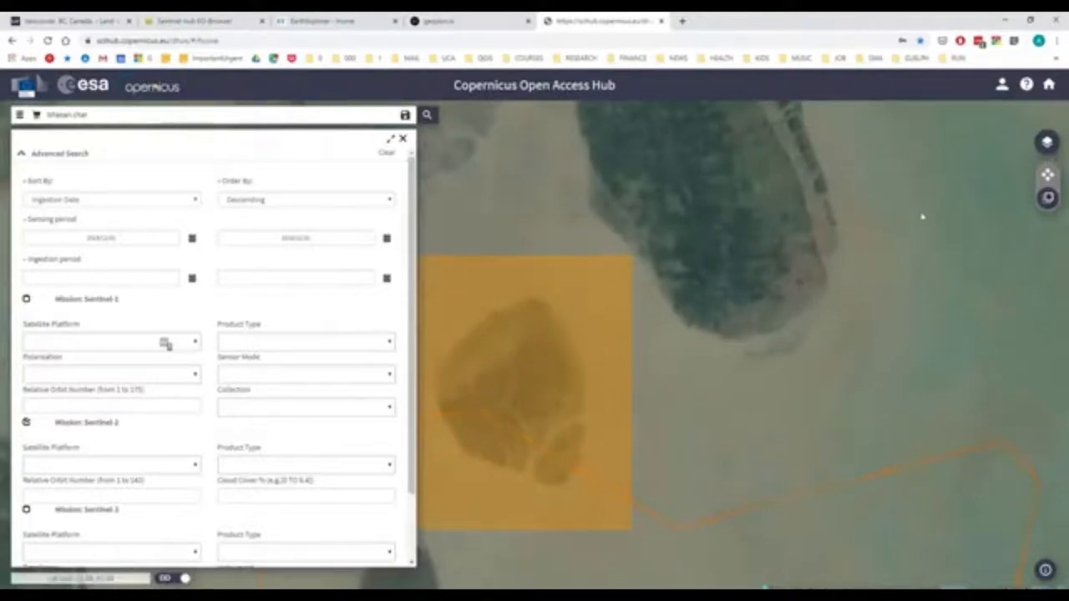
mouse_move(571, 207)
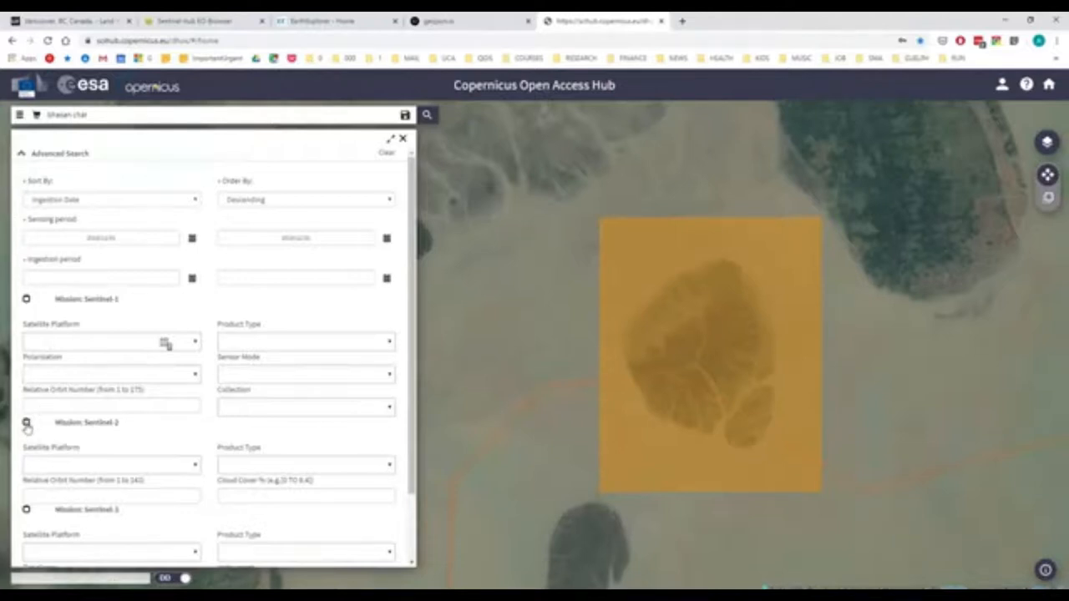
mouse_move(194, 474)
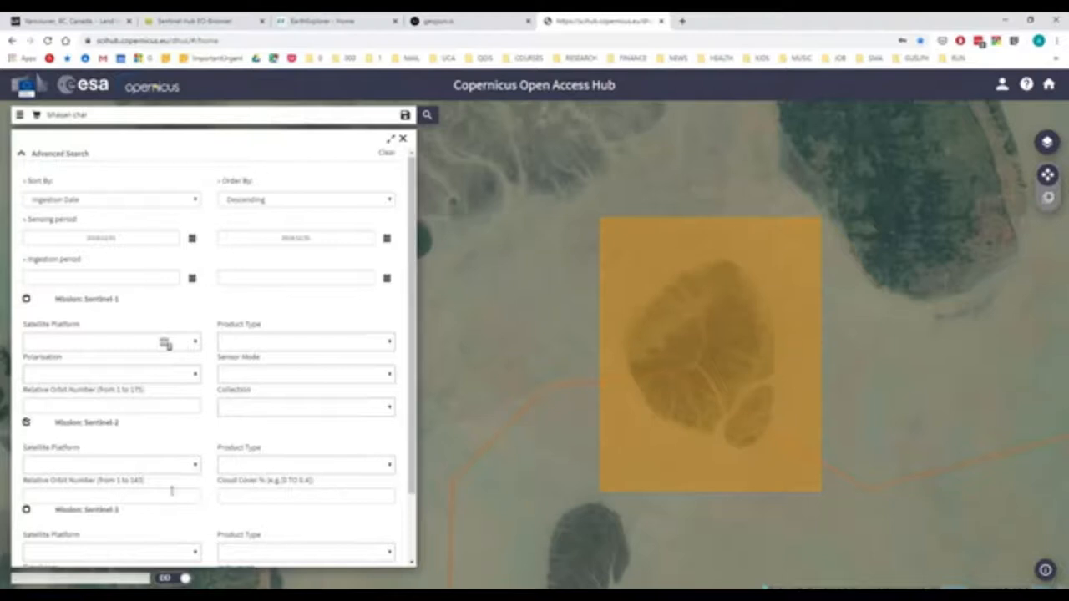
scroll("down", 3)
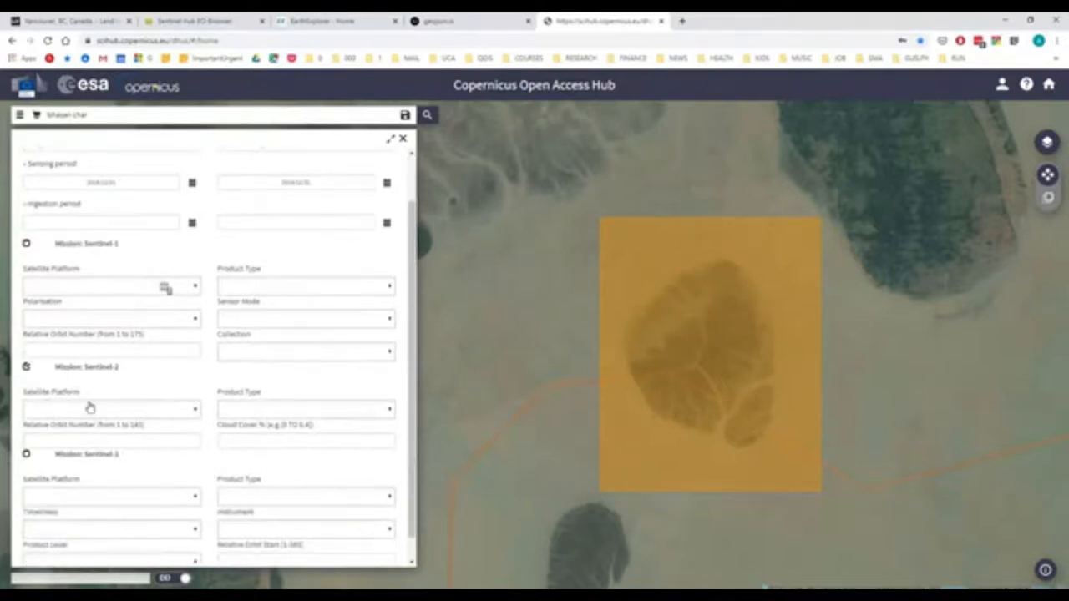
left_click(294, 182)
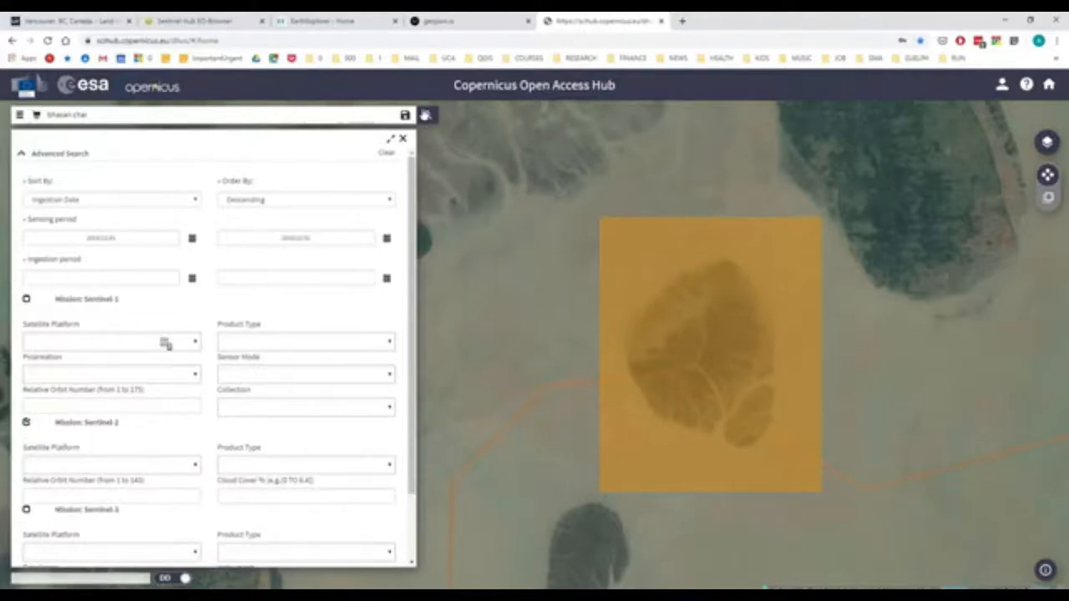
Step: Run the product search without the place name to list 12 Sentinel-2 products
left_click(401, 139)
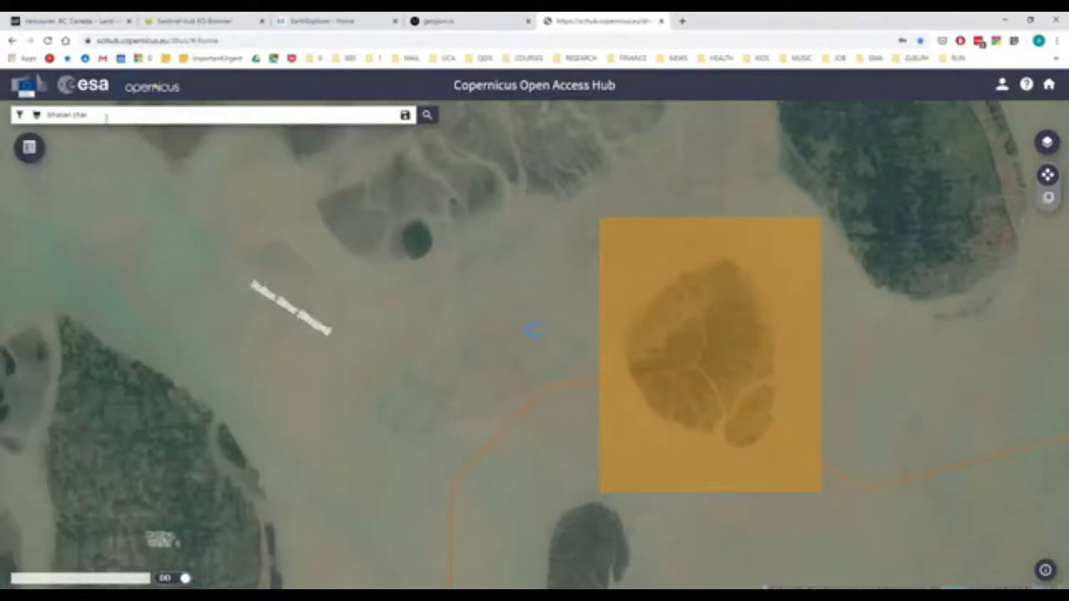
left_click(428, 114)
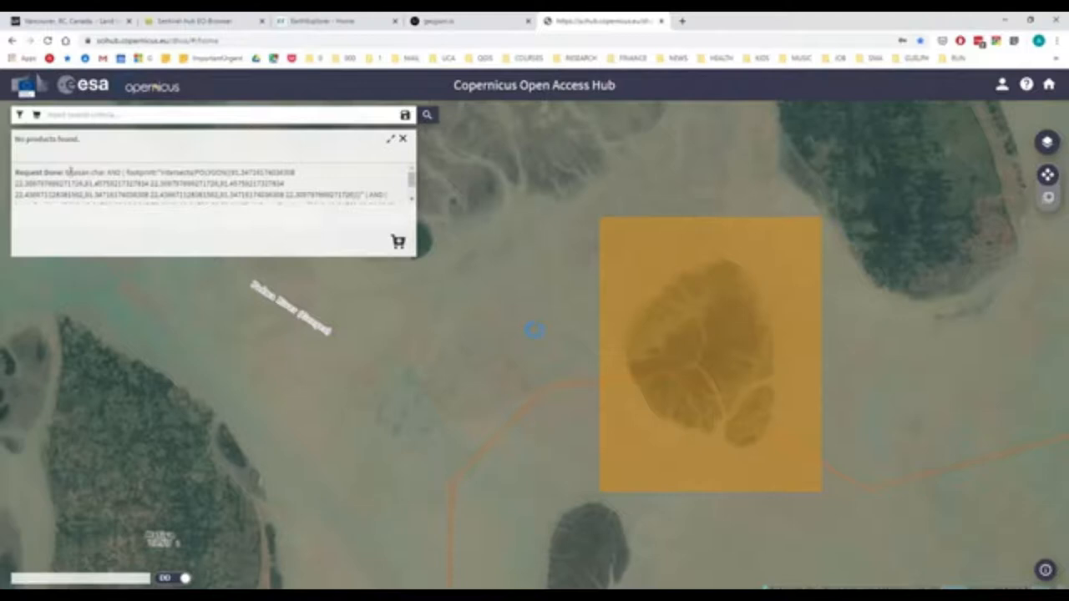
left_click(428, 114)
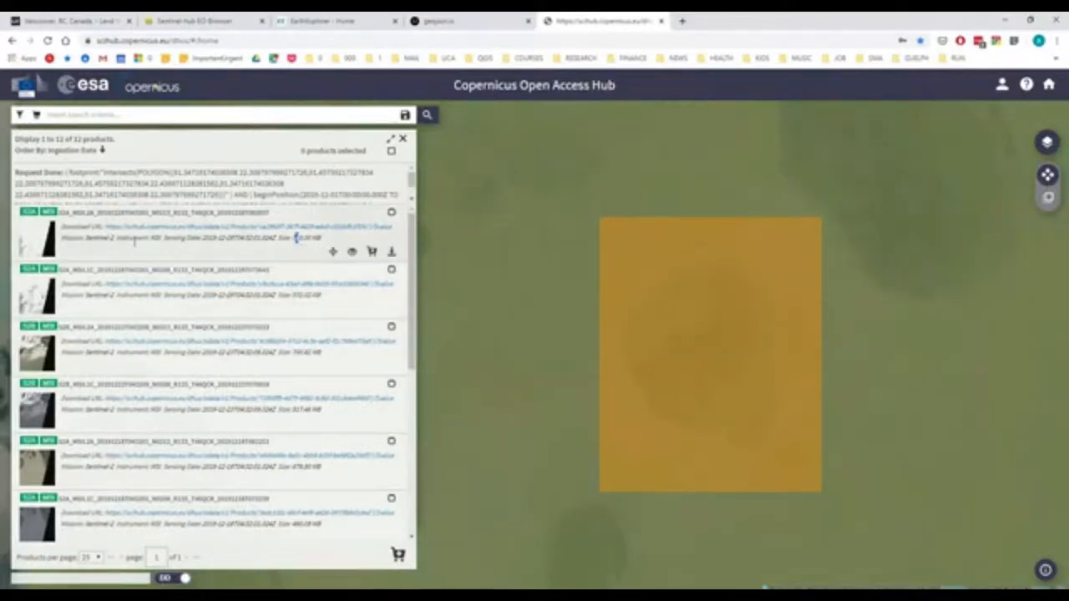
mouse_move(353, 253)
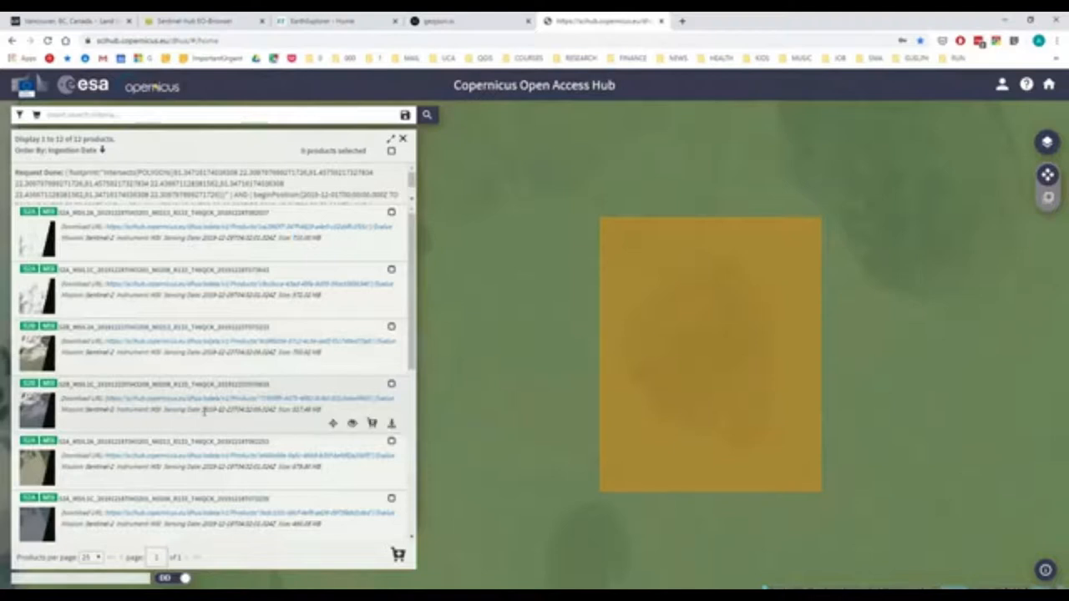
Step: View a Sentinel-2 Level-2A product's details with footprint, quicklook and file inspector
double_click(218, 410)
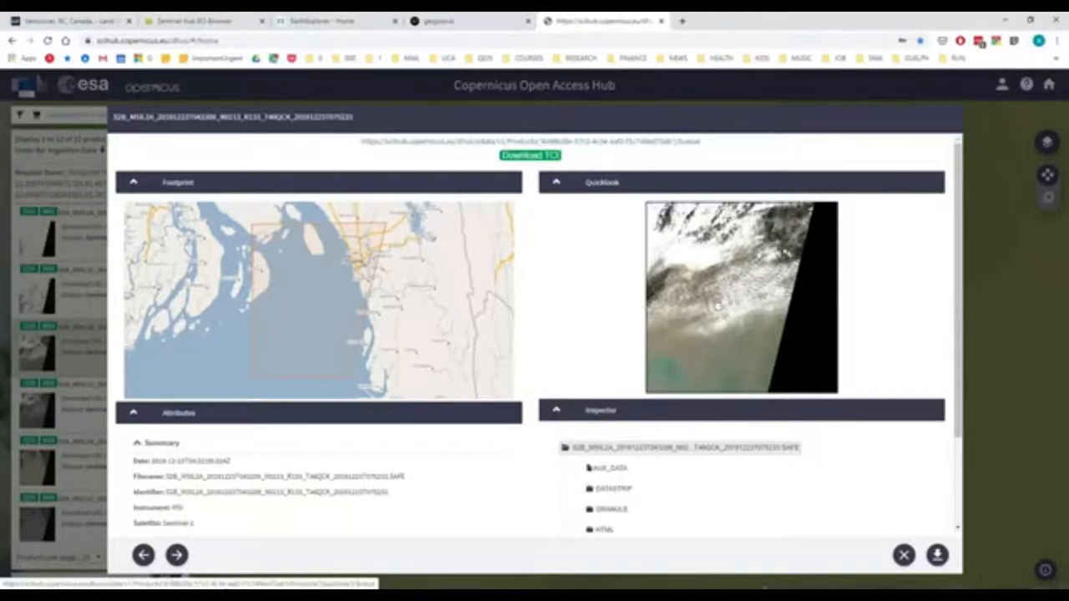
mouse_move(556, 183)
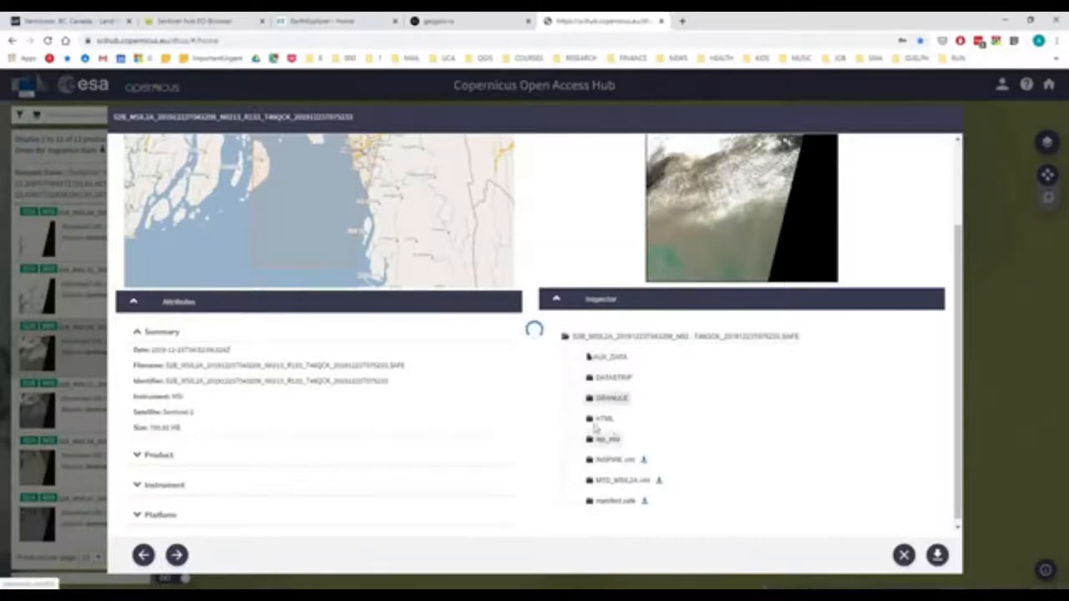
Step: Expand GRANULE, the tile folder and IMG_DATA to list the R10m band JP2 files
left_click(611, 397)
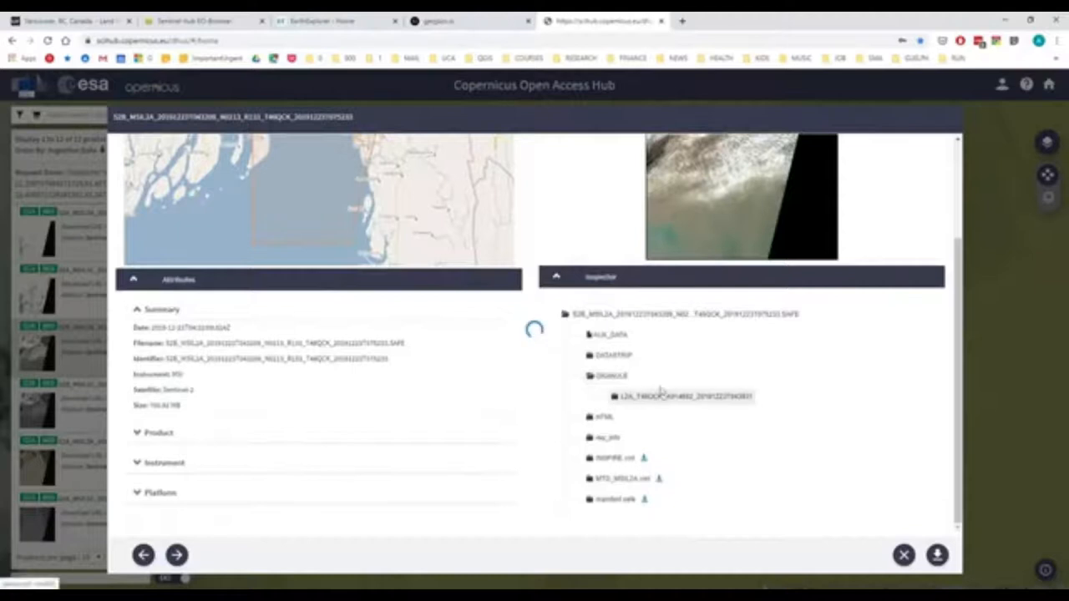
left_click(683, 396)
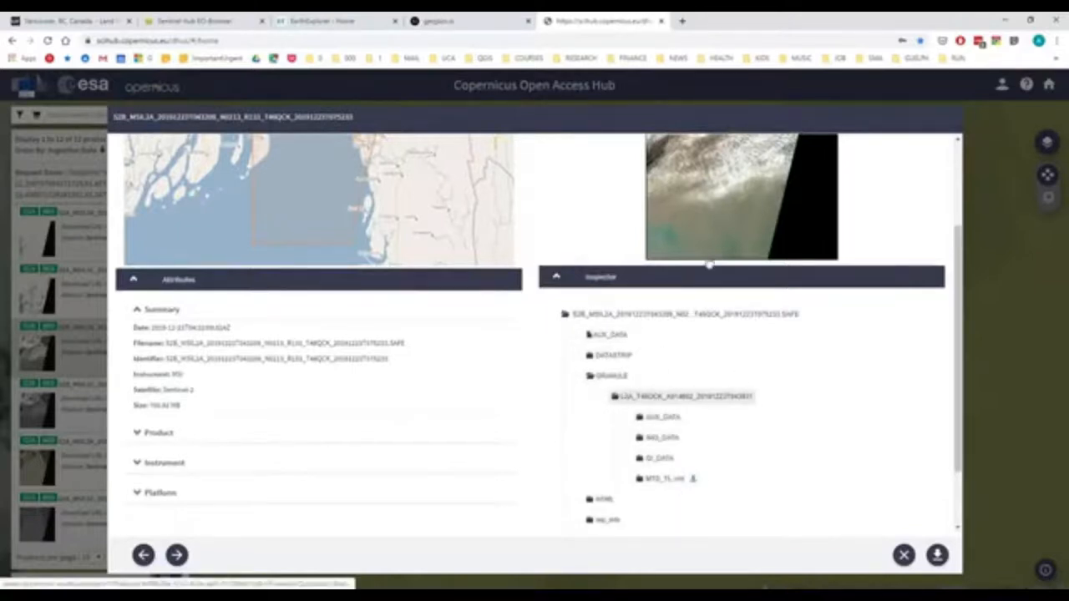
scroll("down", 3)
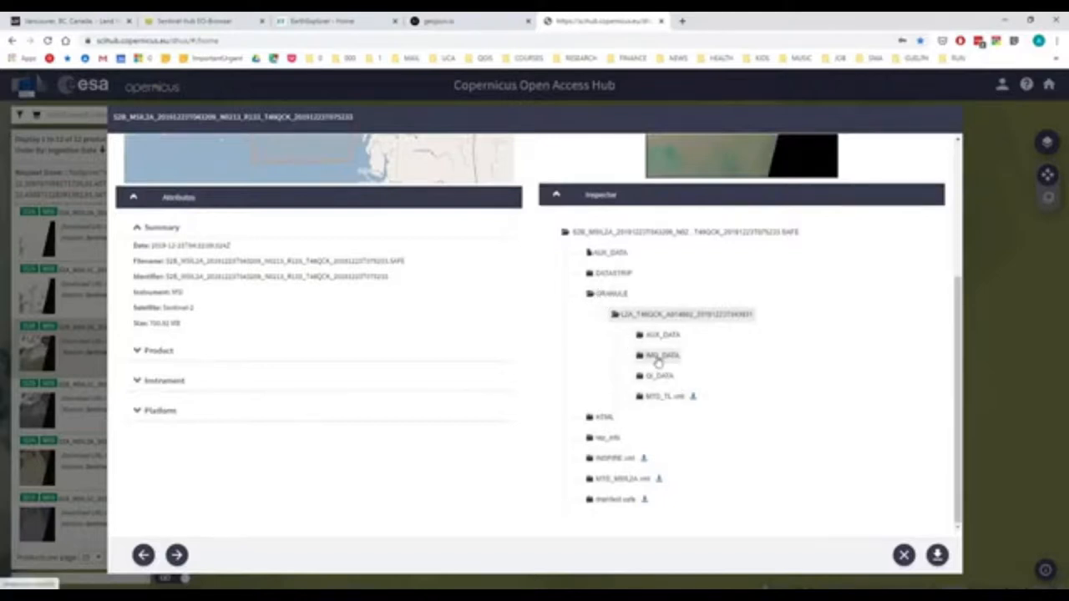
mouse_move(653, 364)
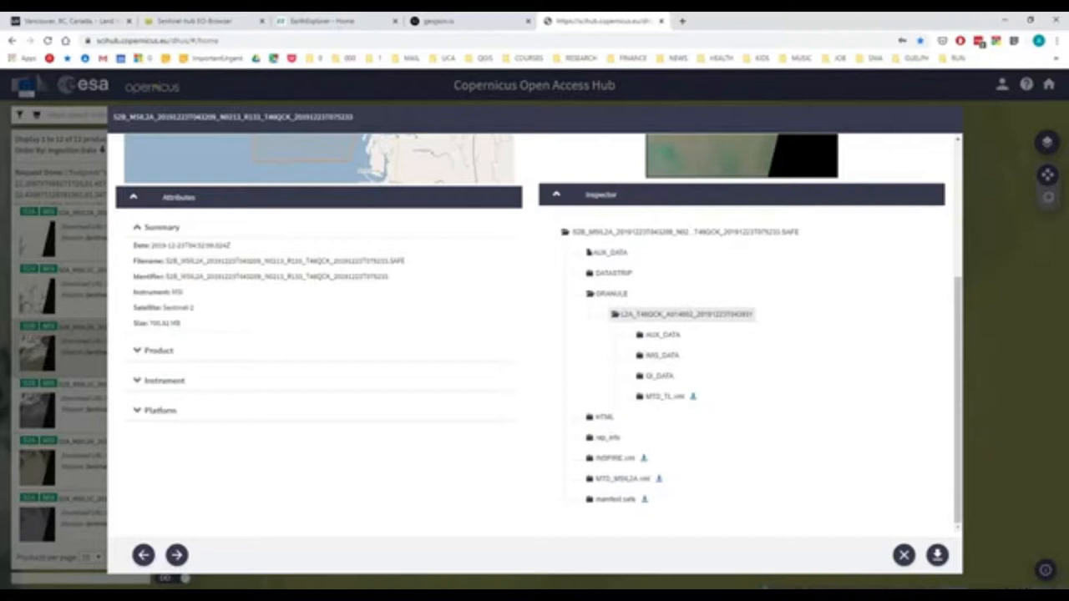
left_click(661, 354)
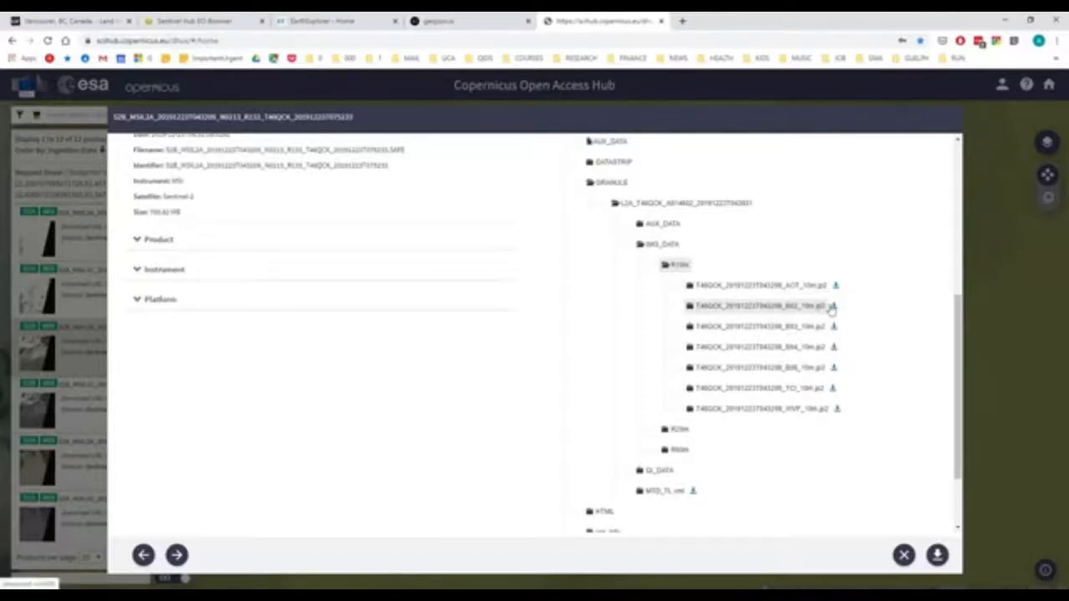
mouse_move(795, 316)
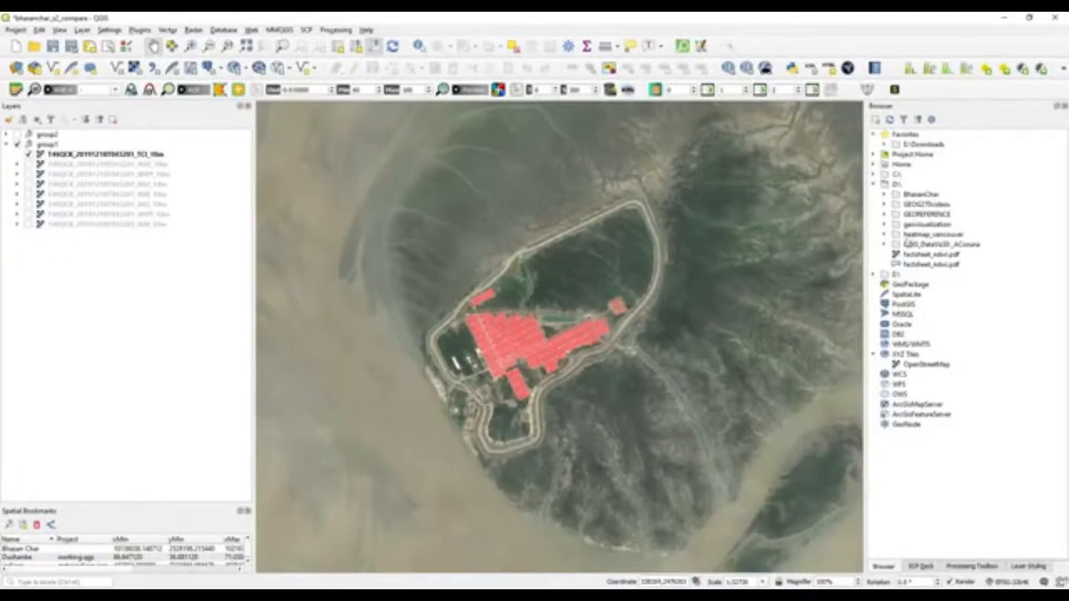
Step: Expand the BhaserChar data folder to list the Sentinel-2 band files
left_click(887, 194)
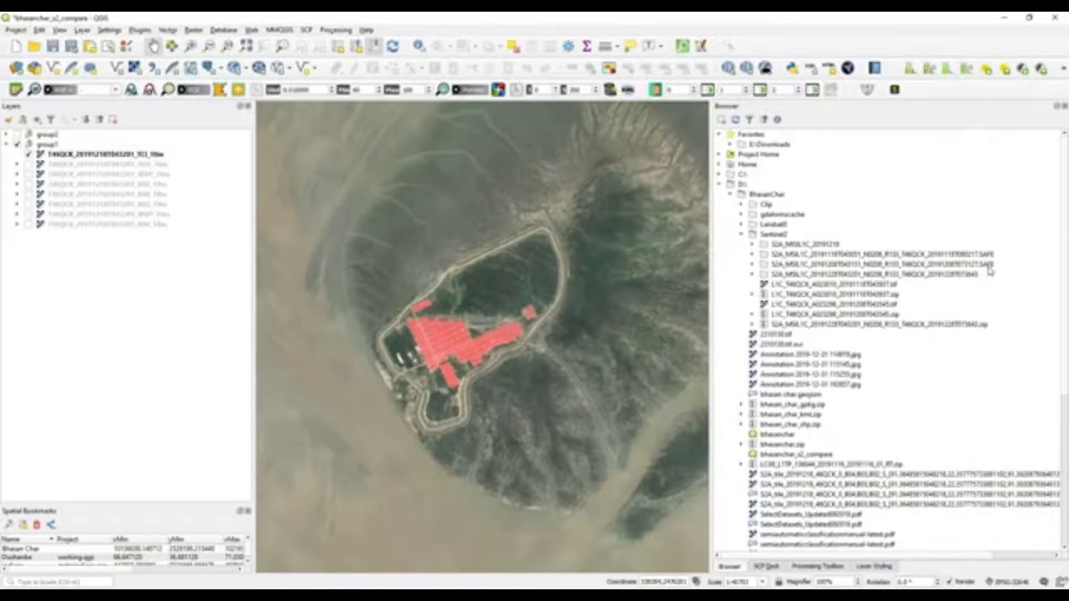
left_click(755, 274)
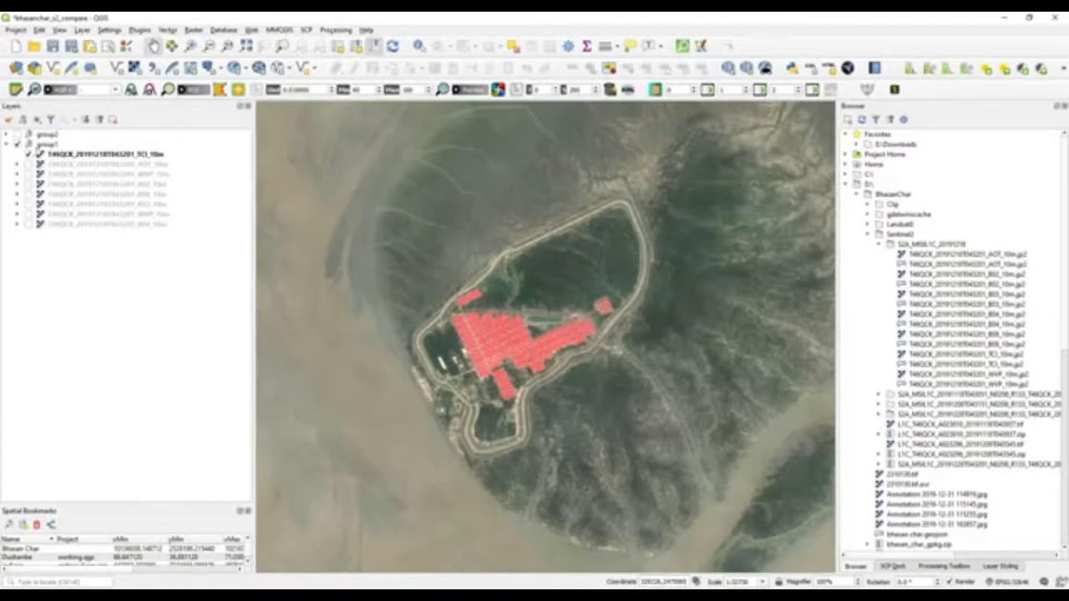
Step: Toggle the TCI true-colour layer off and on over the red building footprints
left_click(28, 154)
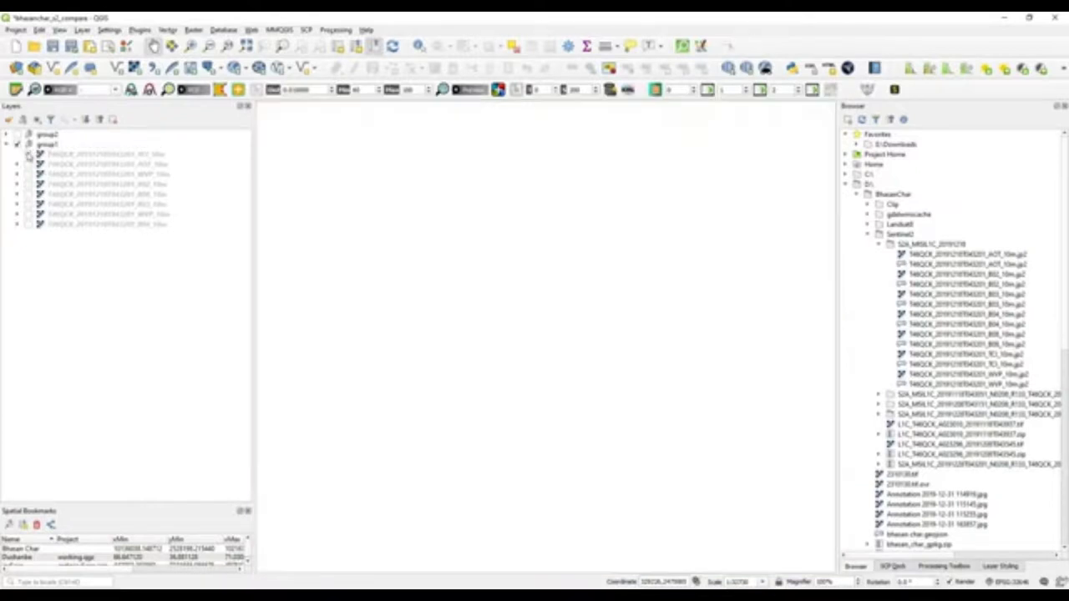
left_click(28, 154)
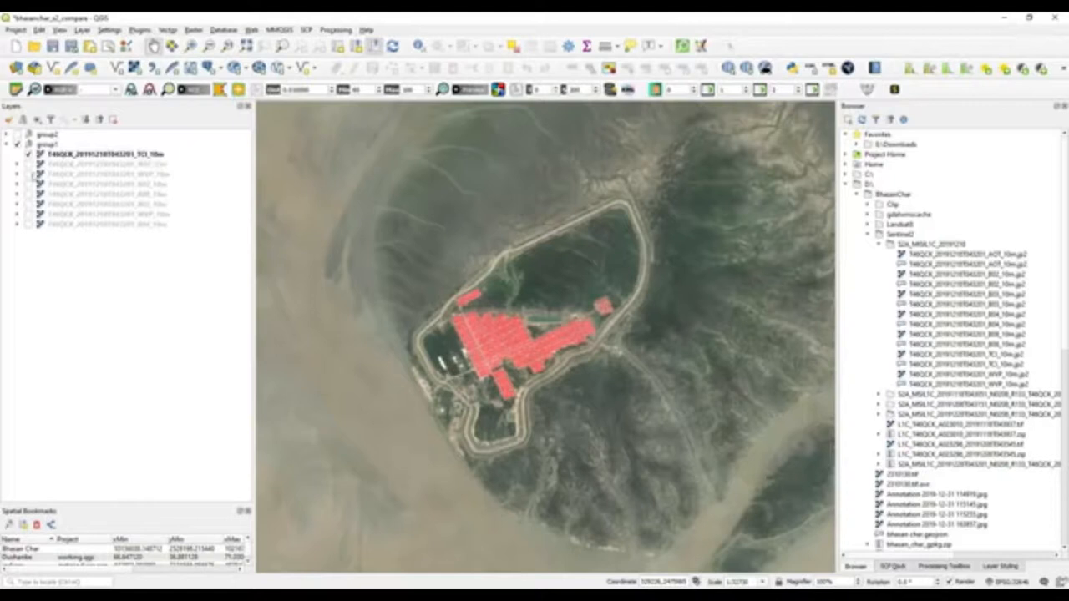
left_click(27, 154)
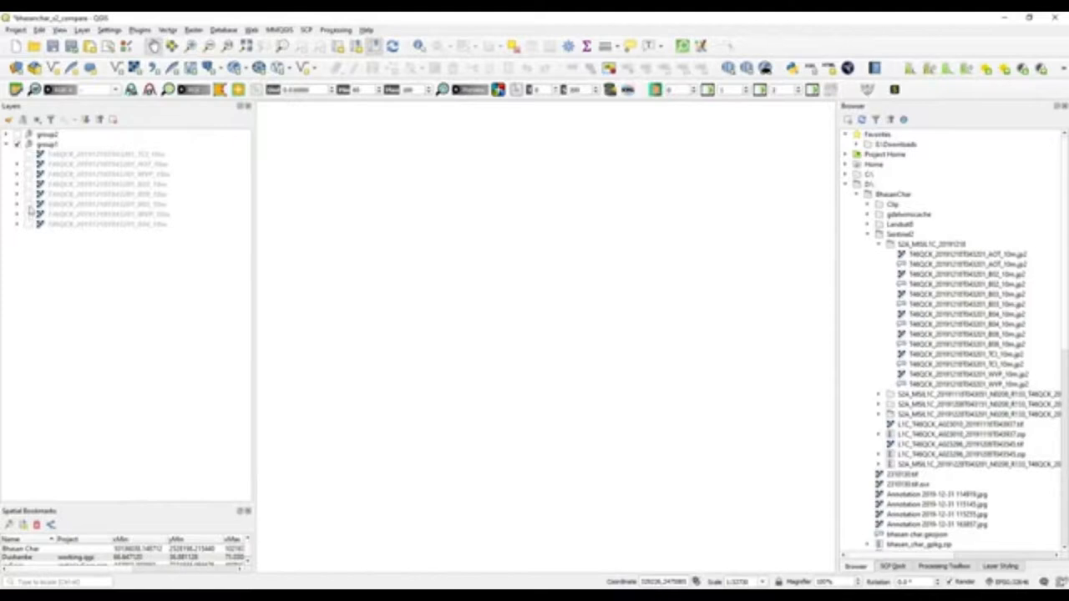
left_click(27, 184)
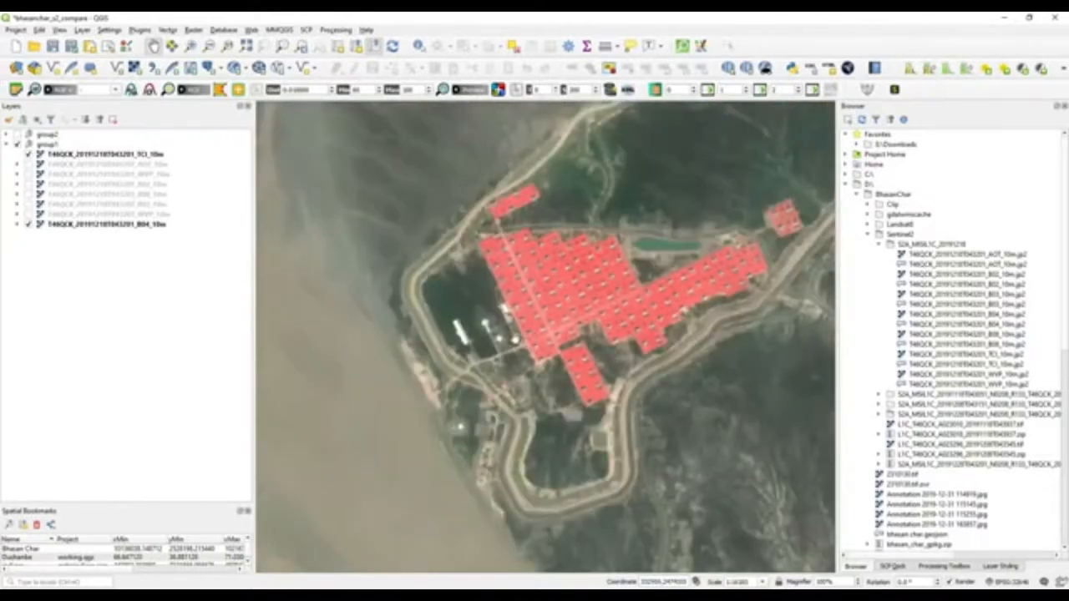
right_click(70, 153)
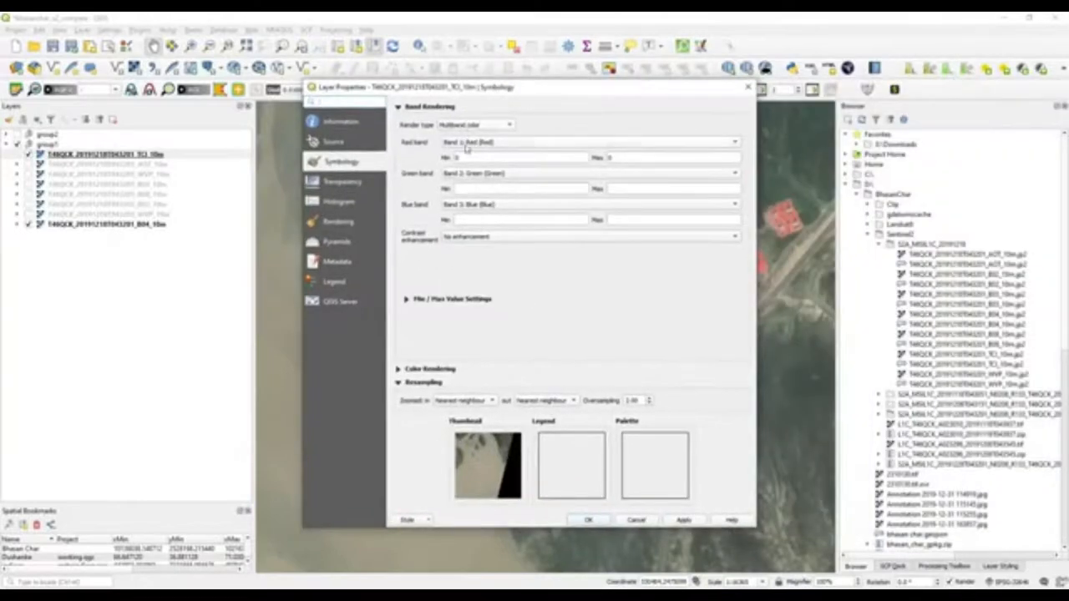
mouse_move(491, 251)
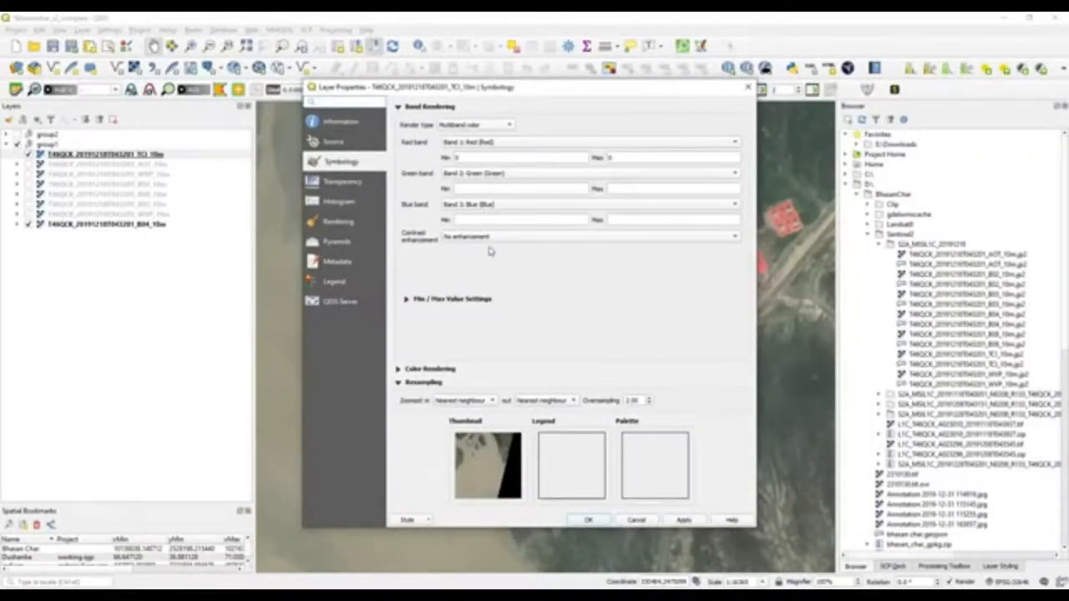
mouse_move(561, 151)
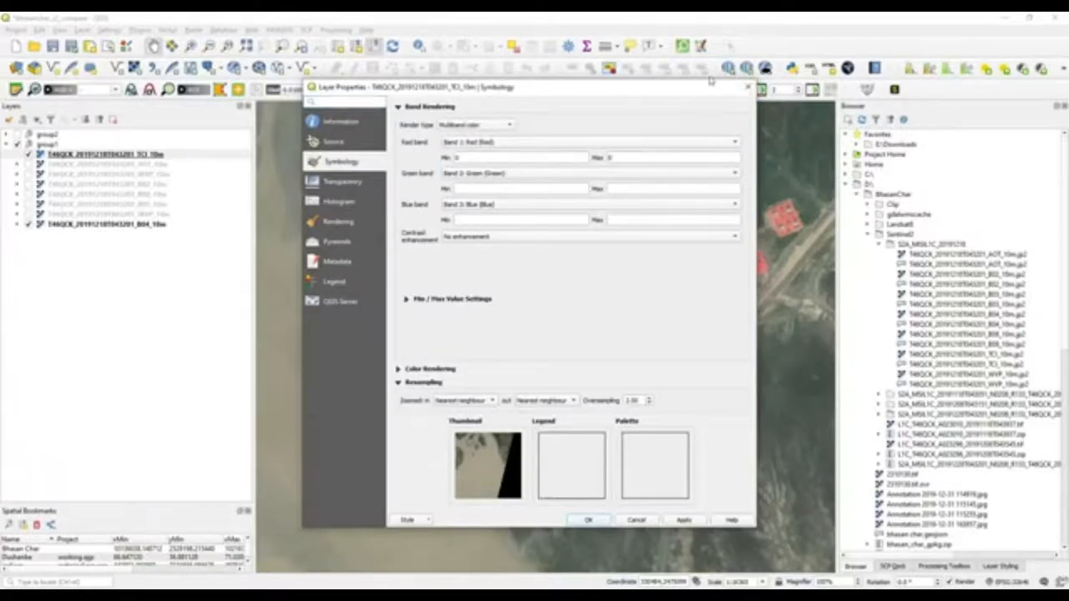
left_click(588, 519)
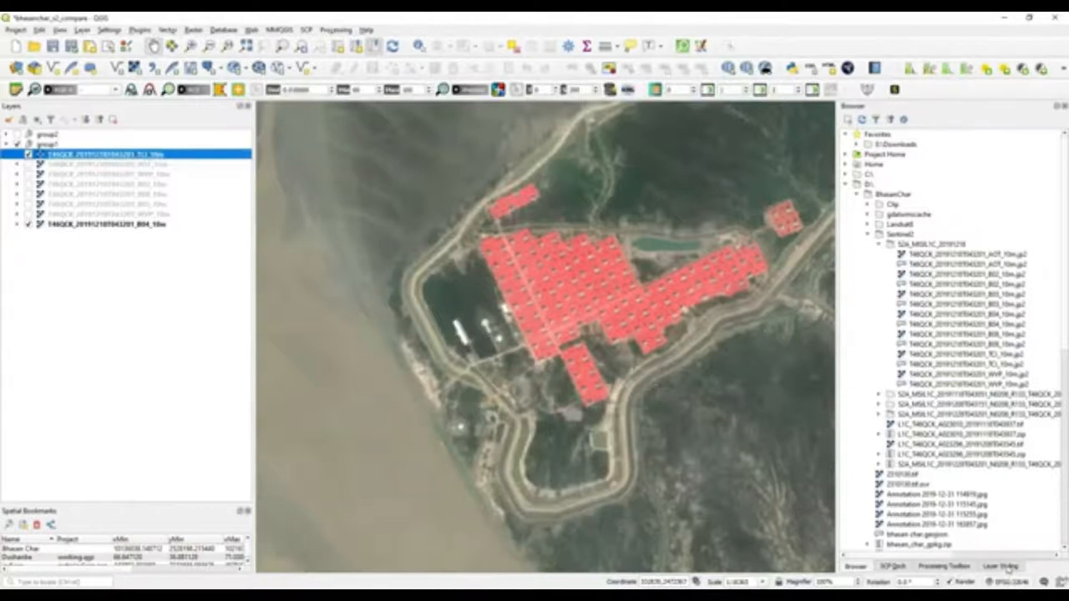
Step: Show live band styling for the TCI layer and expand group2 to list its single-band rasters
left_click(1002, 566)
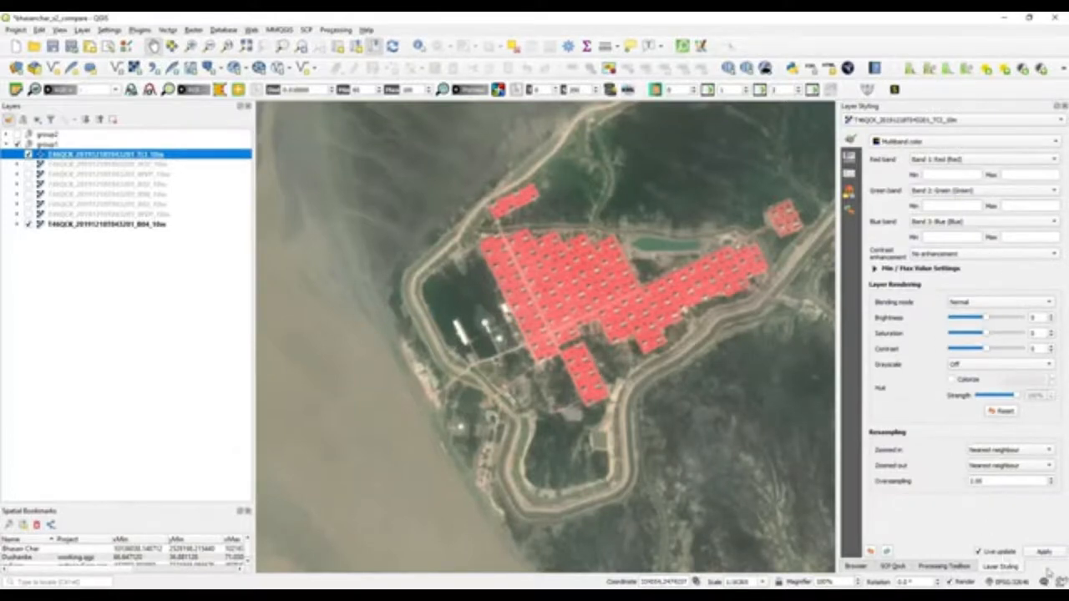
left_click_drag(960, 317, 976, 317)
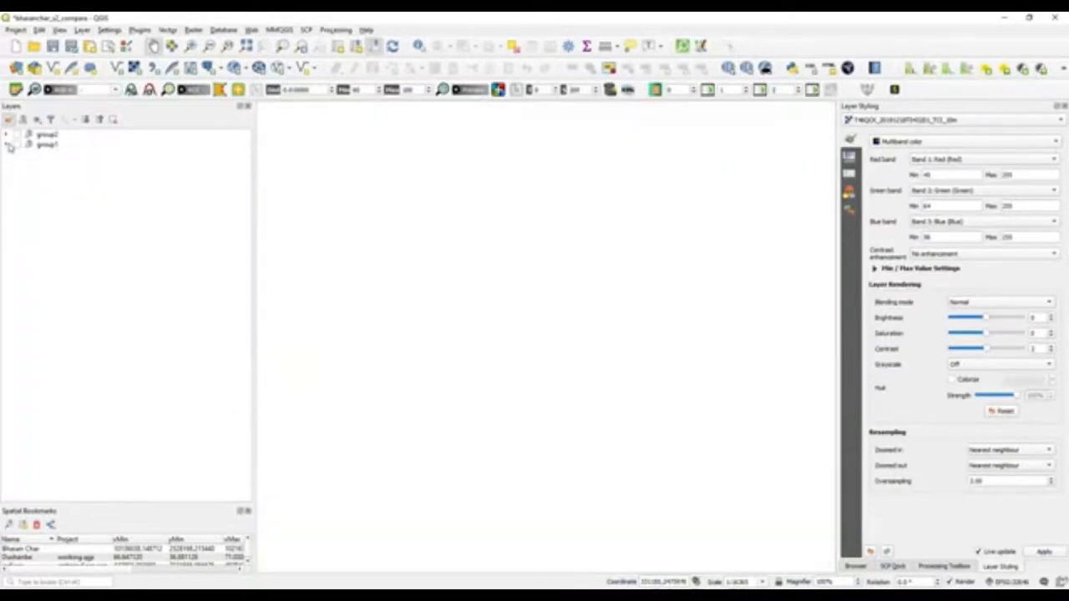
left_click(7, 133)
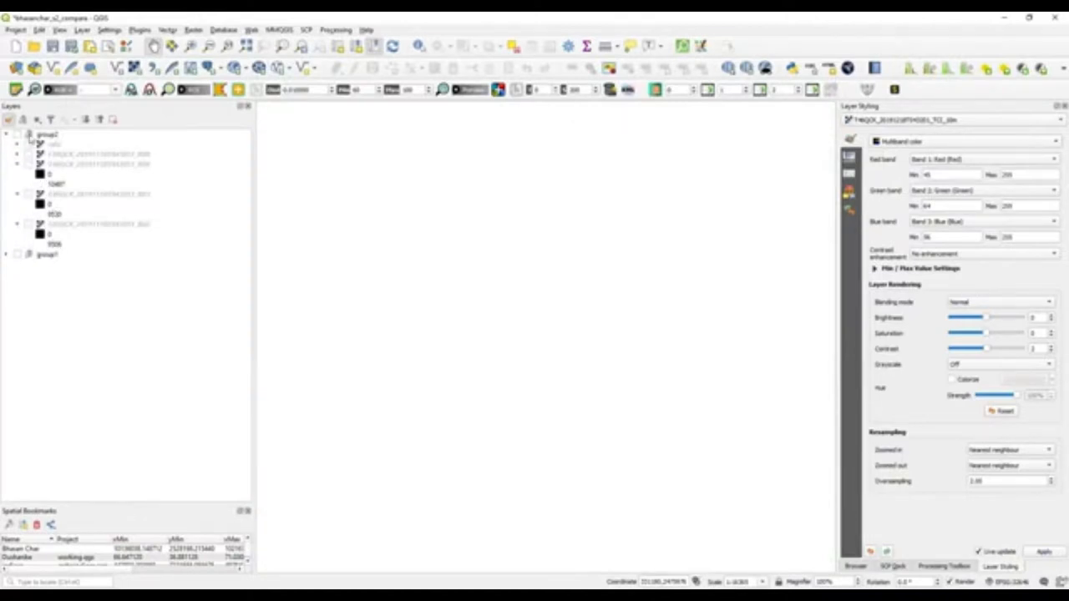
left_click(6, 254)
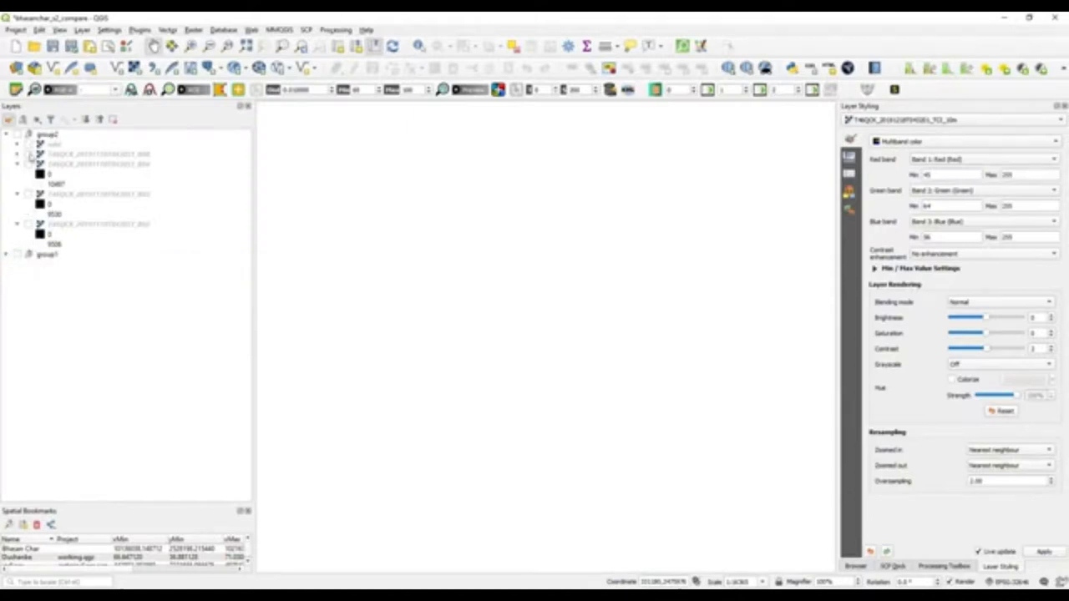
Step: Turn on the ndvi layer in group2 so the vegetation index map renders
left_click(27, 144)
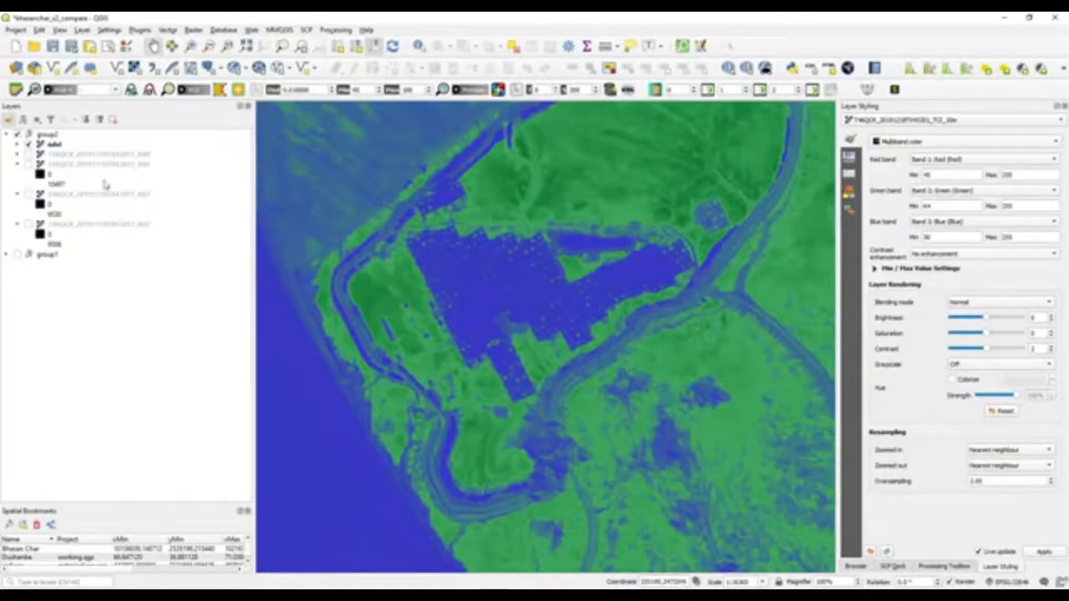
Step: Show the ndvi layer's five-class blue-to-green pseudocolor styling and pan to its surroundings
left_click(50, 144)
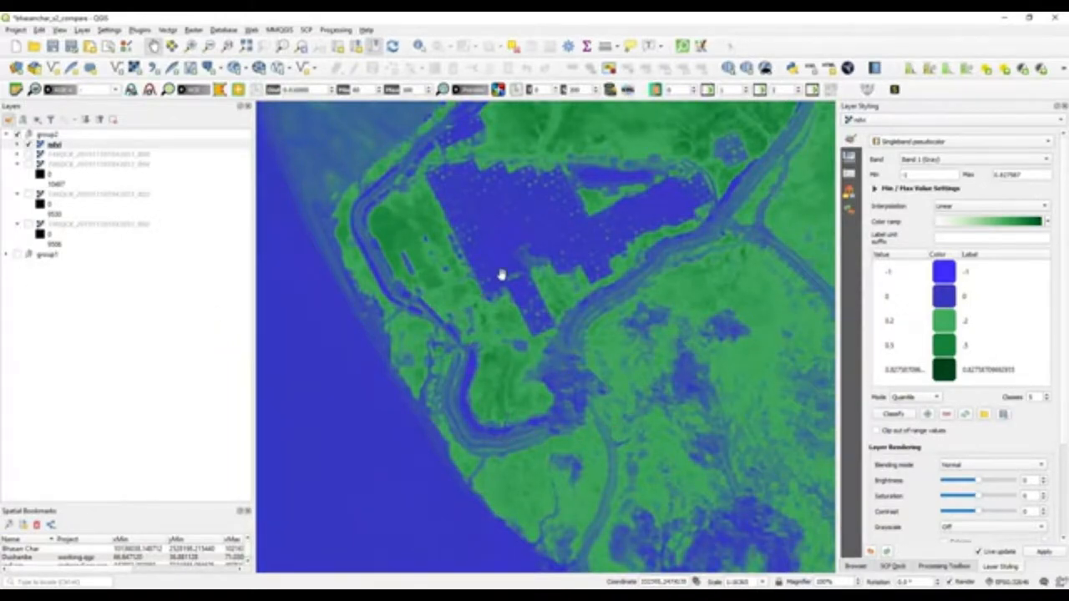
left_click_drag(501, 274, 386, 324)
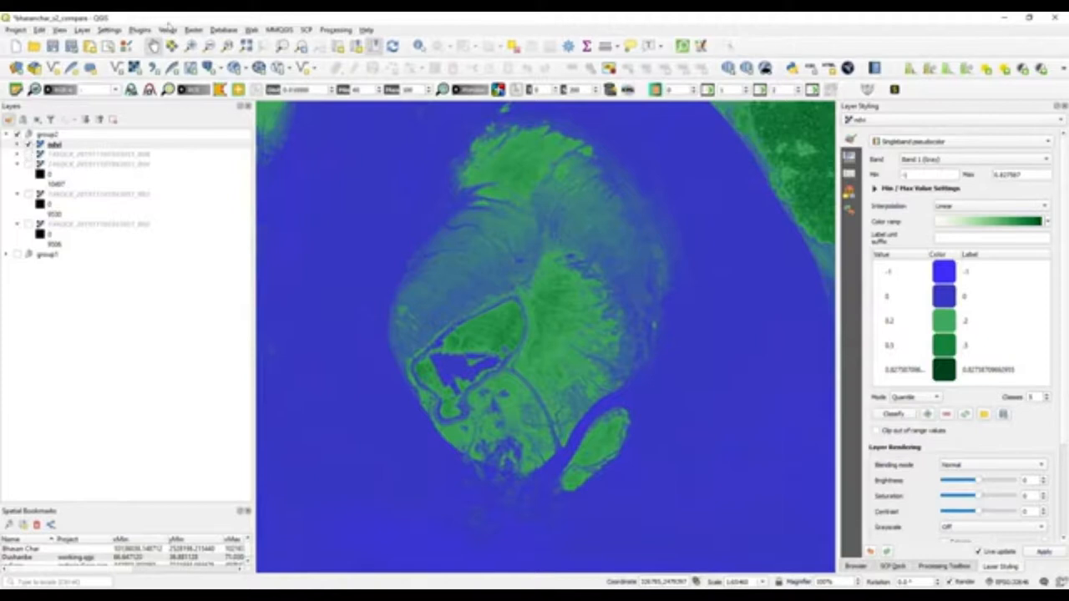
Step: Switch to the Bhaserchar Landsat project with its clipped Landsat 8 bands
left_click(194, 31)
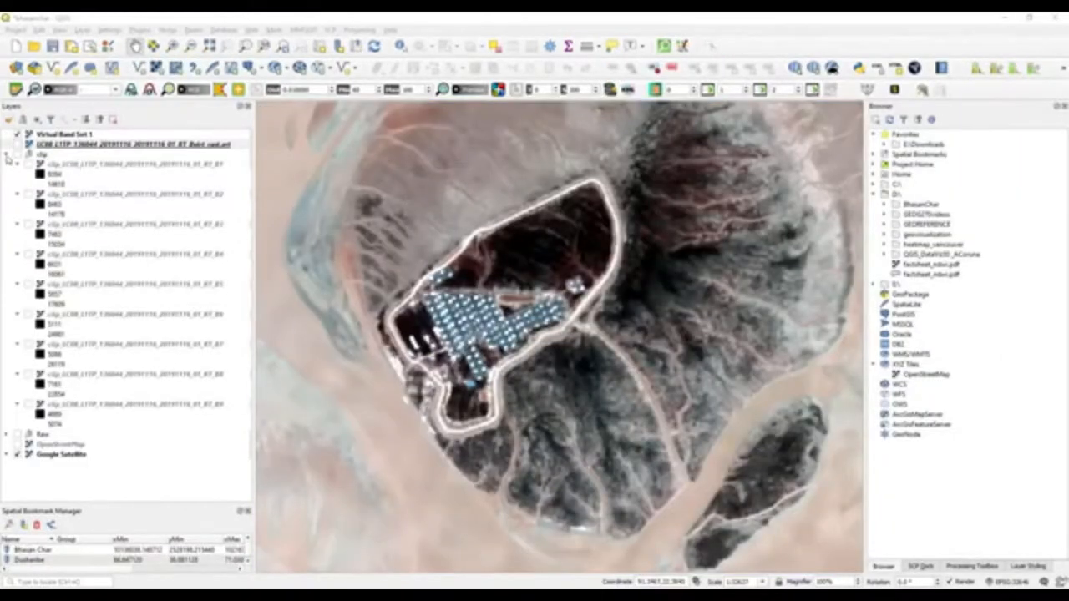
Step: Reveal the Landsat virtual band composite and browse Raster > Miscellaneous to Build Virtual Raster
left_click(6, 153)
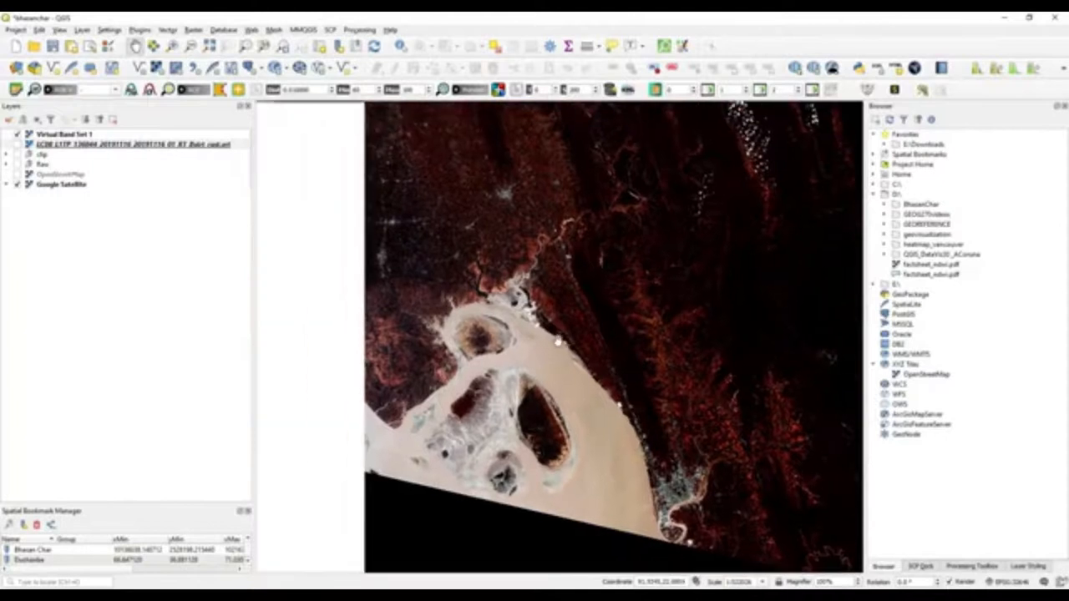
left_click(194, 30)
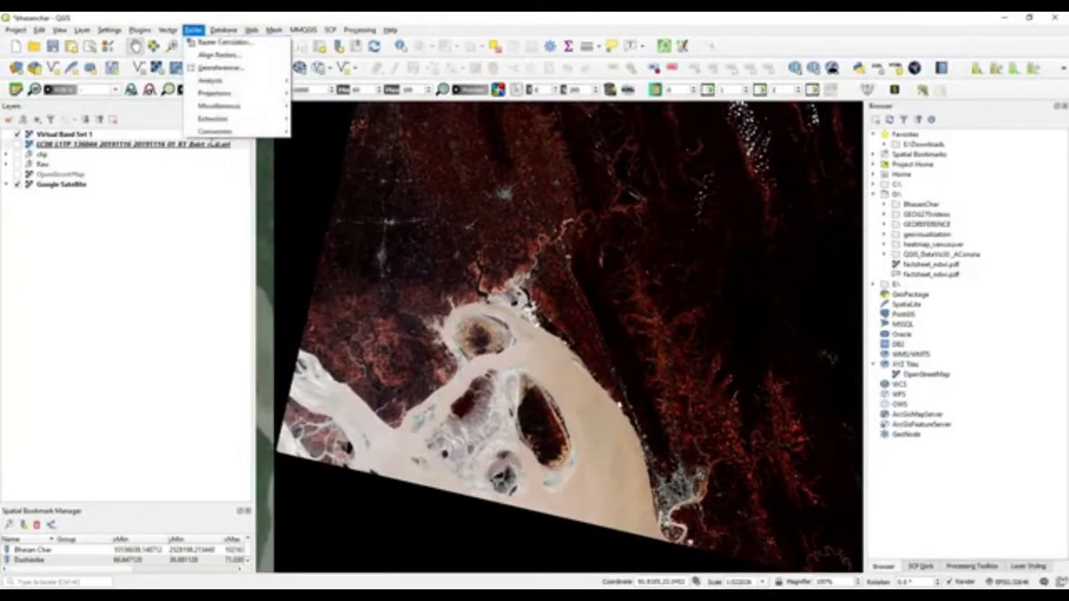
left_click(218, 107)
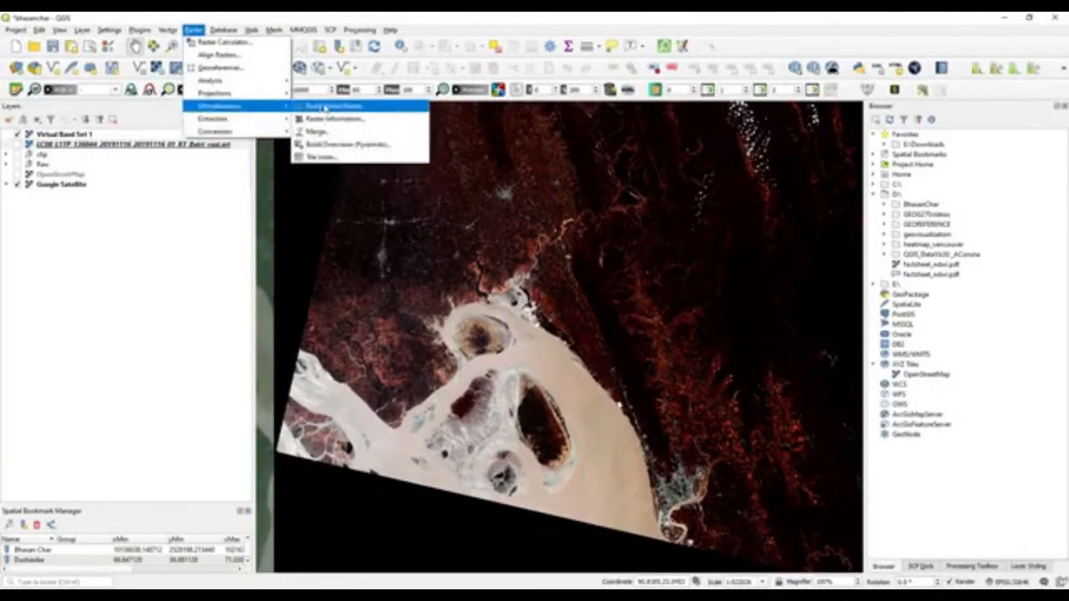
mouse_move(264, 107)
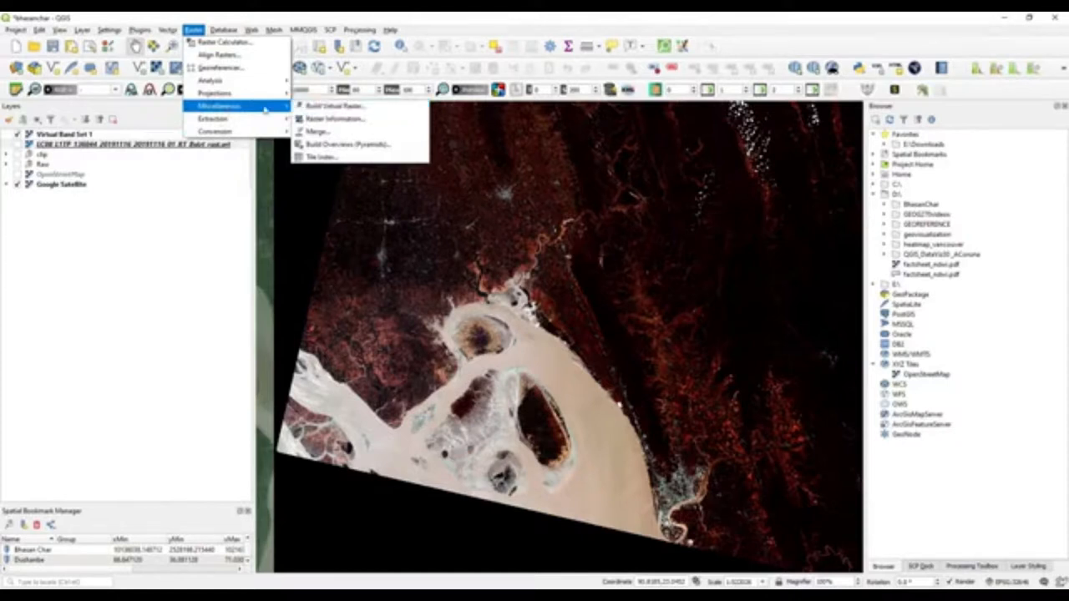
mouse_move(216, 130)
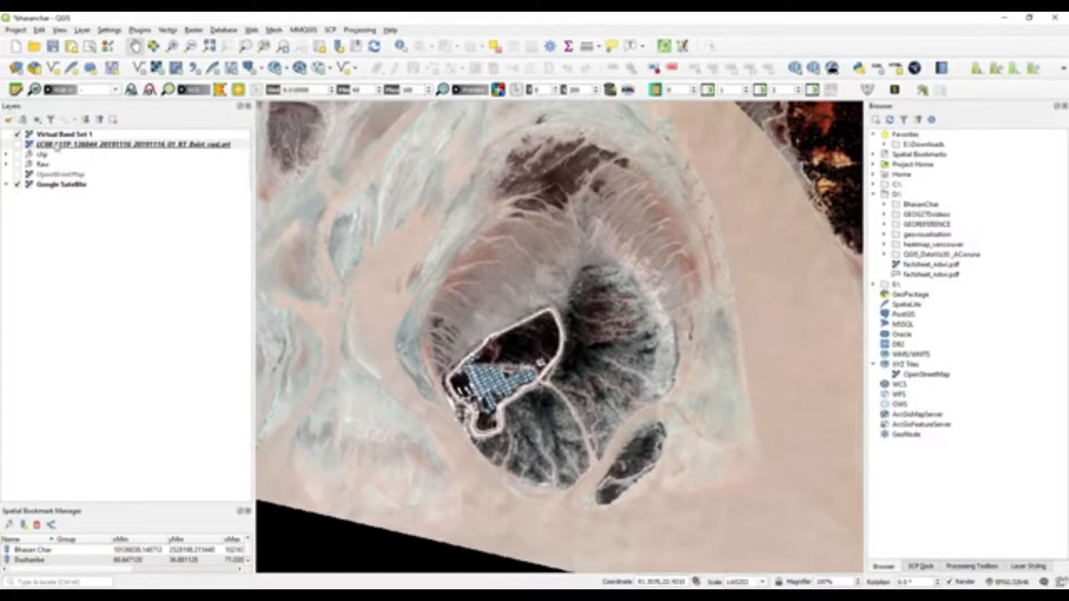
mouse_move(432, 351)
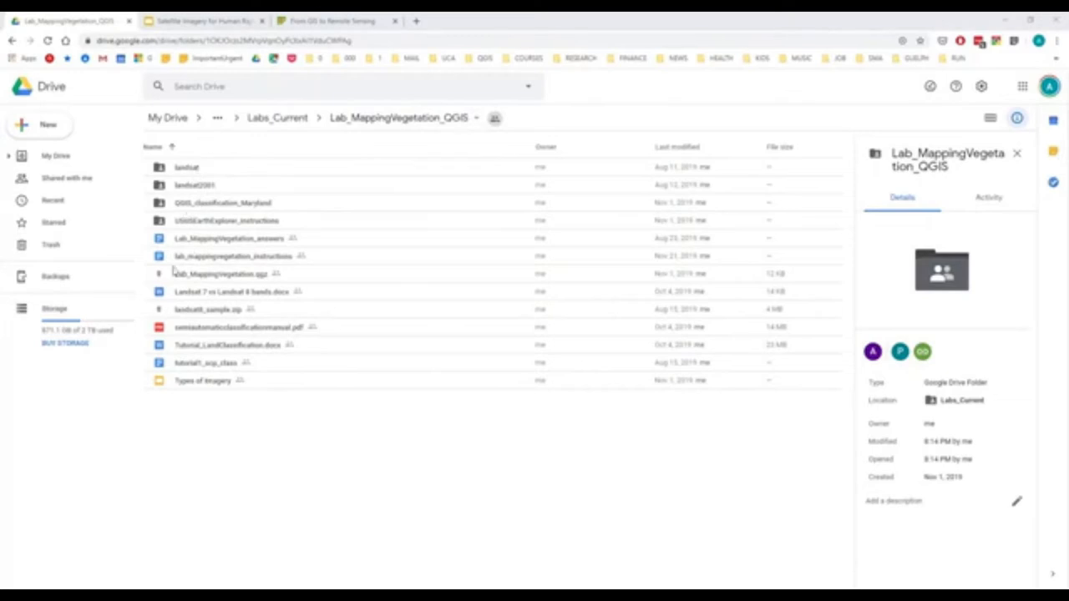
Step: Move from the lab instructions document to the Human Rights Monitoring slides with the bit.ly/remotescp link
left_click(233, 255)
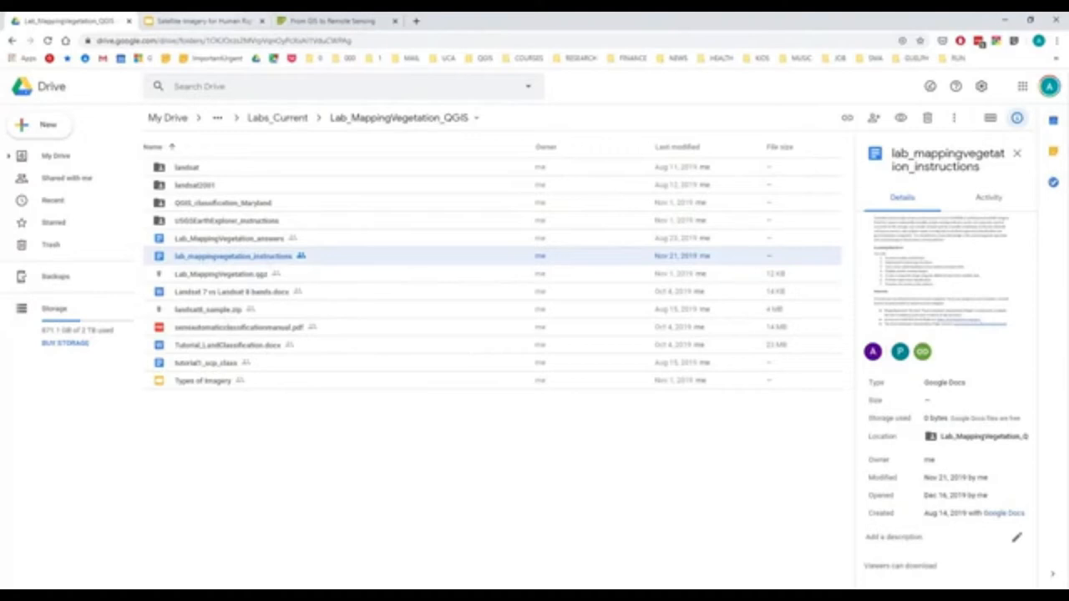
left_click(204, 20)
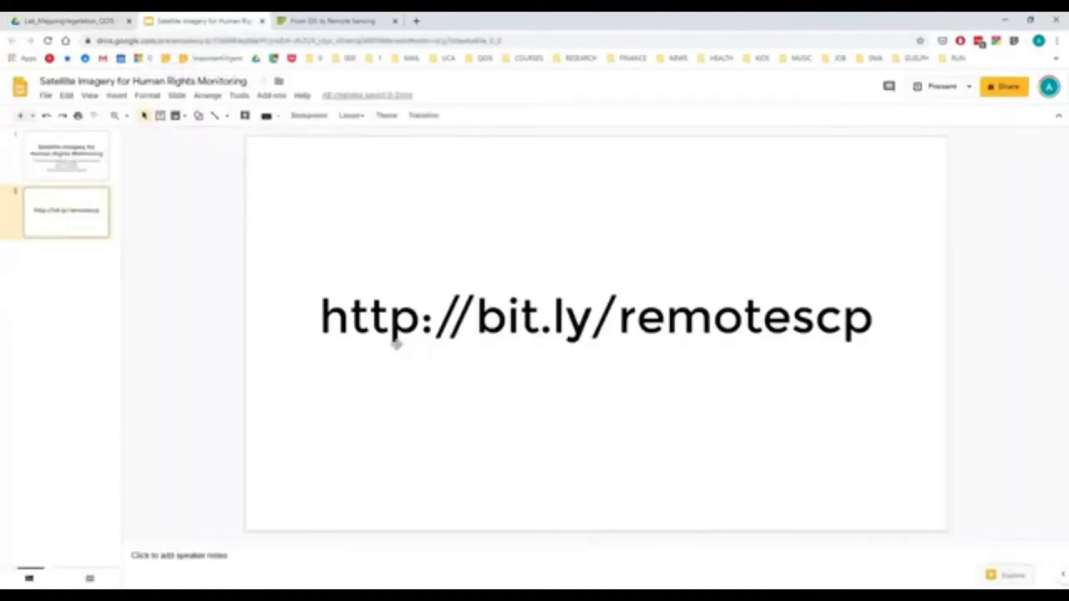
mouse_move(268, 478)
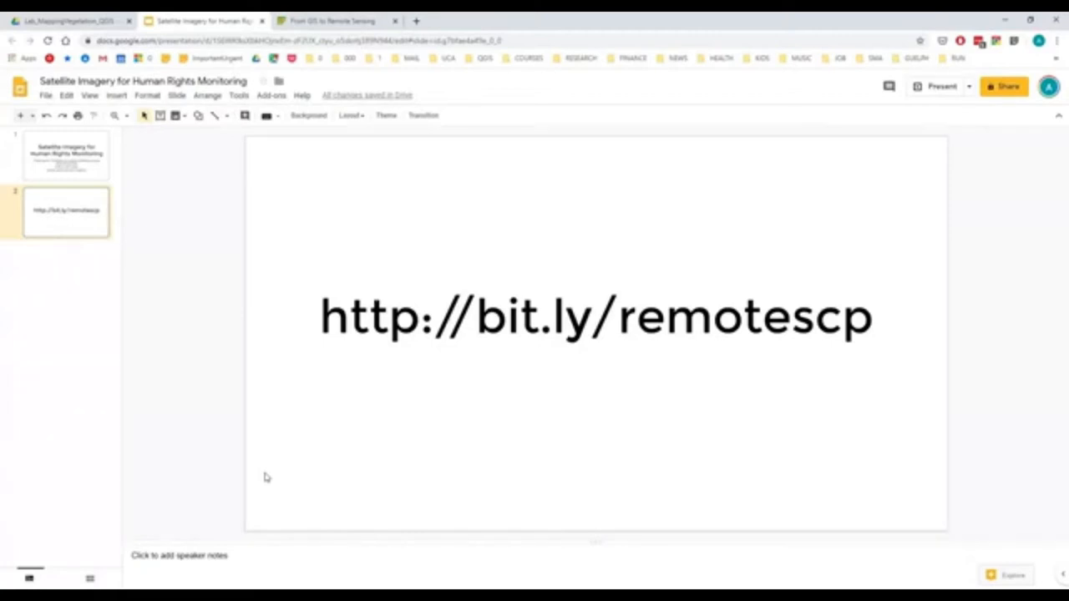
mouse_move(244, 491)
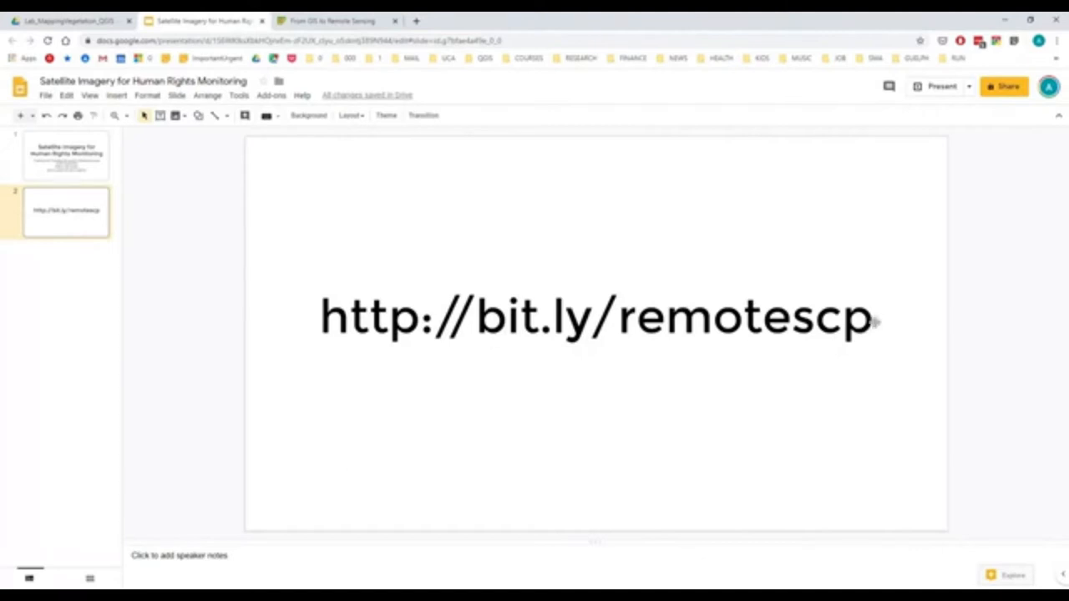
mouse_move(334, 20)
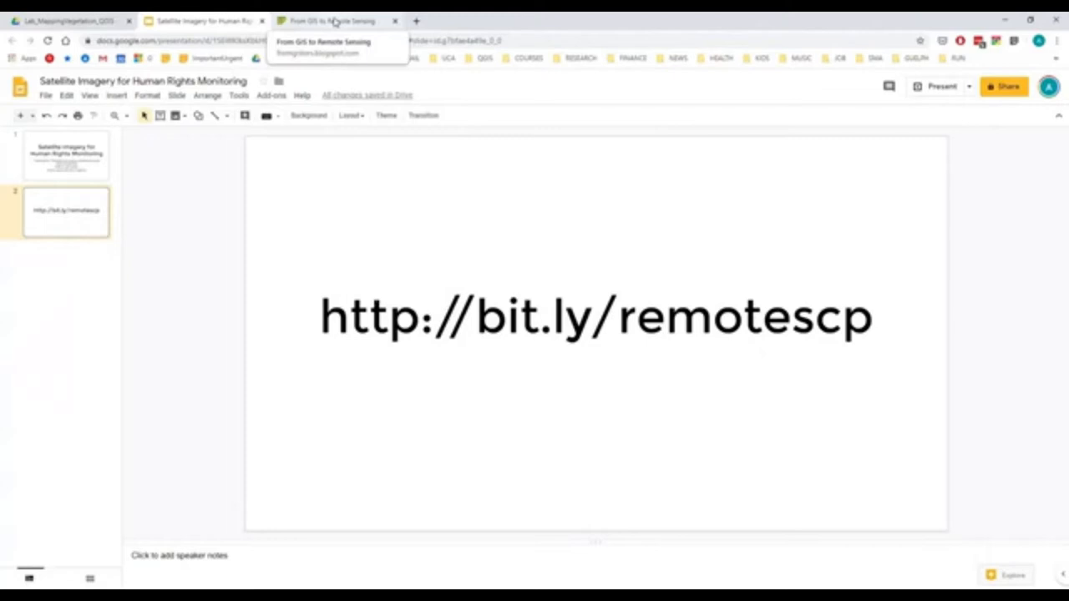
Step: From the blog home page, reach the Semi-Automatic Classification Plugin page and browse its resources
left_click(334, 20)
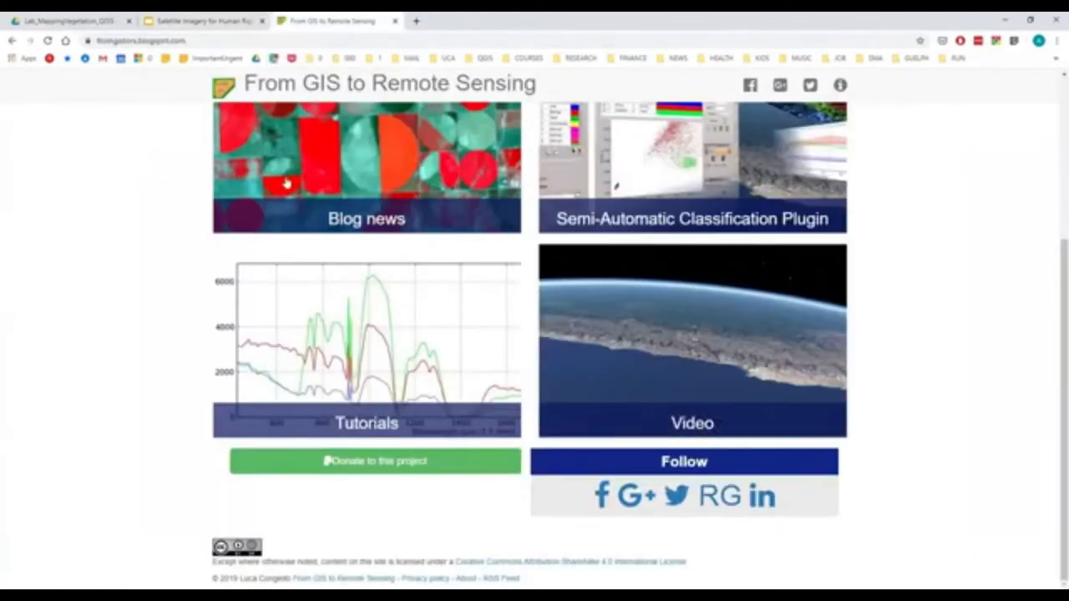
scroll("up", 3)
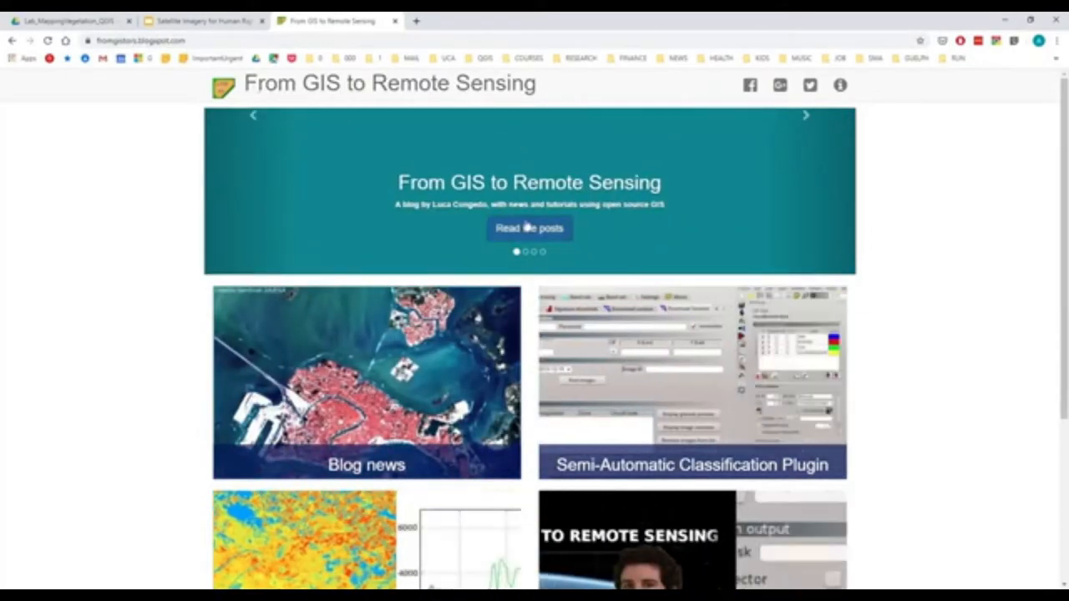
scroll("down", 3)
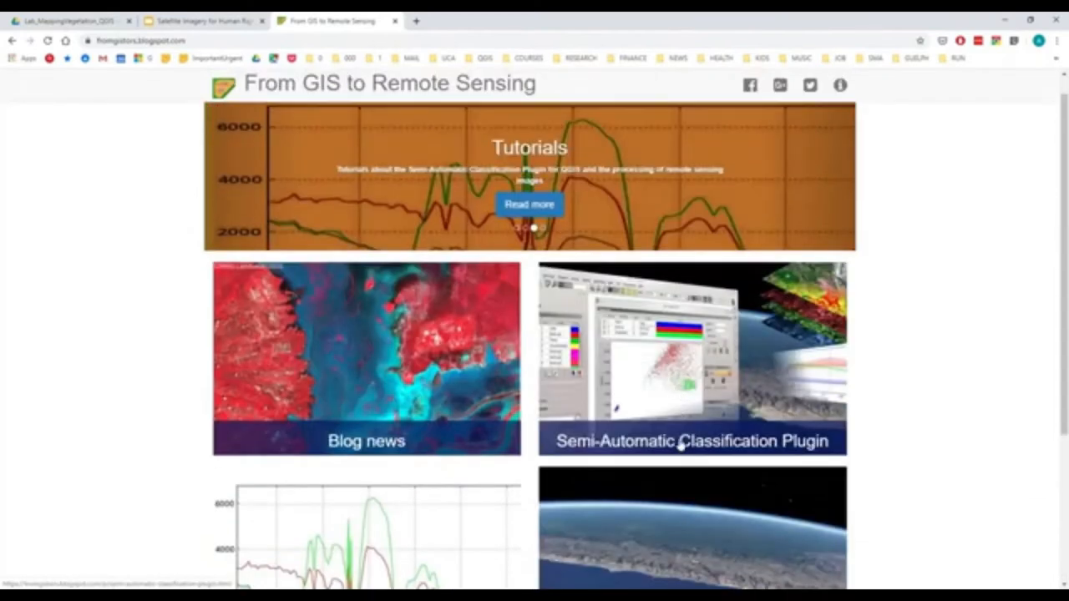
left_click(693, 441)
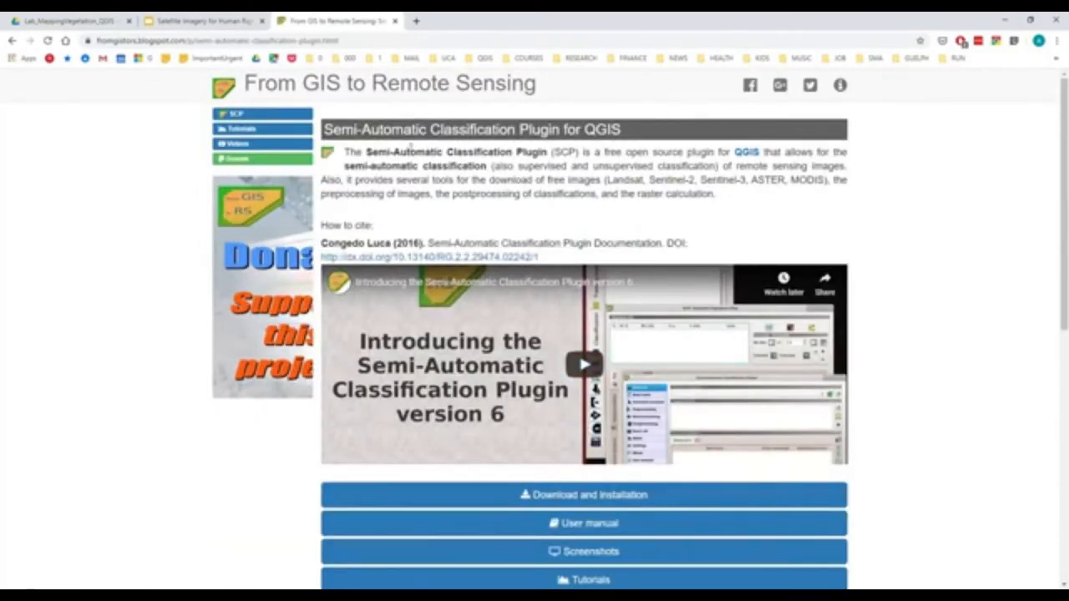
scroll("down", 3)
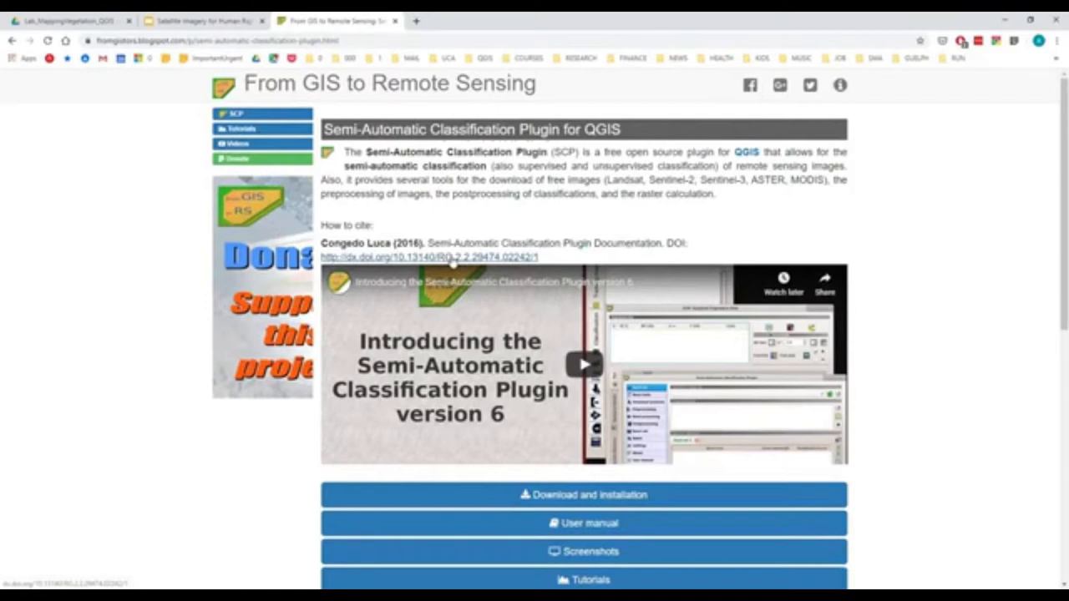
scroll("down", 3)
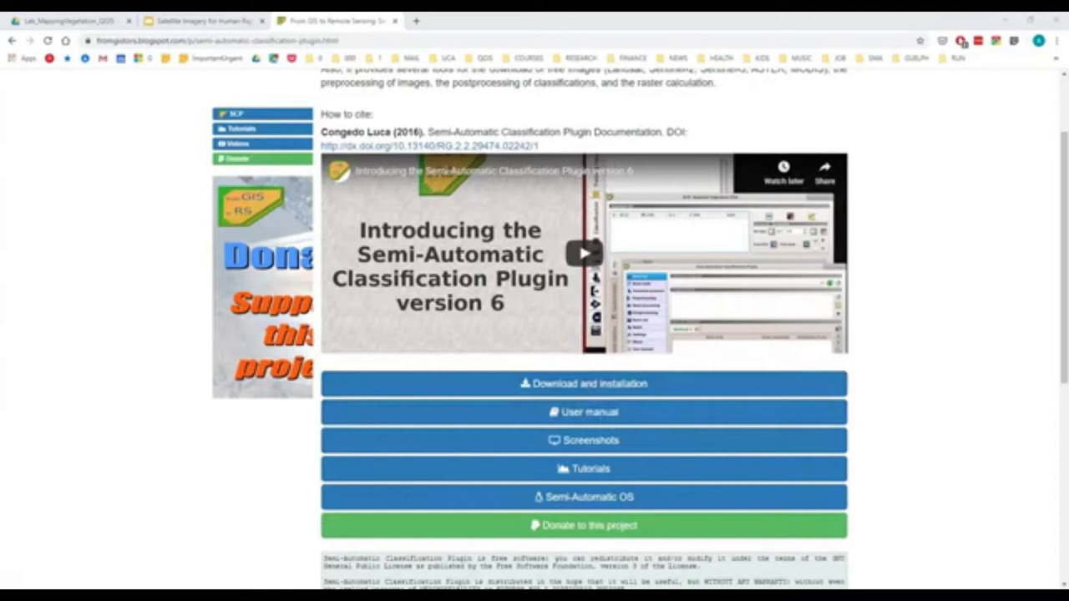
mouse_move(584, 411)
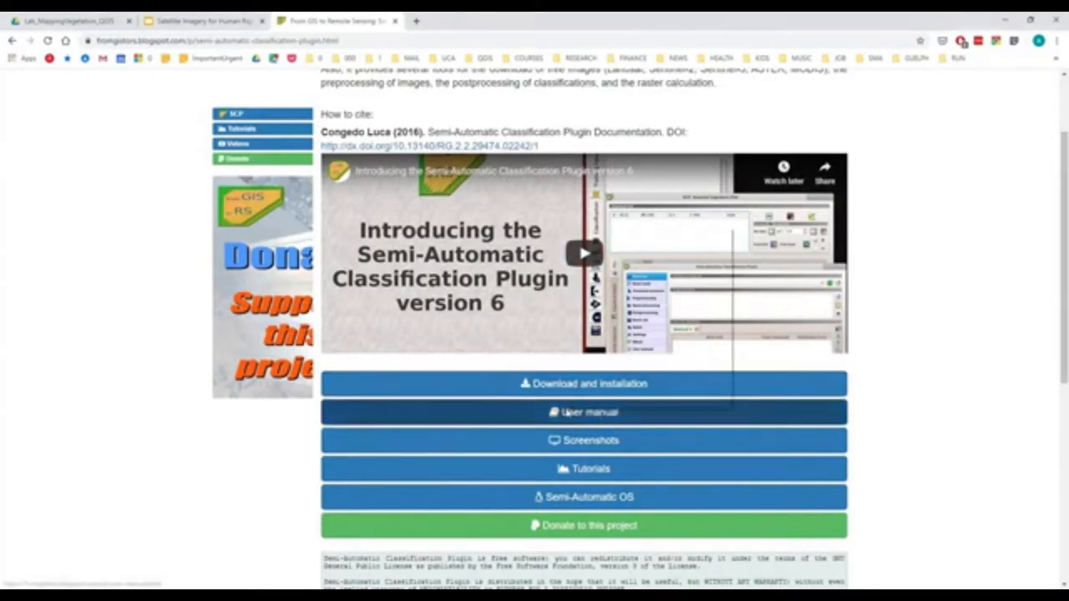
Step: Go to the plugin's User manual page and scroll its online documentation table of contents
left_click(587, 410)
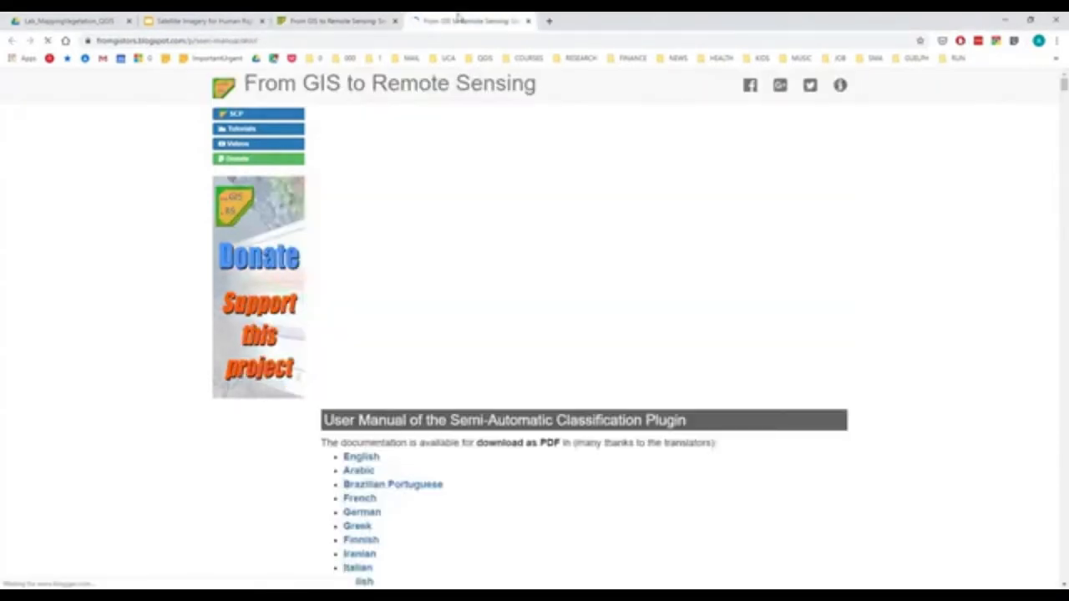
scroll("down", 3)
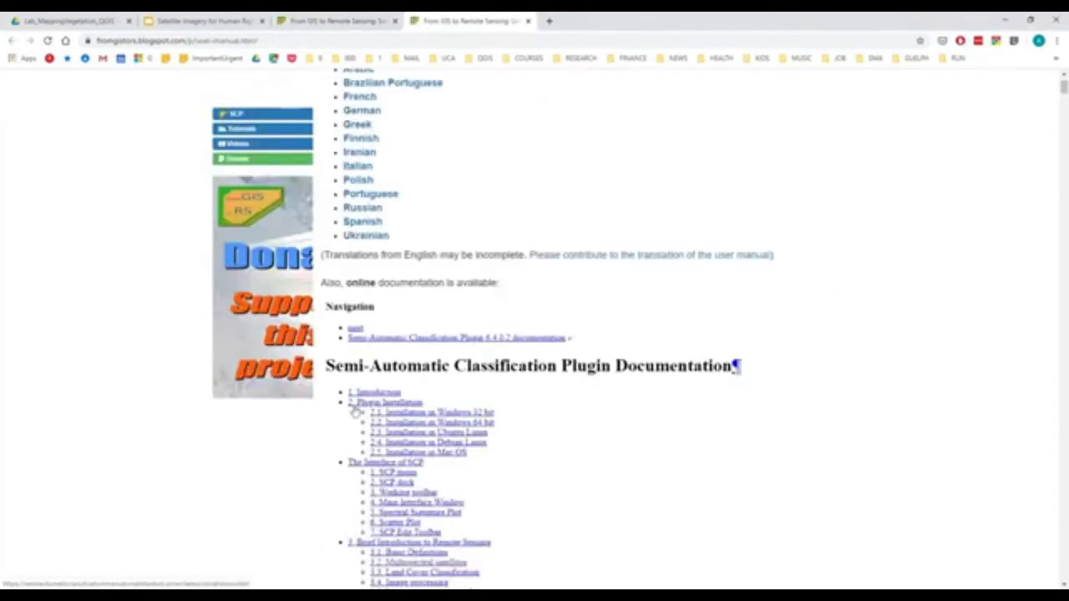
scroll("up", 3)
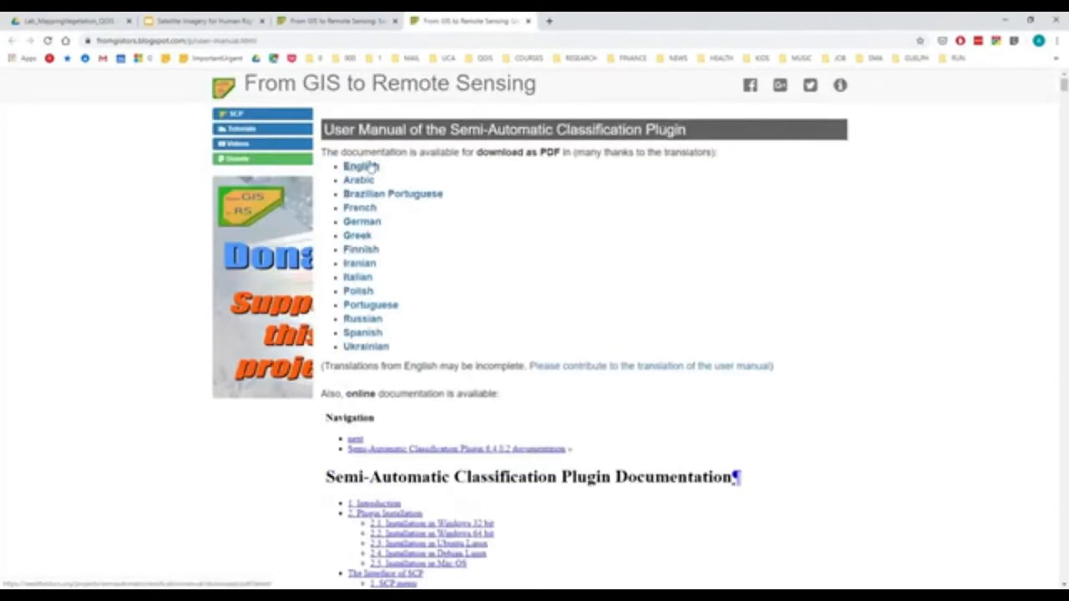
scroll("down", 3)
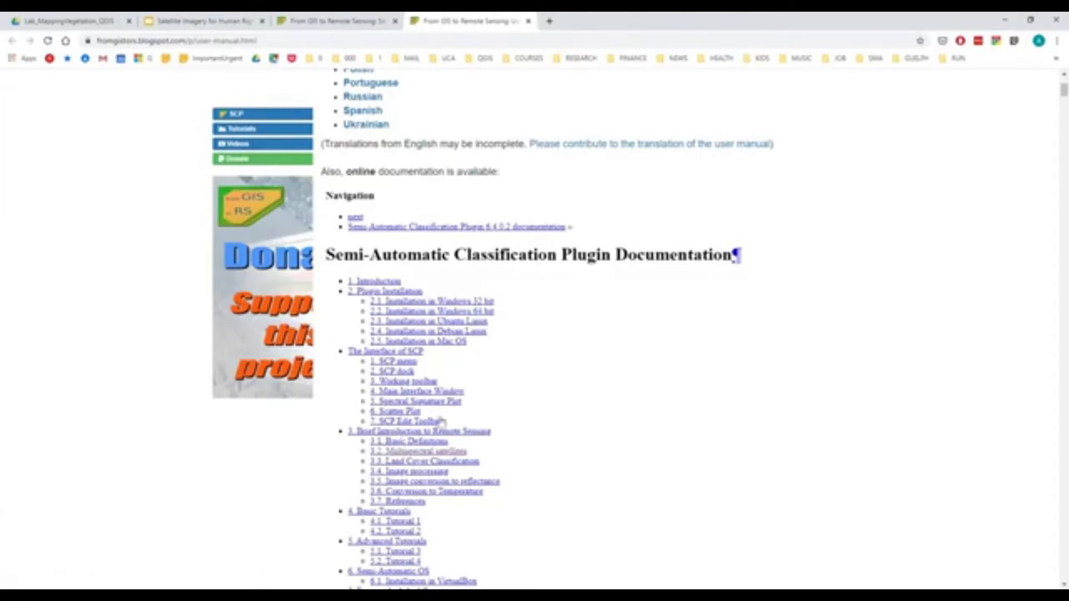
scroll("down", 3)
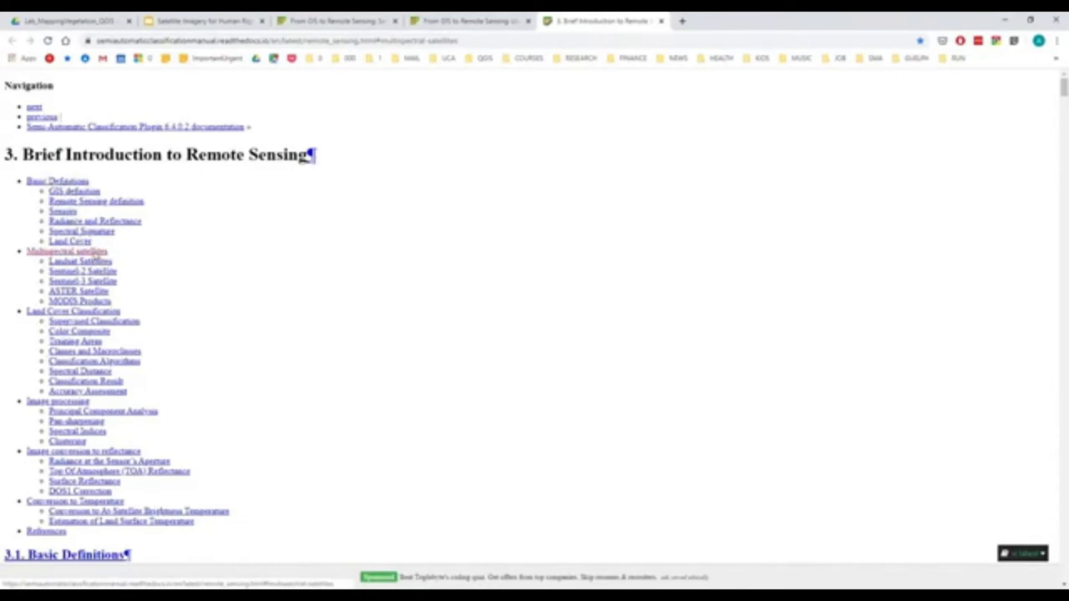
Step: Jump to Multispectral satellites and scroll through the Landsat 4-8 and Sentinel-2 13-band tables
left_click(80, 261)
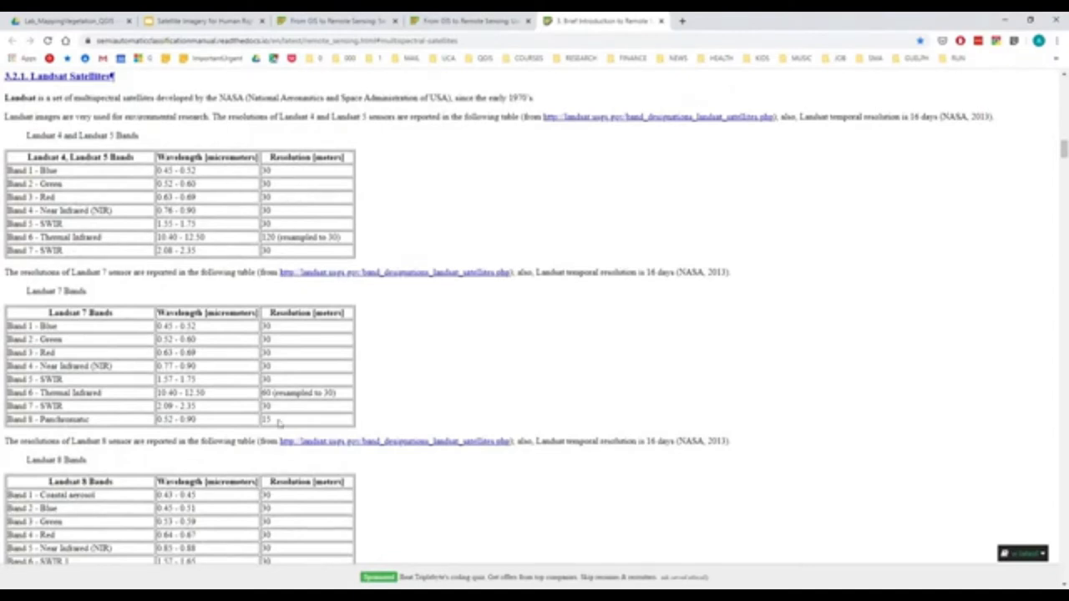
scroll("down", 3)
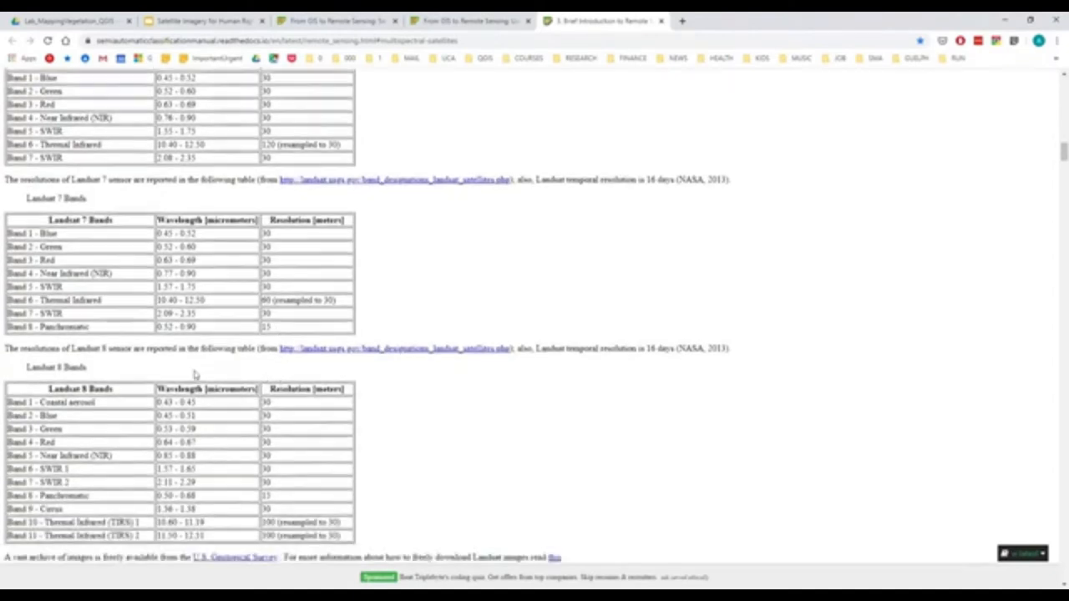
scroll("down", 3)
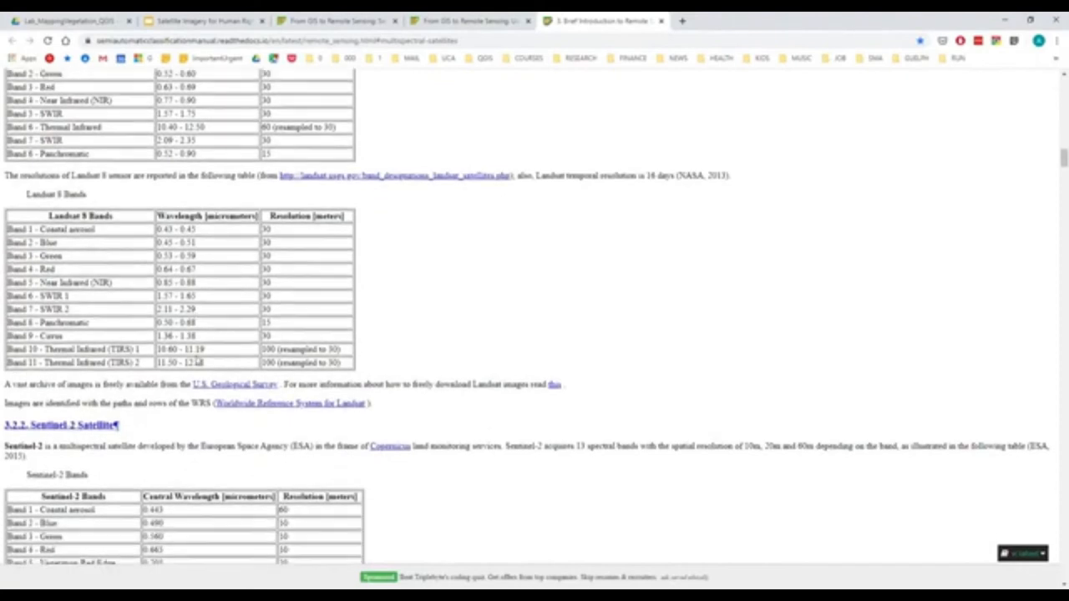
scroll("down", 3)
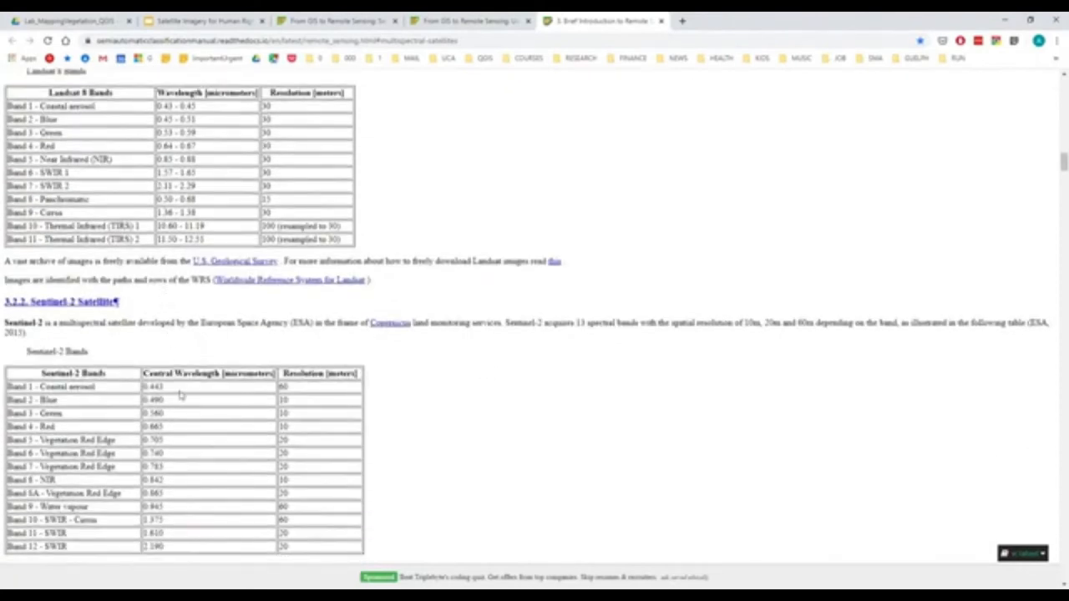
scroll("down", 3)
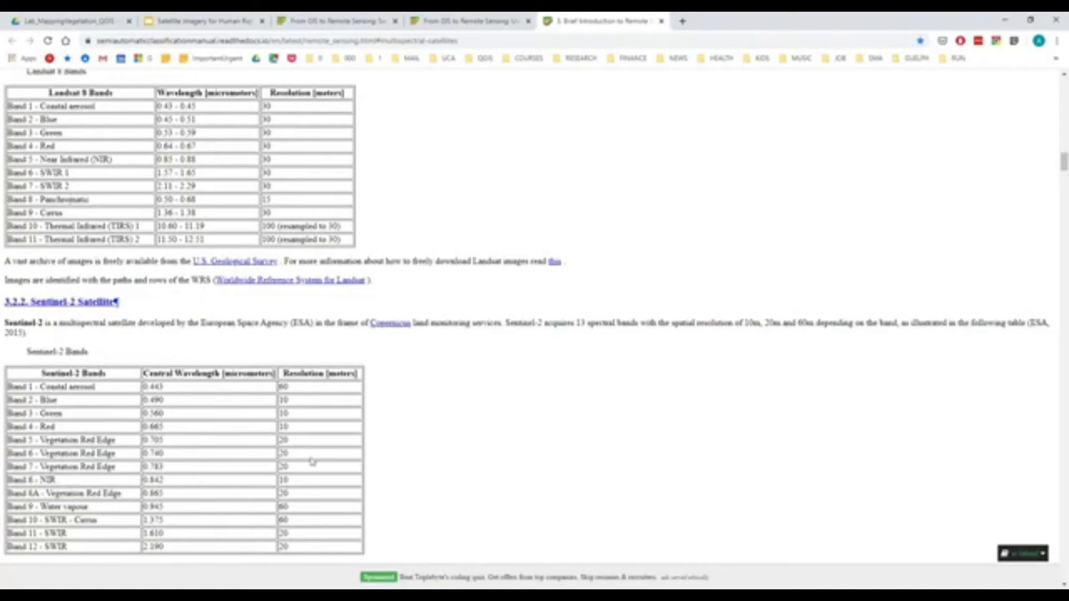
mouse_move(64, 481)
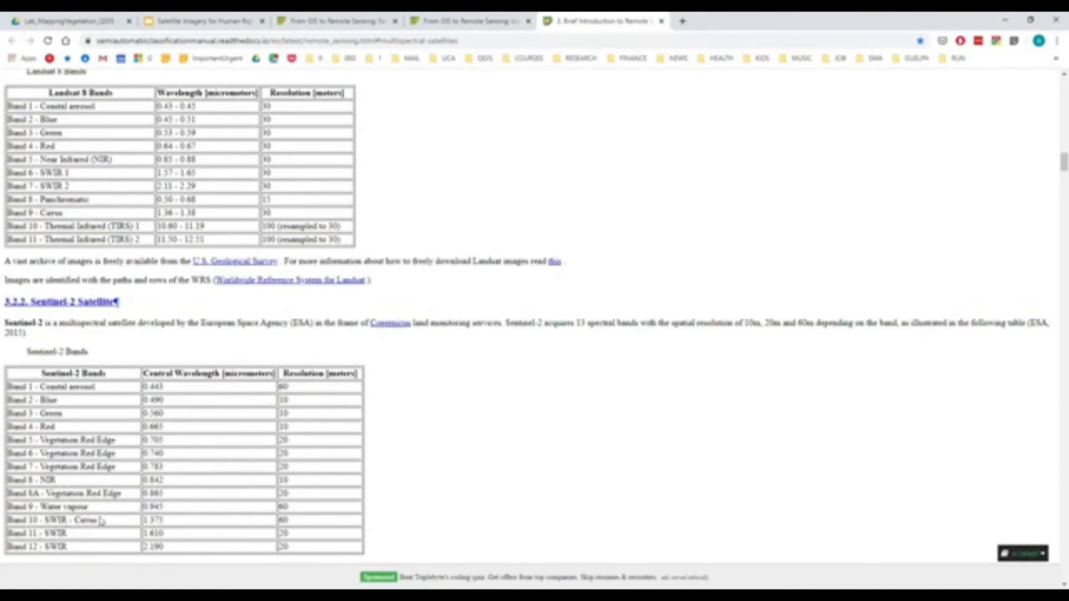
scroll("down", 3)
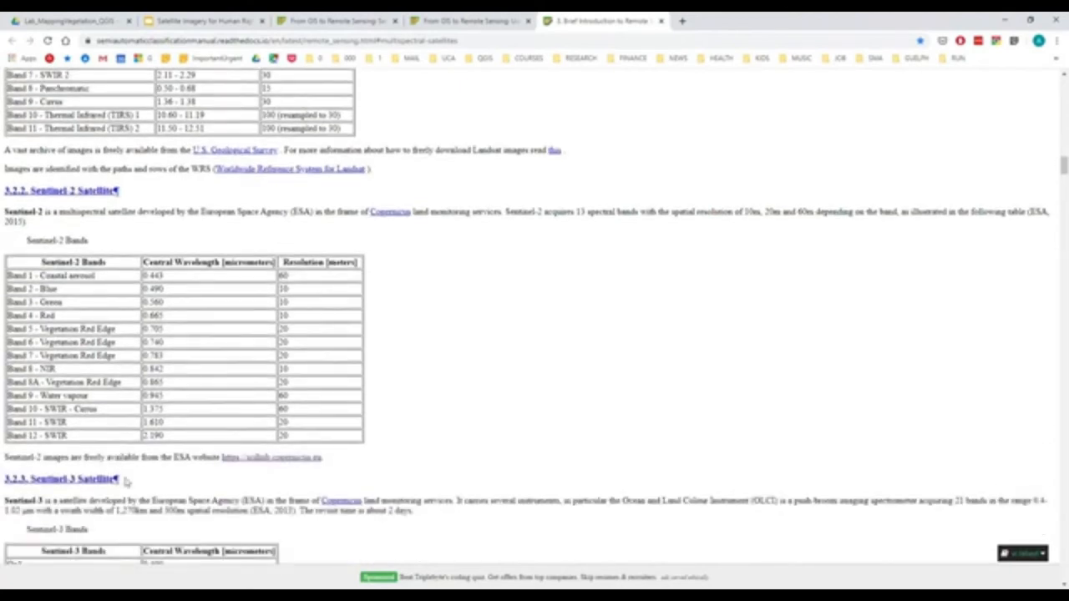
scroll("down", 3)
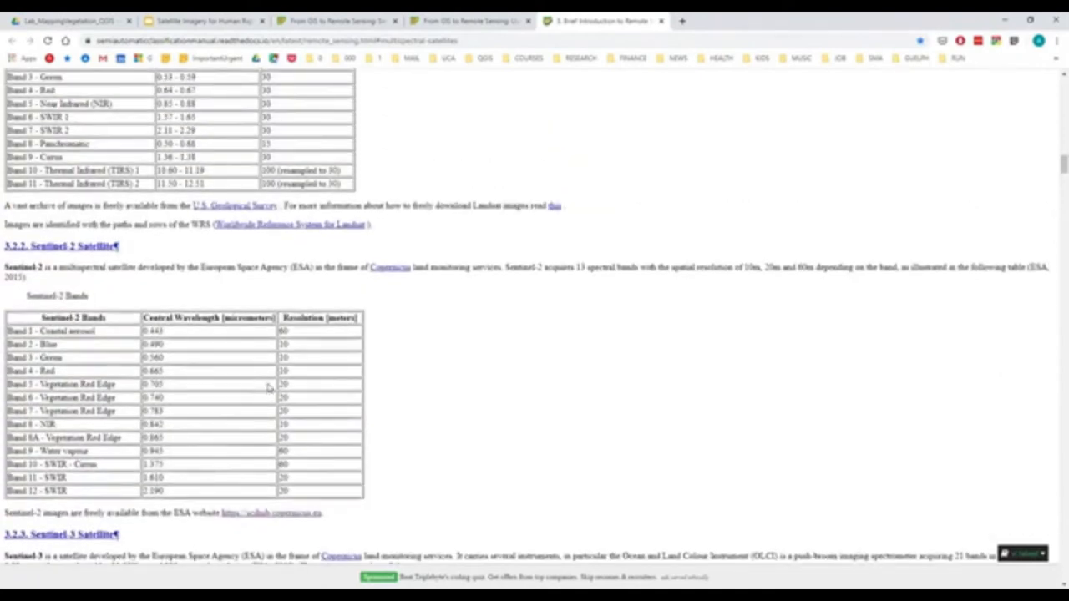
mouse_move(234, 441)
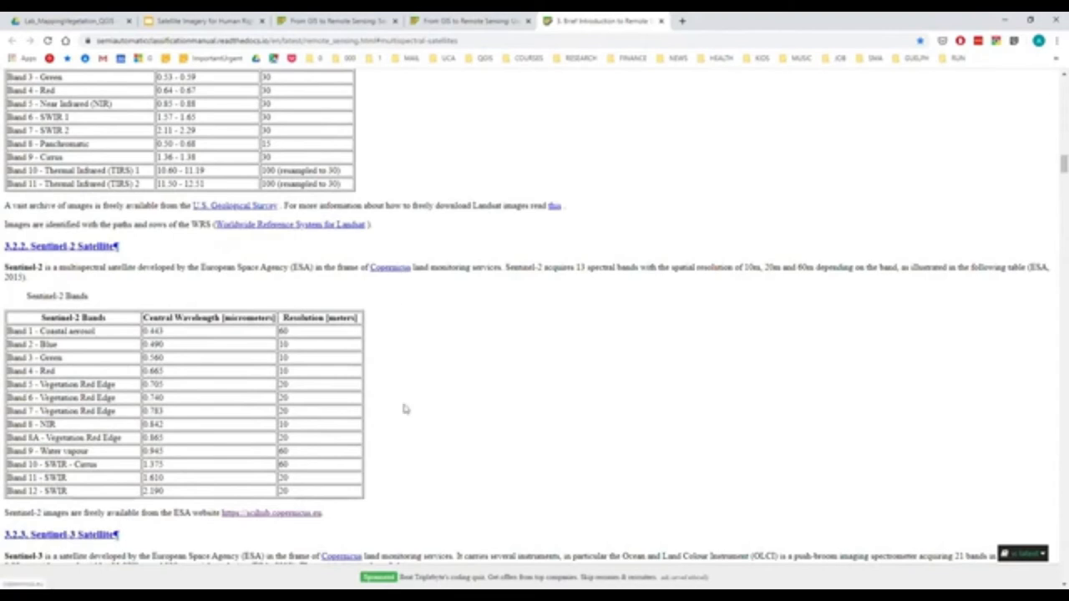
mouse_move(561, 444)
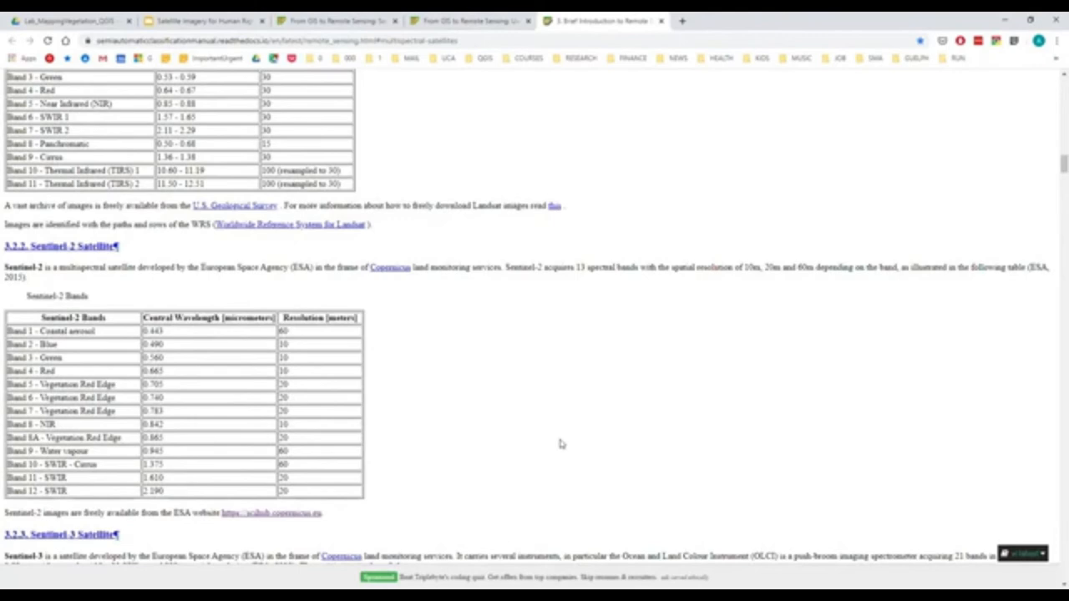
mouse_move(466, 193)
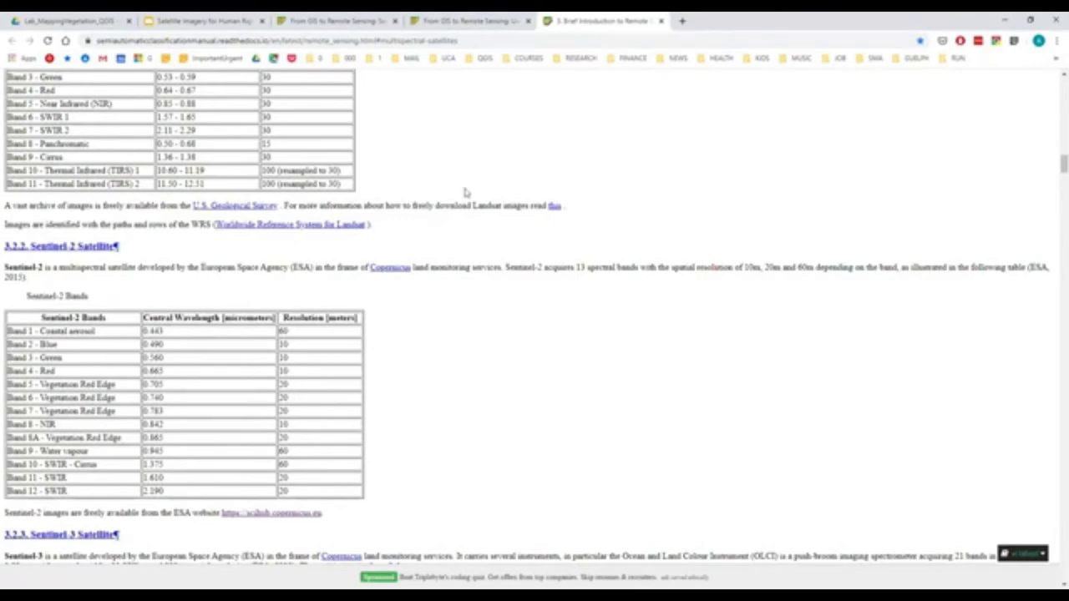